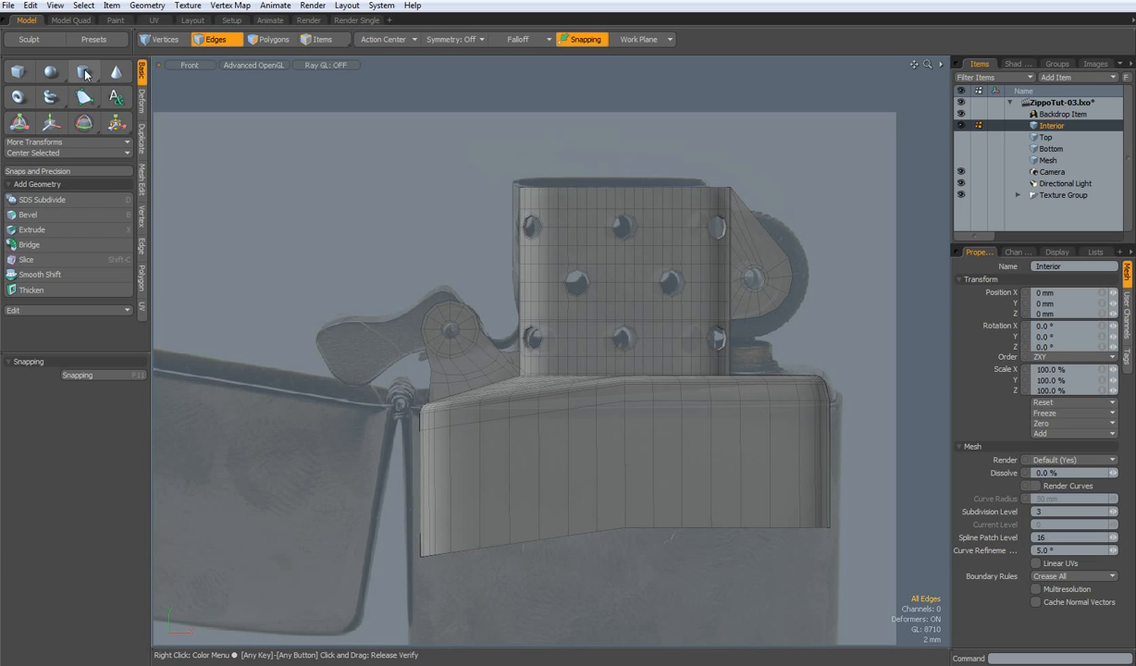
Step: With the Pen tool in Make Quads mode, place points along the cam reference to build a quad strip
{"action": "left_click", "coordinate": [83, 72]}
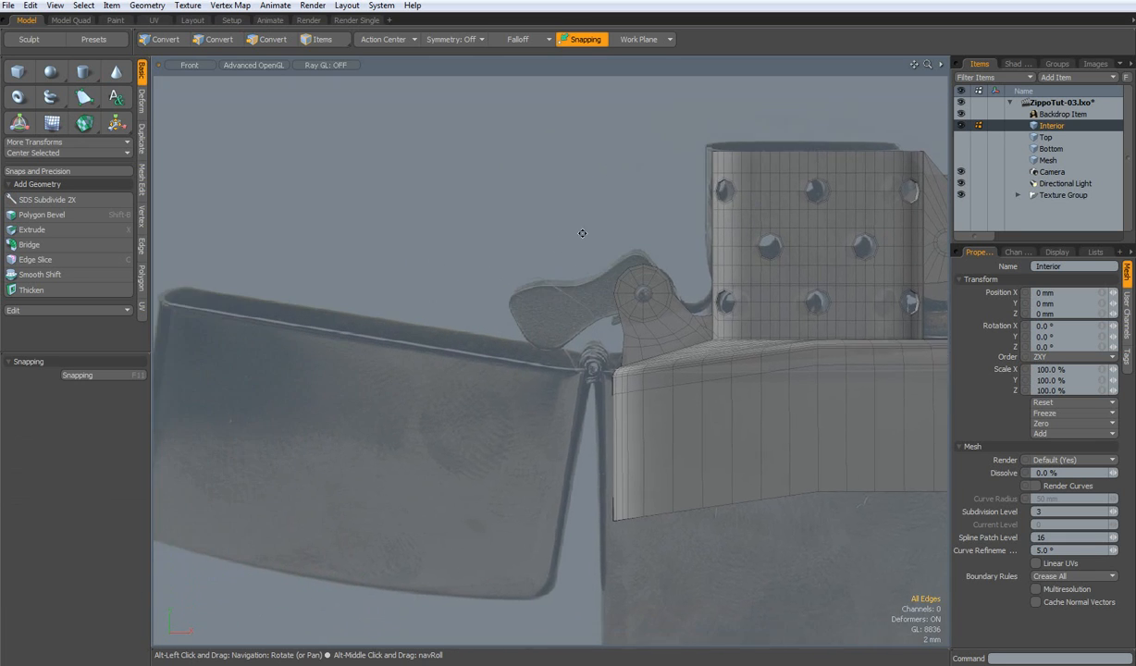
{"action": "left_click_drag", "start_coordinate": [581, 233], "coordinate": [533, 276]}
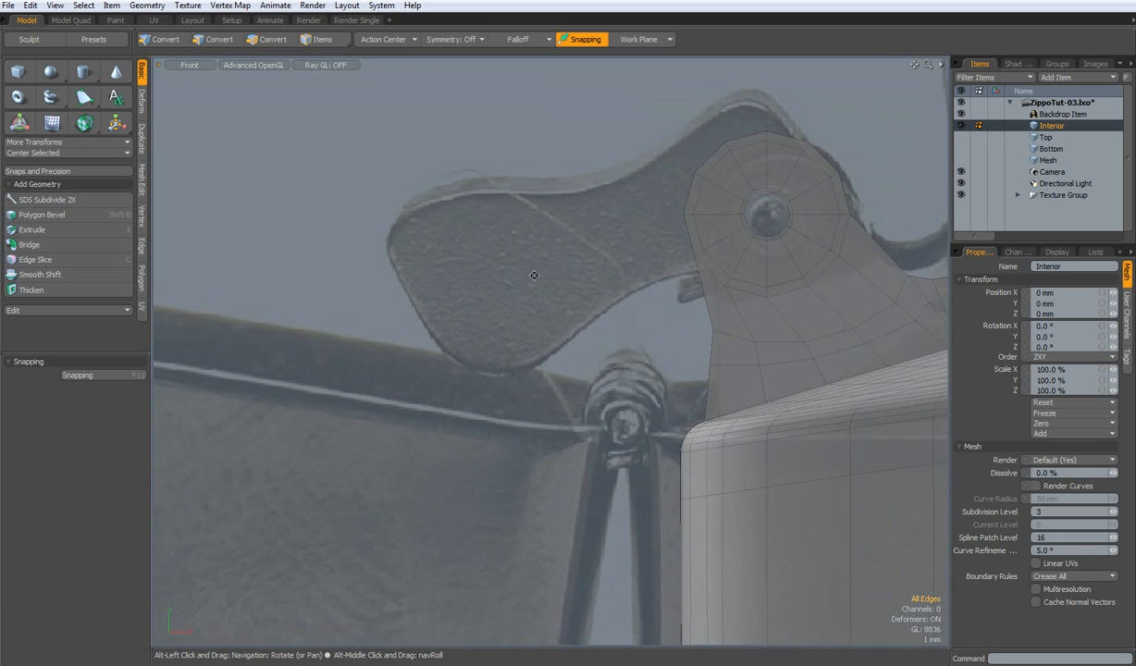
{"action": "left_click", "coordinate": [215, 39]}
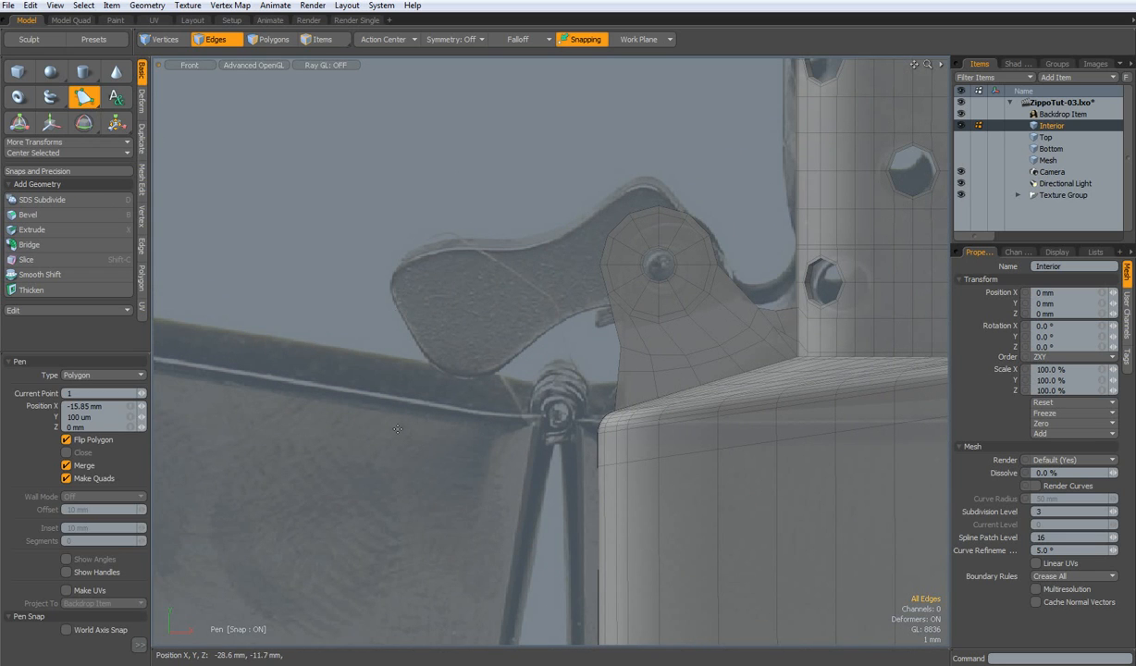
{"action": "mouse_move", "coordinate": [459, 379]}
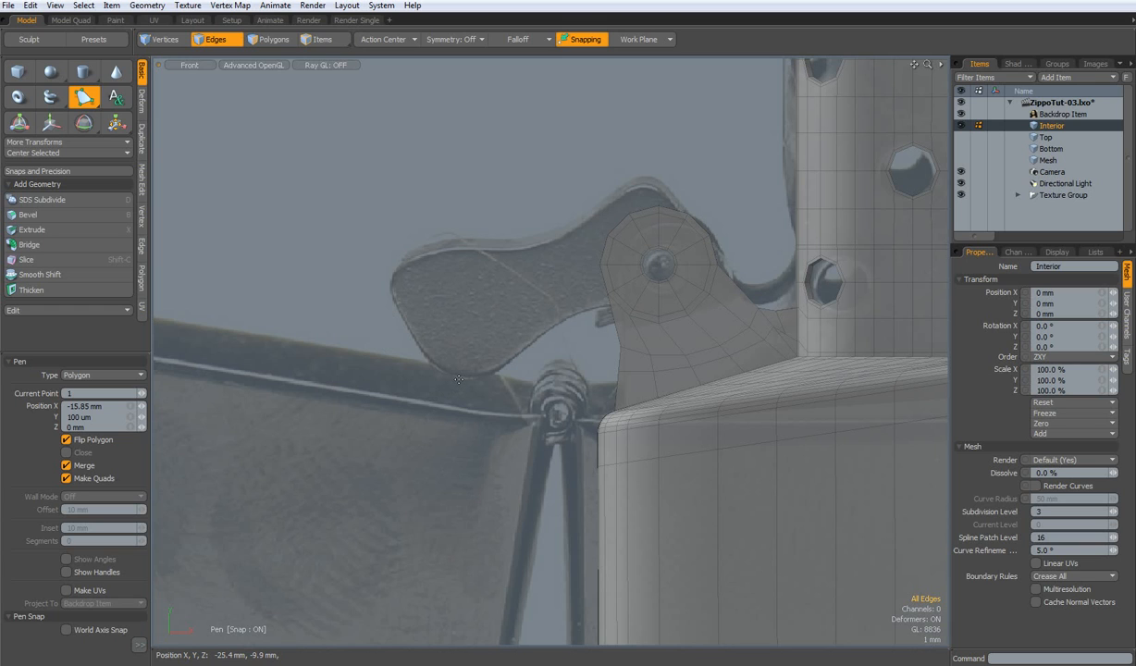
{"action": "left_click", "coordinate": [459, 378]}
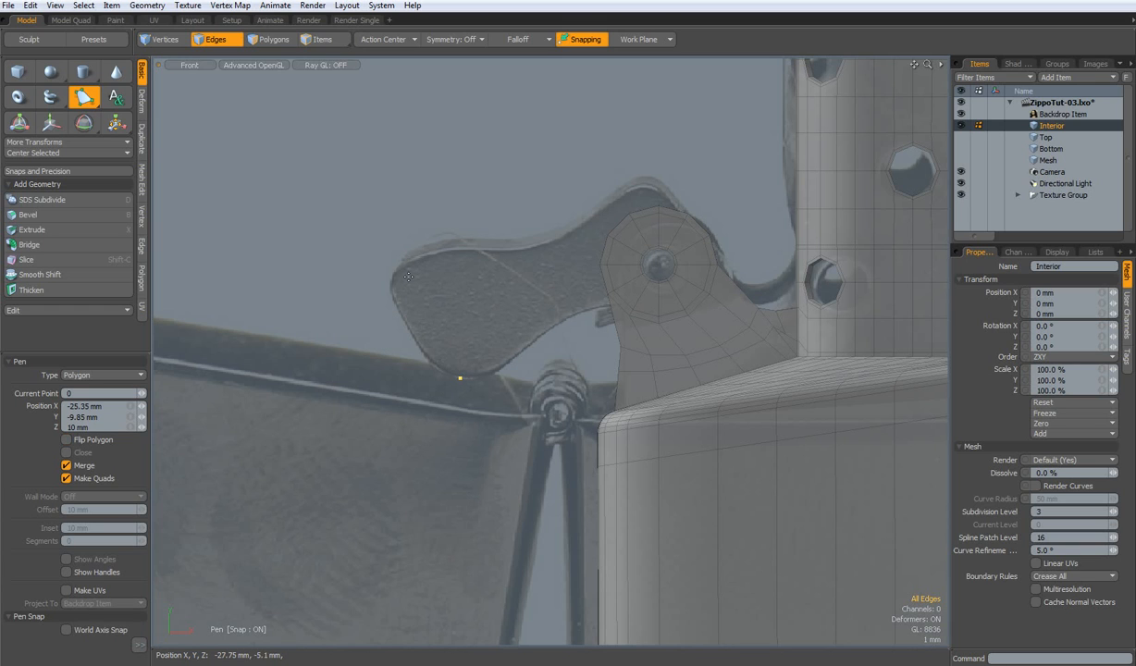
{"action": "left_click", "coordinate": [398, 274]}
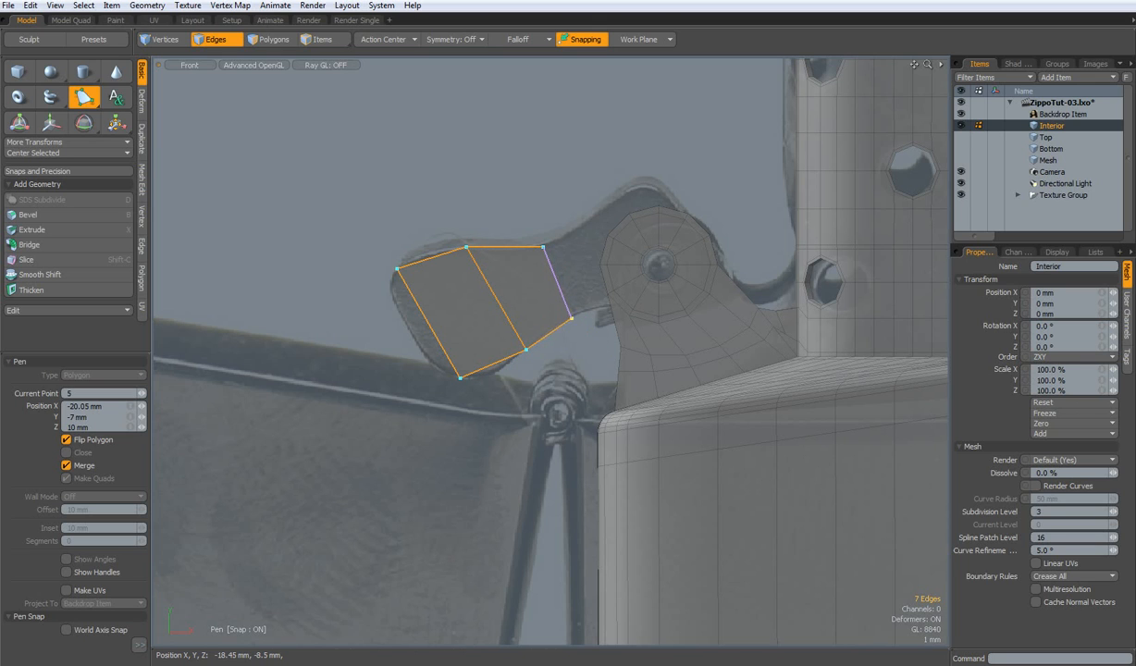
{"action": "mouse_move", "coordinate": [636, 185]}
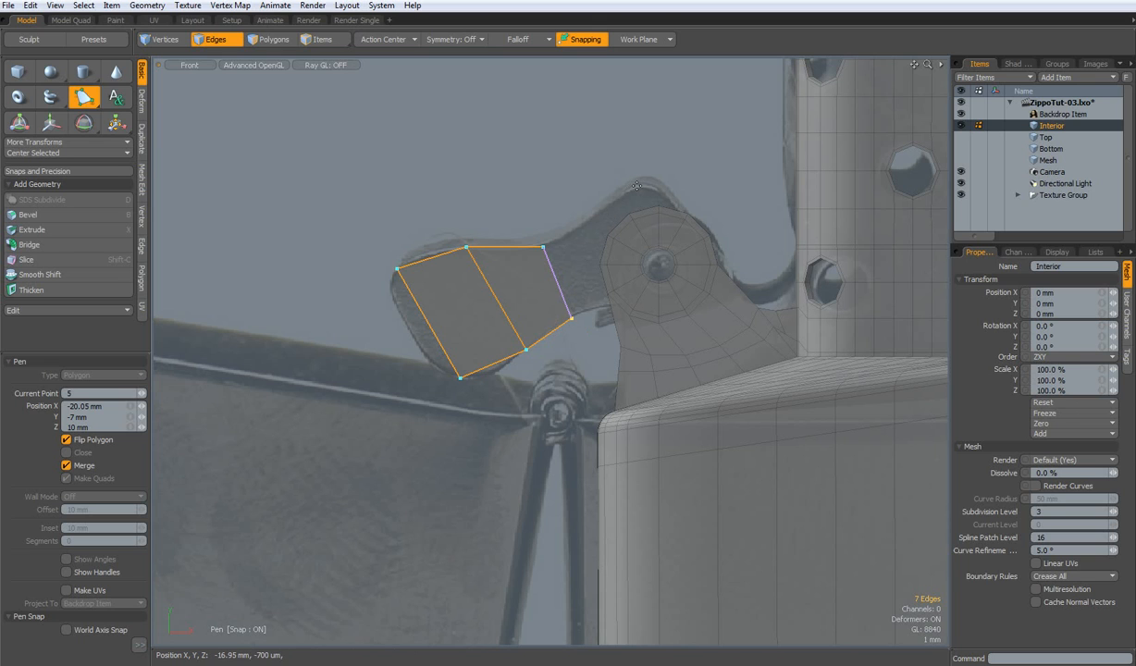
{"action": "left_click", "coordinate": [666, 268]}
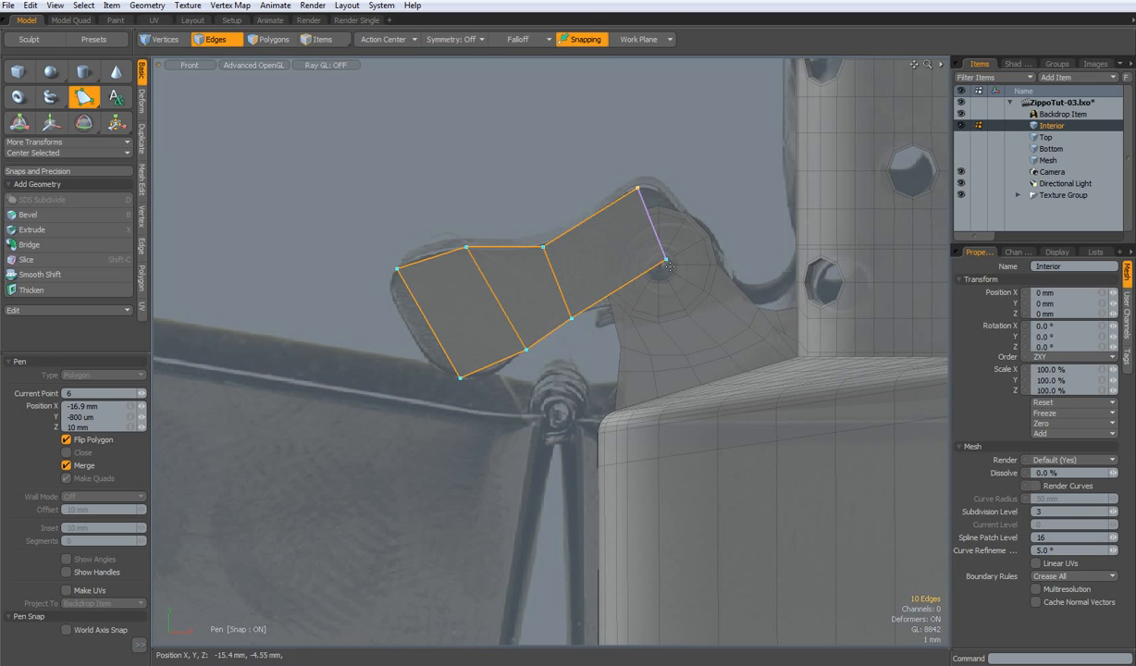
{"action": "left_click", "coordinate": [667, 266]}
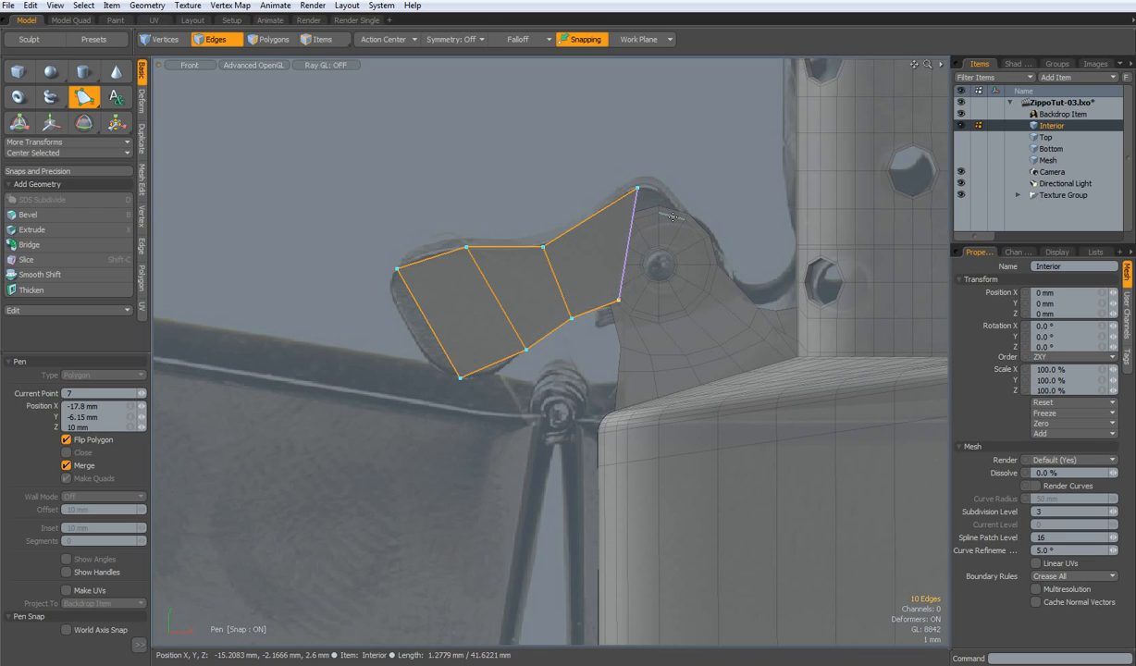
{"action": "left_click", "coordinate": [650, 308]}
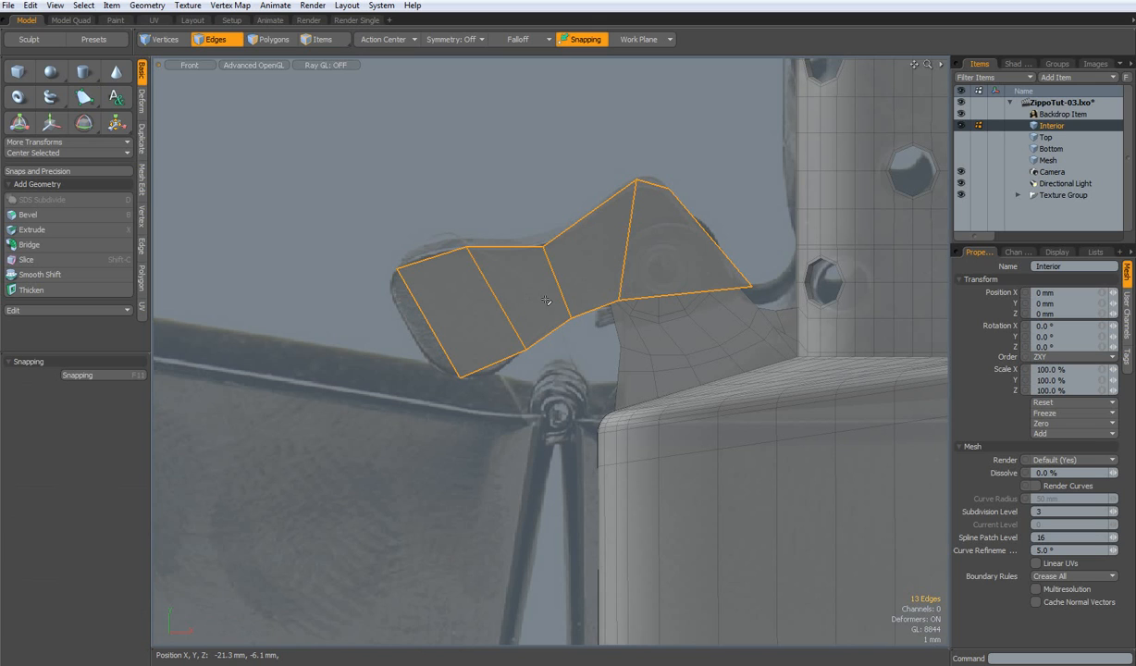
Step: Subdivide the cam strip and run Loop Slice with a count of 2 across it
{"action": "left_click", "coordinate": [272, 38]}
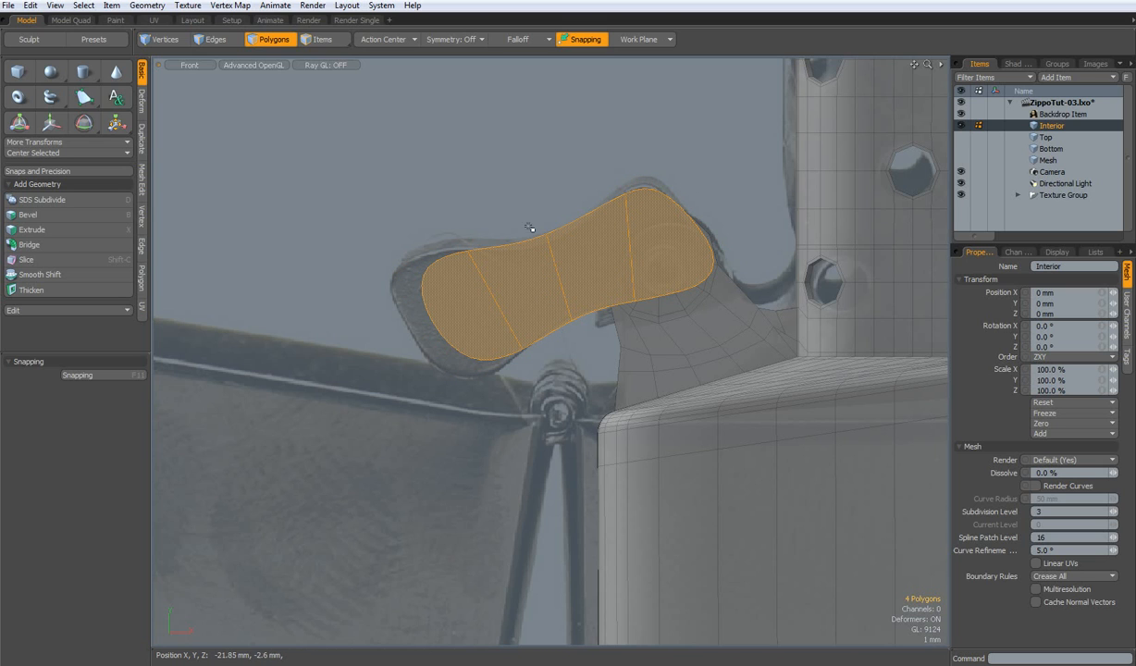
{"action": "left_click", "coordinate": [162, 38]}
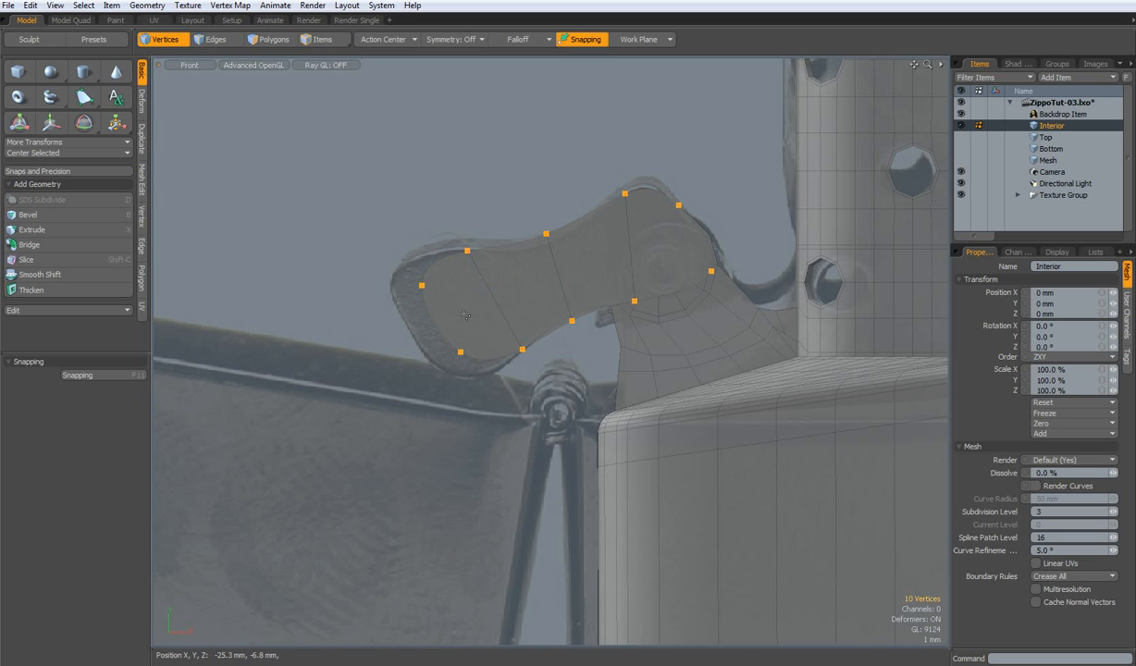
{"action": "left_click", "coordinate": [214, 39]}
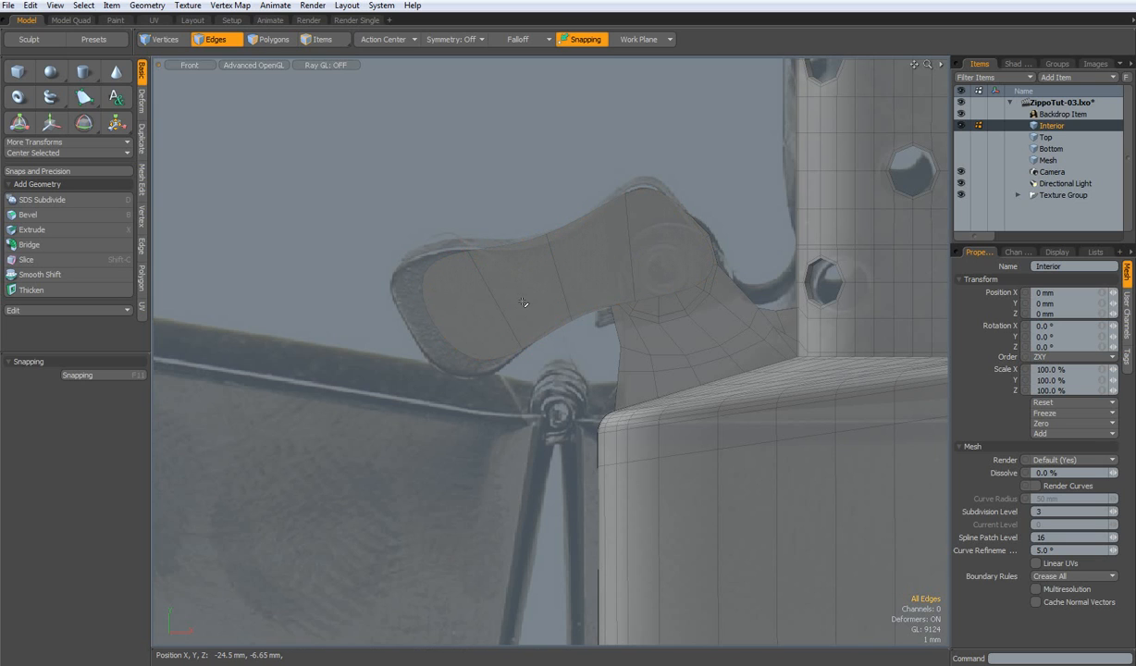
{"action": "left_click", "coordinate": [30, 259]}
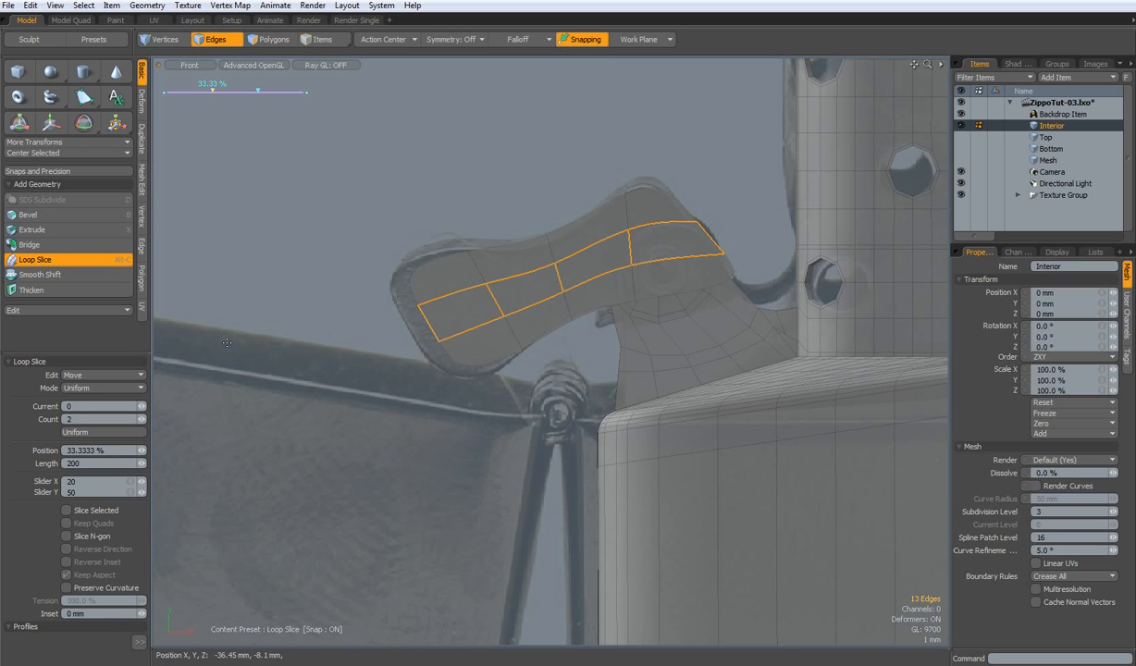
{"action": "mouse_move", "coordinate": [237, 359]}
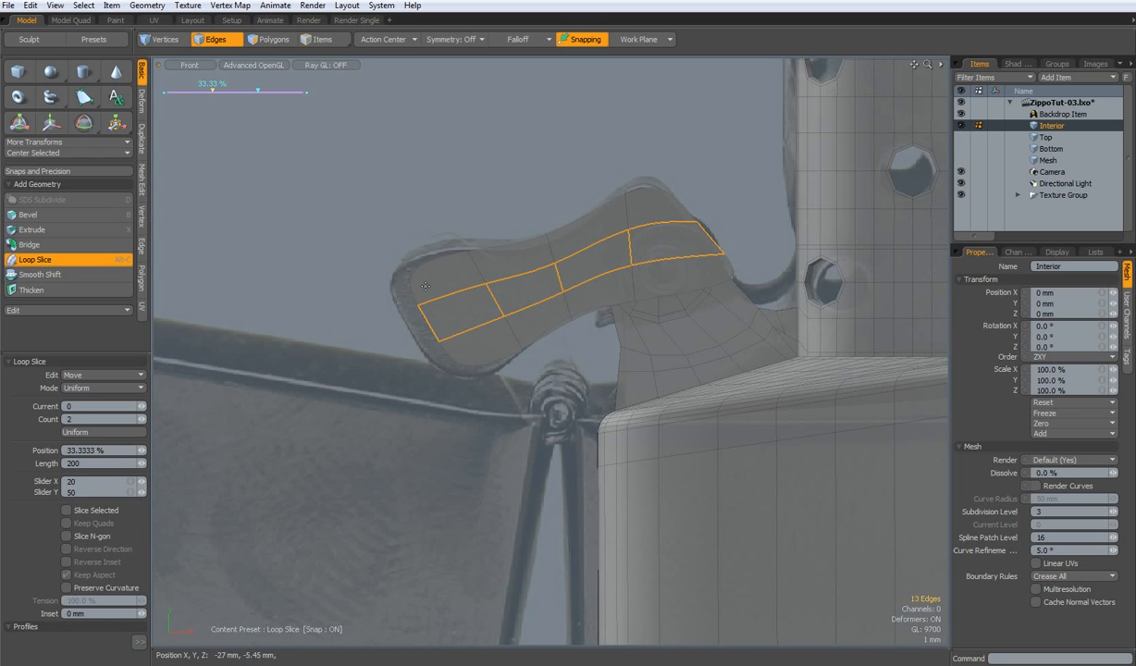
{"action": "mouse_move", "coordinate": [433, 322]}
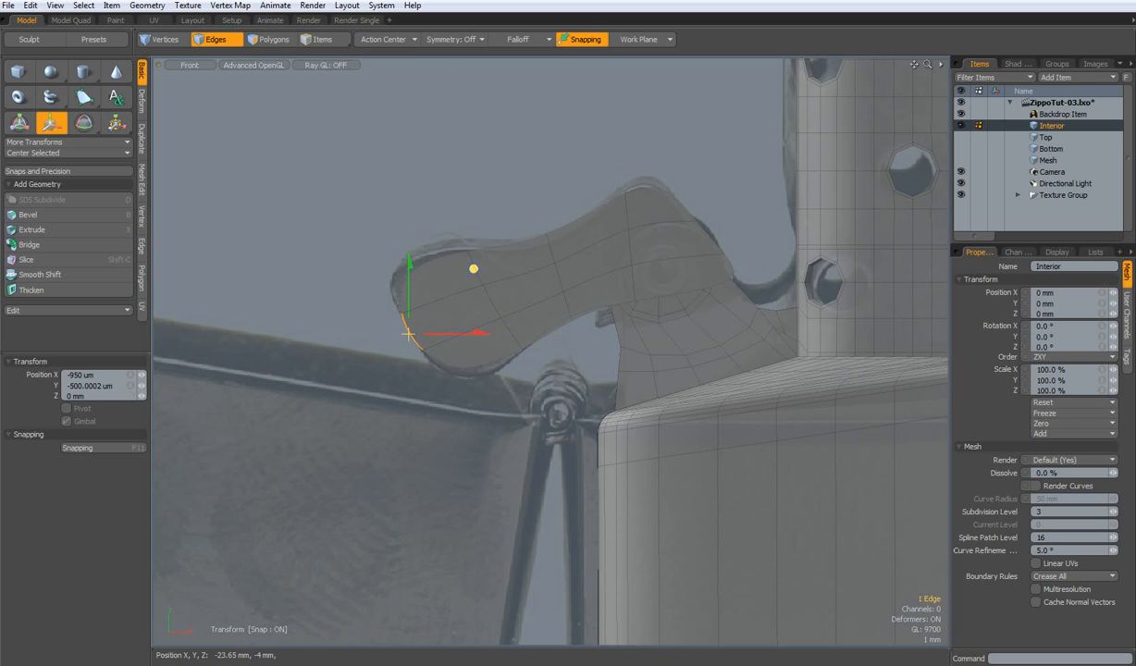
Step: Drag the cam patch's corner and lower vertices onto the reference outline
{"action": "left_click_drag", "start_coordinate": [474, 268], "coordinate": [454, 287]}
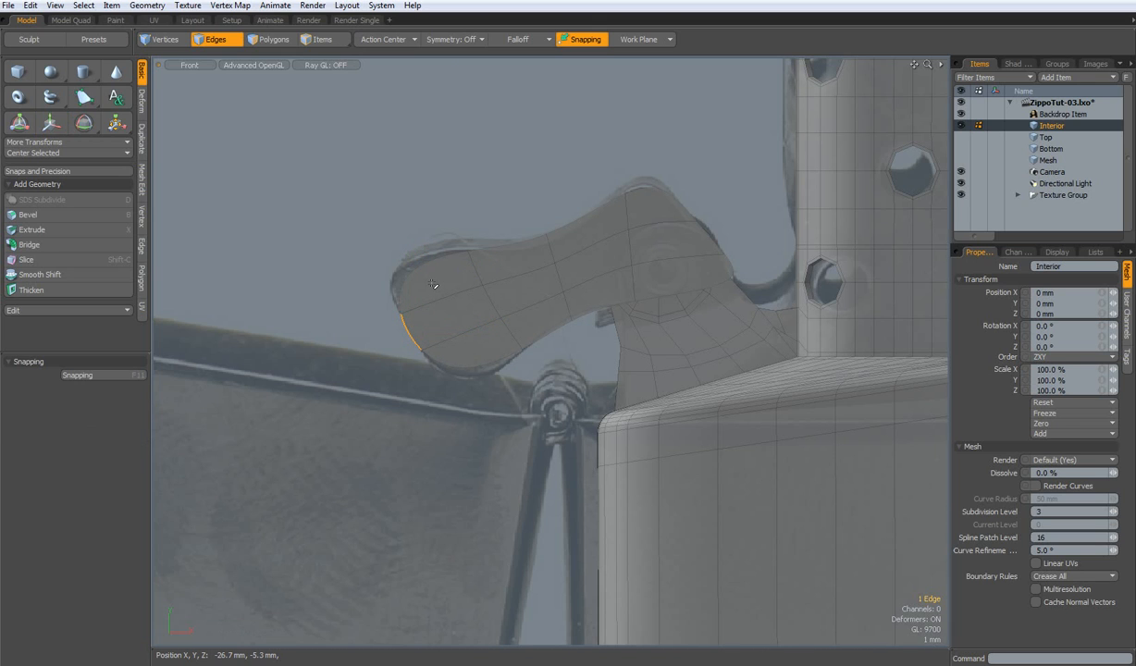
{"action": "left_click", "coordinate": [165, 39]}
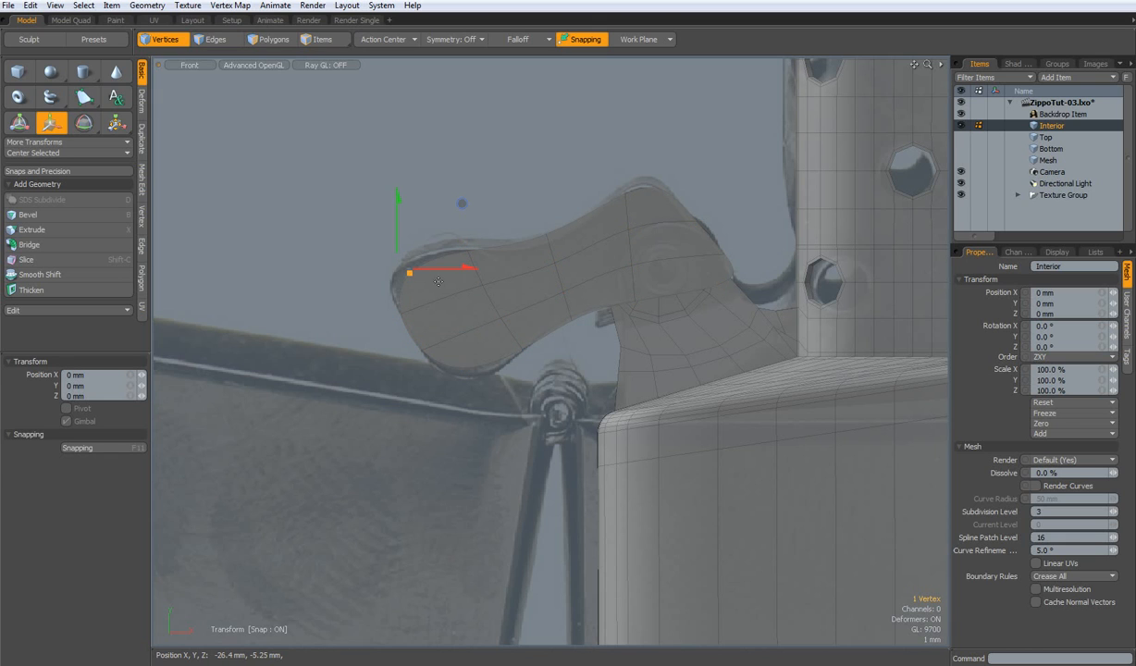
{"action": "left_click_drag", "start_coordinate": [411, 270], "coordinate": [405, 226]}
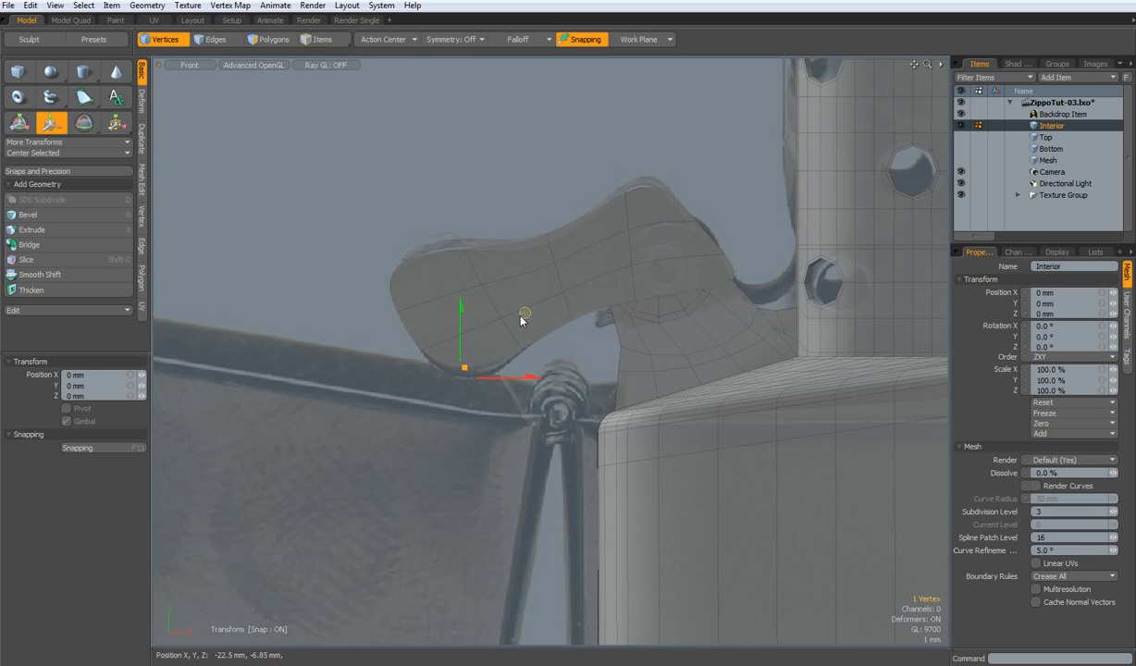
{"action": "left_click_drag", "start_coordinate": [462, 367], "coordinate": [467, 377]}
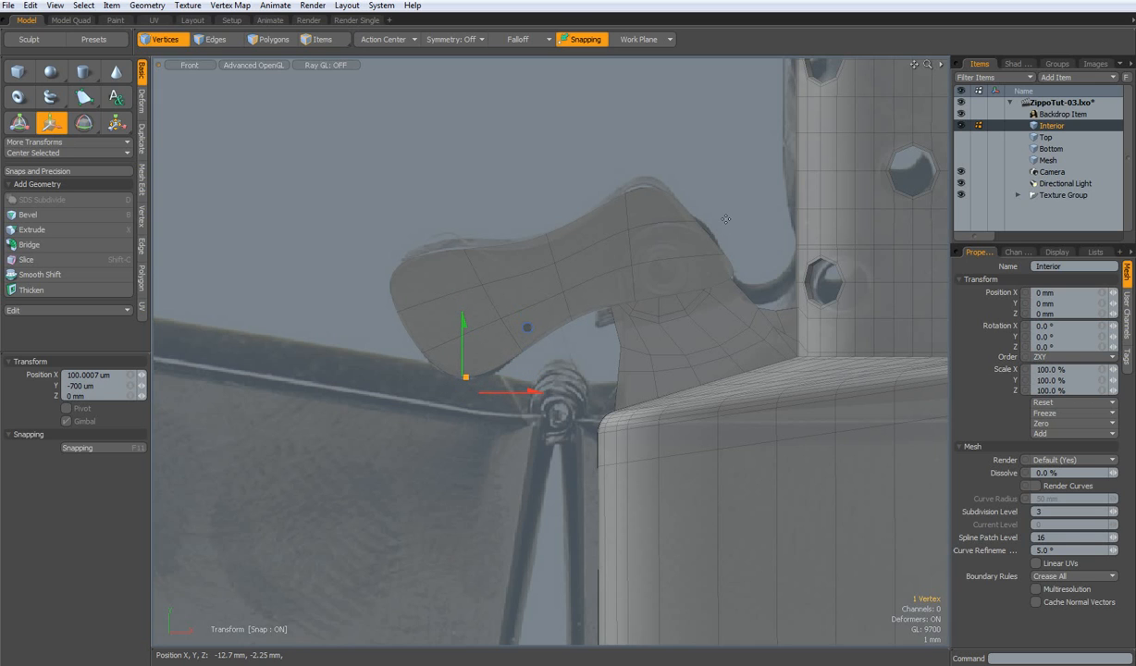
{"action": "mouse_move", "coordinate": [733, 211]}
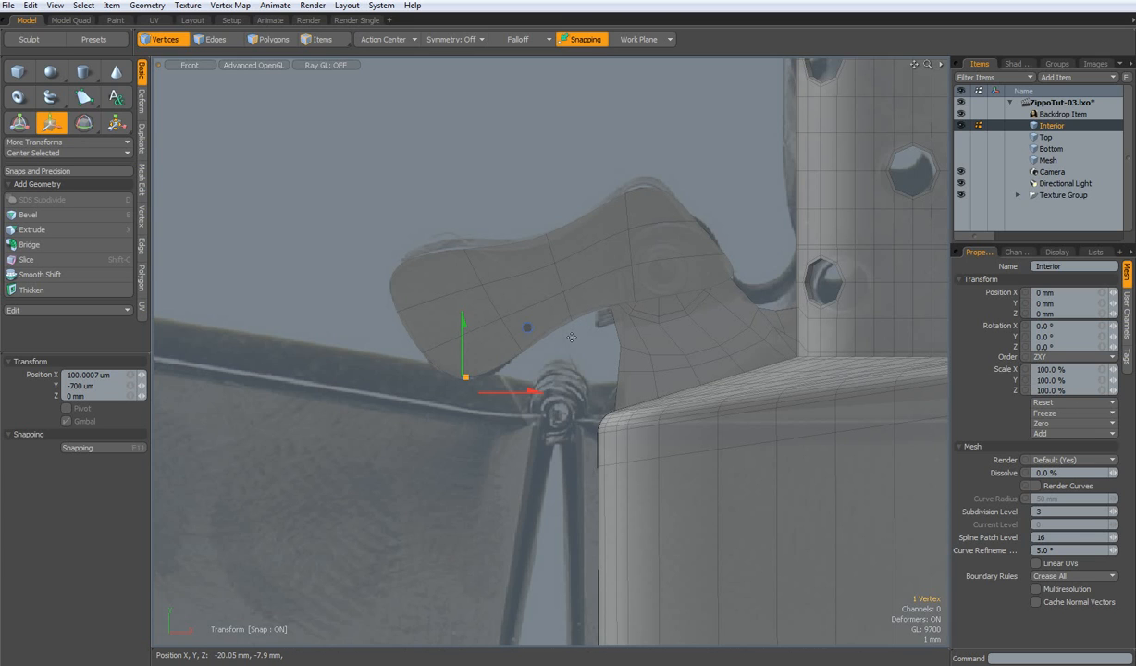
{"action": "mouse_move", "coordinate": [574, 320]}
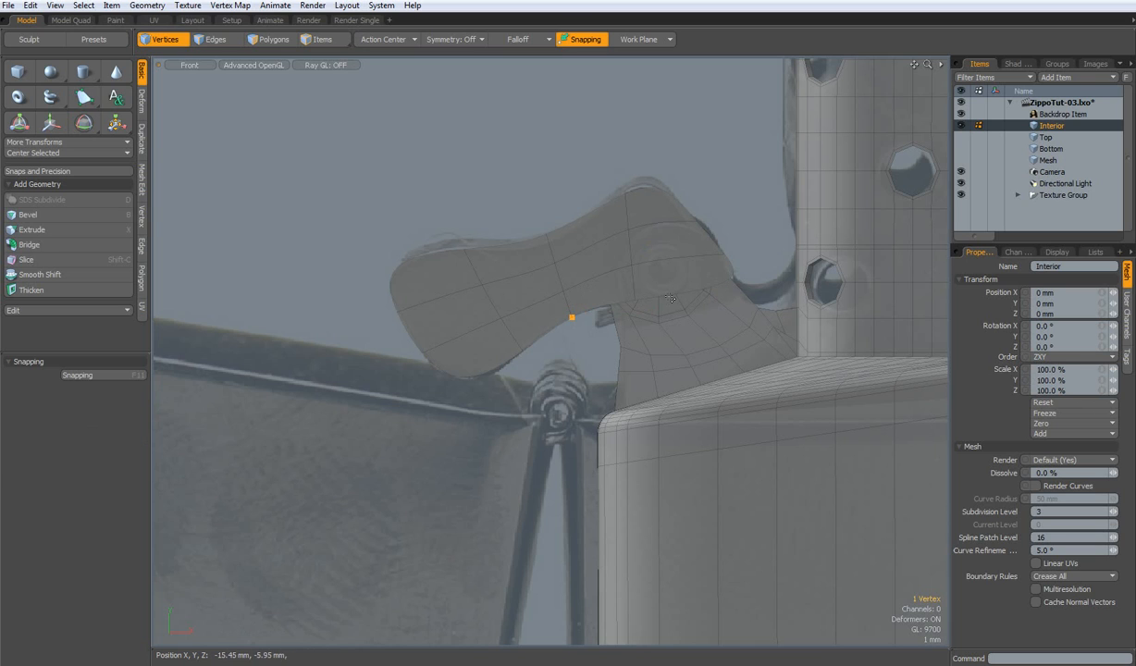
{"action": "mouse_move", "coordinate": [731, 277]}
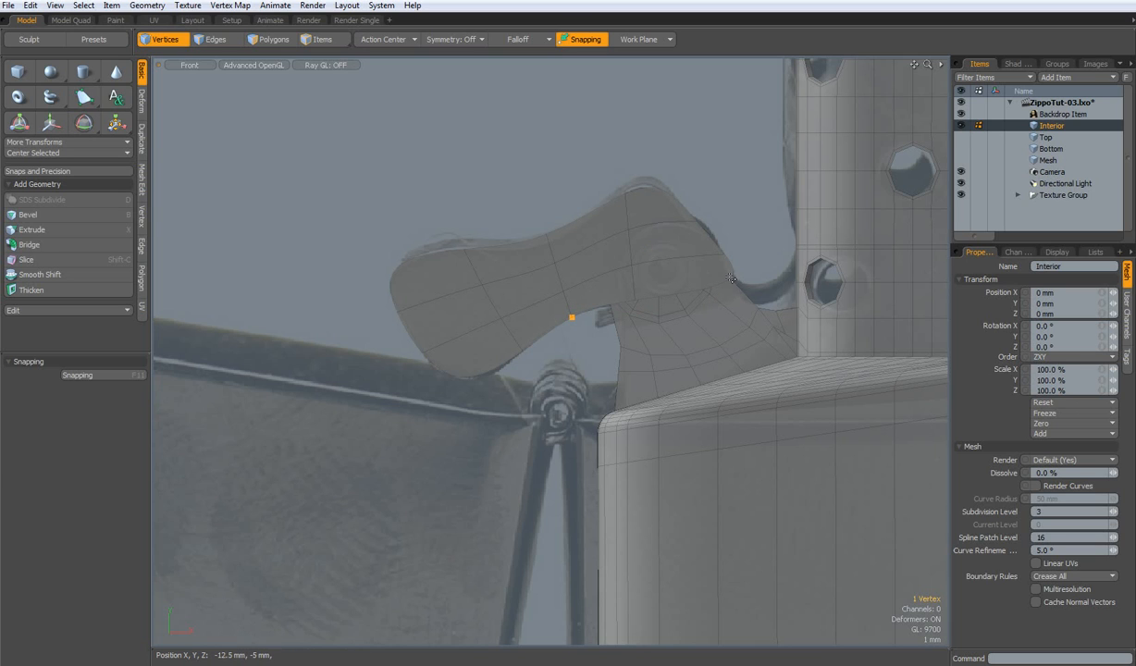
{"action": "mouse_move", "coordinate": [576, 350]}
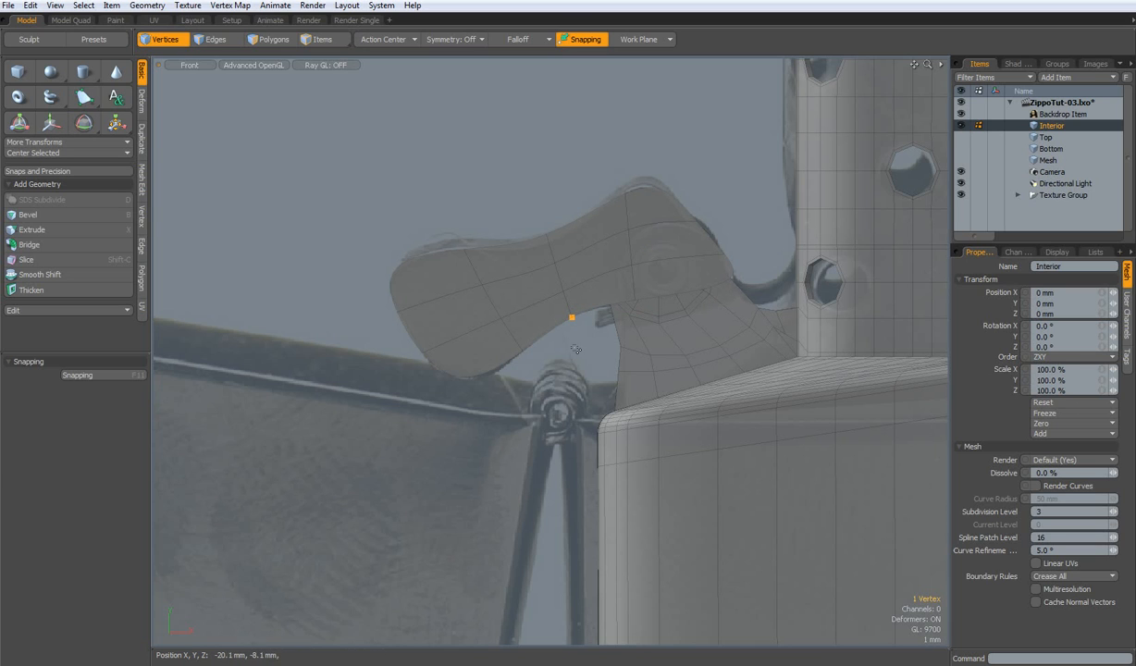
{"action": "left_click", "coordinate": [215, 38]}
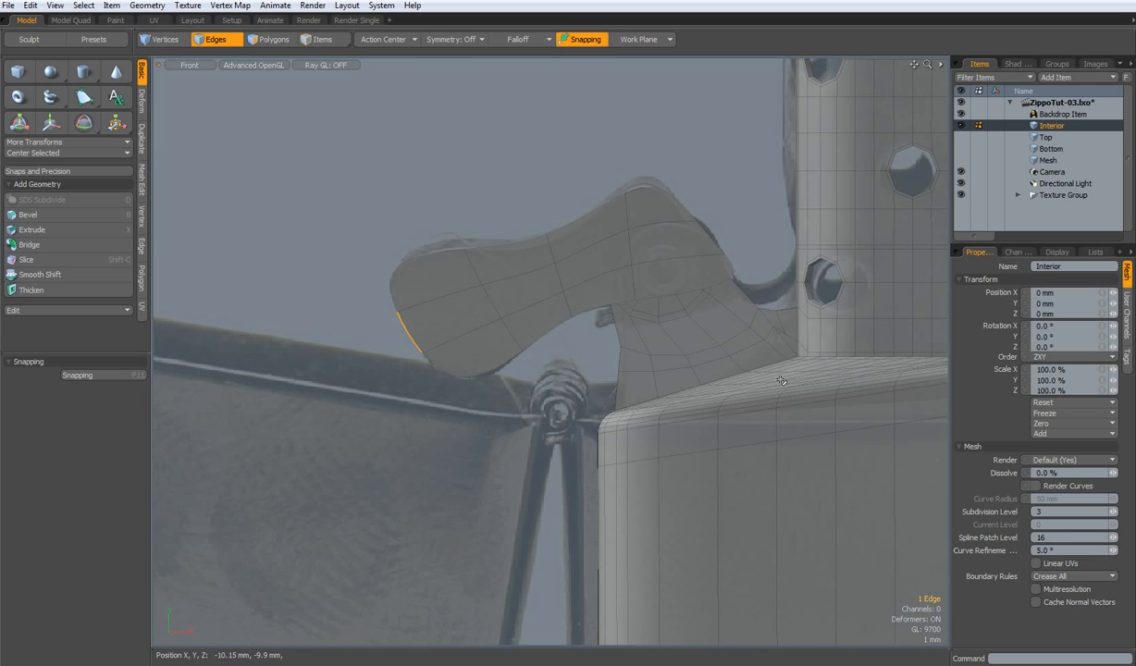
Step: Cut an extra edge loop across the cam patch and move its vertex to refine the shape
{"action": "left_click", "coordinate": [274, 39]}
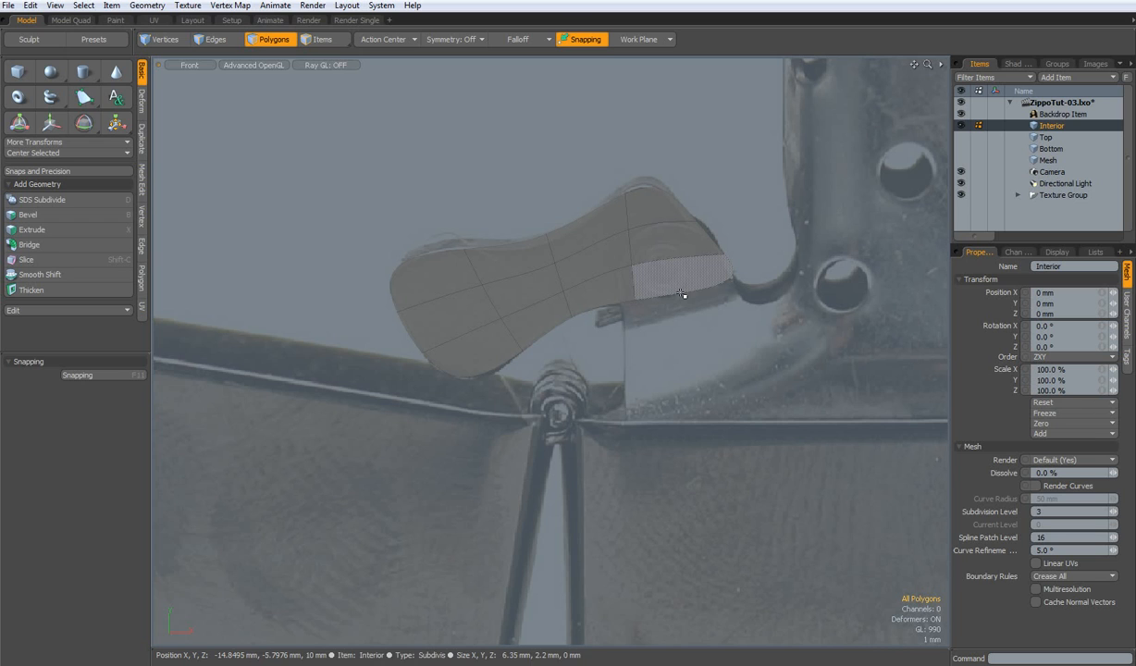
{"action": "left_click", "coordinate": [214, 39]}
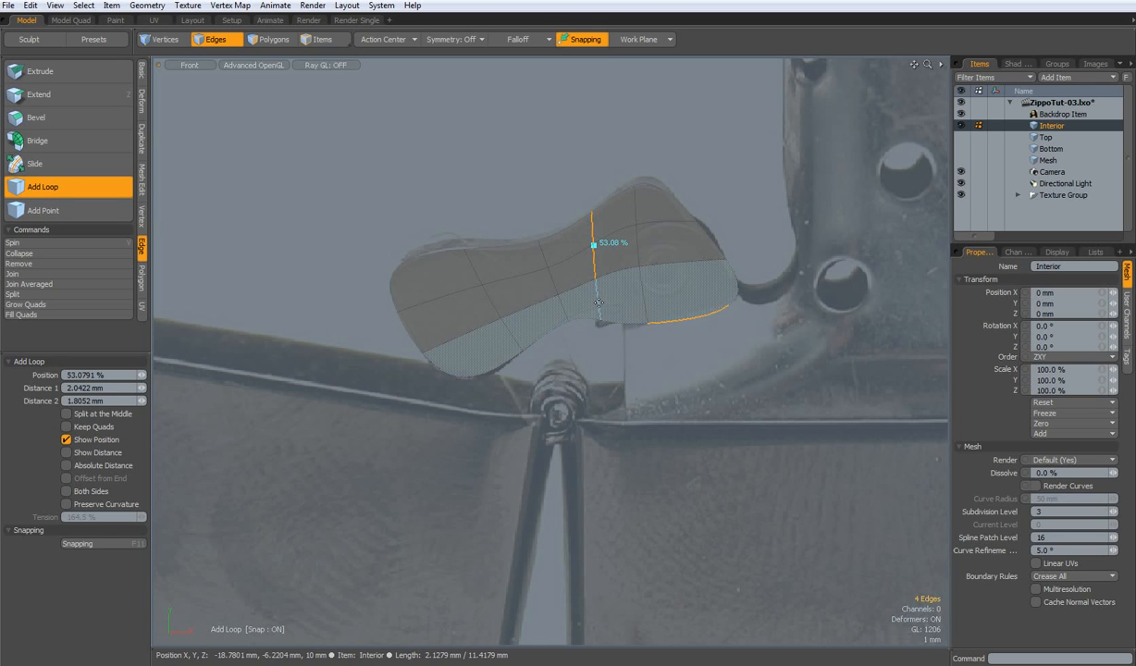
{"action": "left_click", "coordinate": [163, 39]}
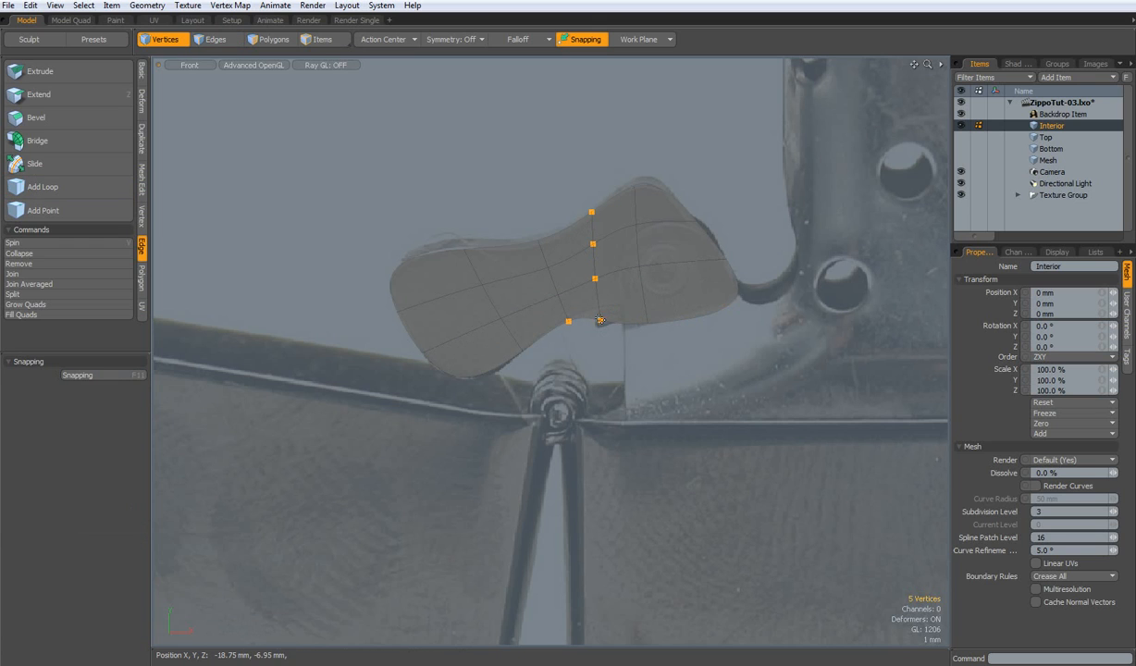
{"action": "left_click", "coordinate": [600, 322]}
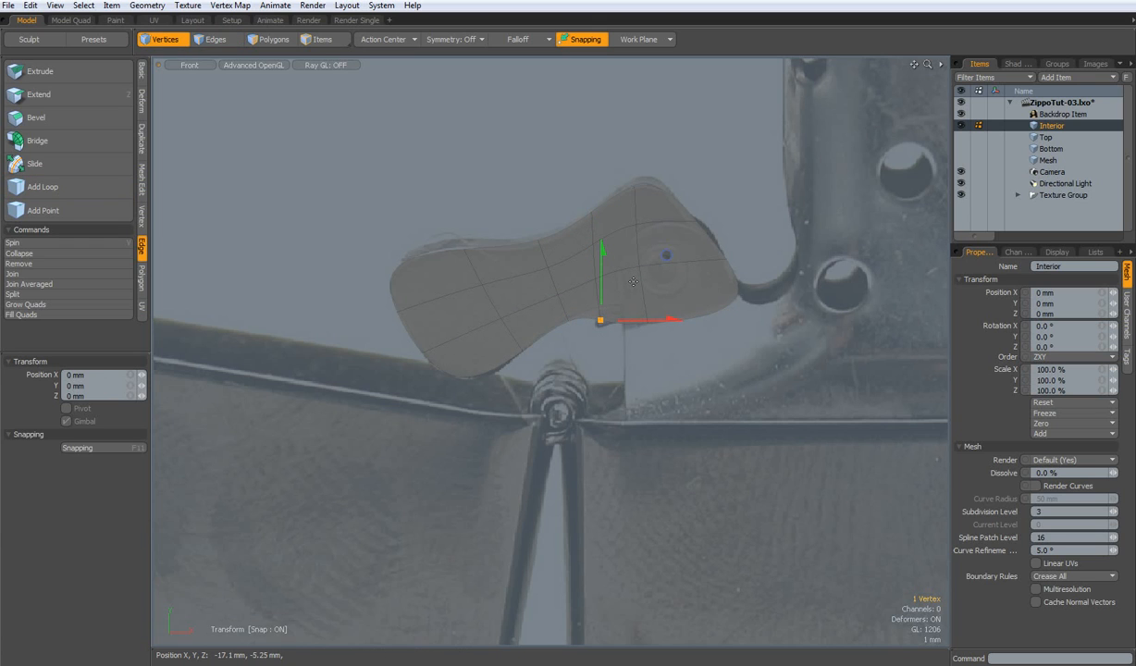
{"action": "left_click_drag", "start_coordinate": [633, 322], "coordinate": [633, 306]}
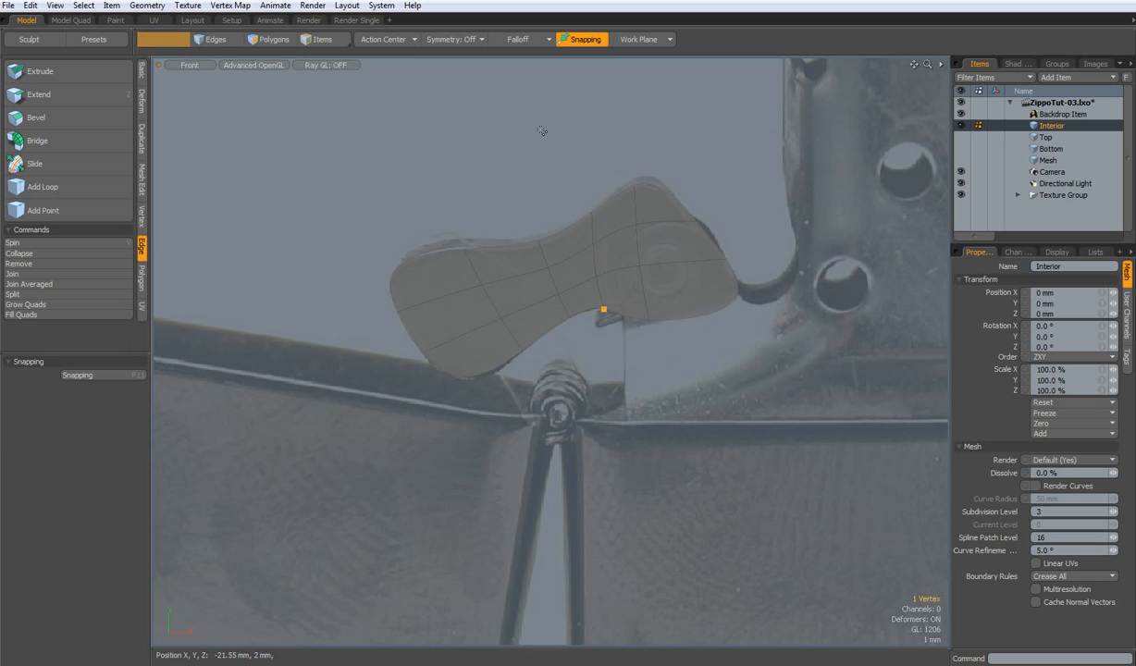
{"action": "left_click", "coordinate": [163, 39]}
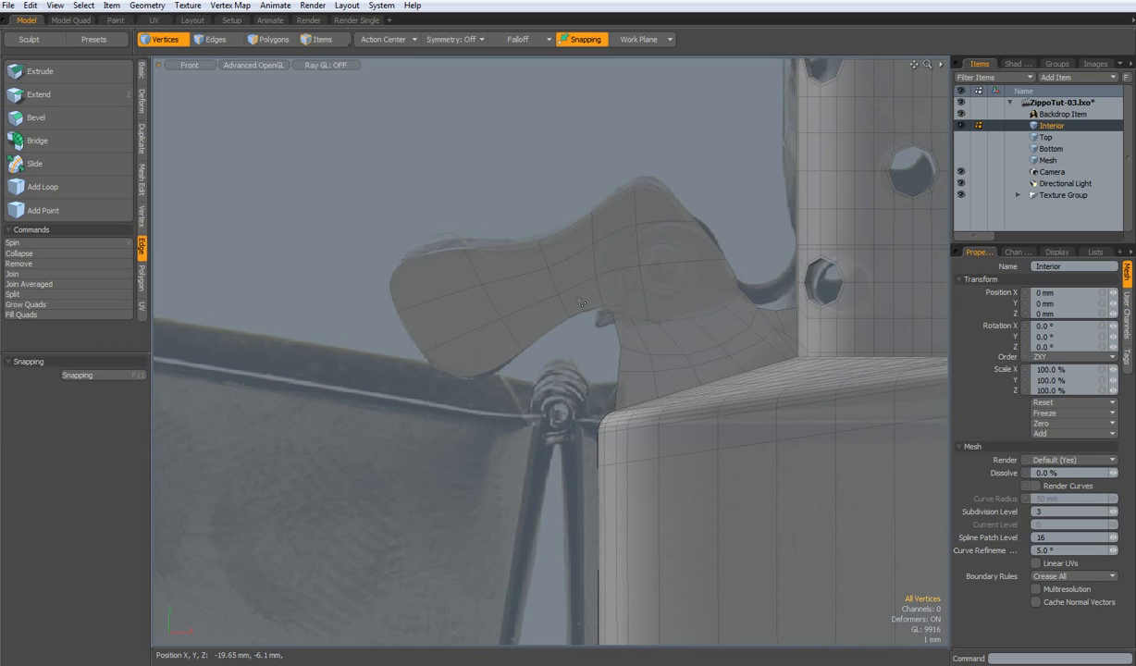
Step: Create a Cylinder primitive at the hinge pin with Radius 1.5 mm and 12 Sides
{"action": "left_click_drag", "start_coordinate": [581, 303], "coordinate": [422, 341]}
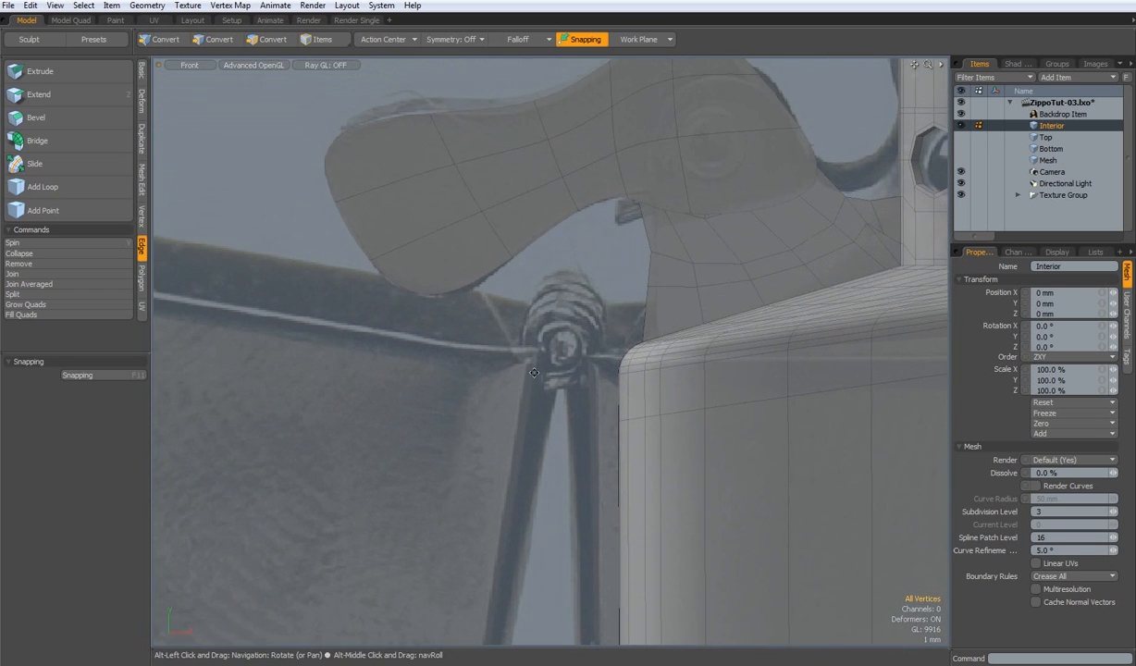
{"action": "left_click", "coordinate": [163, 39]}
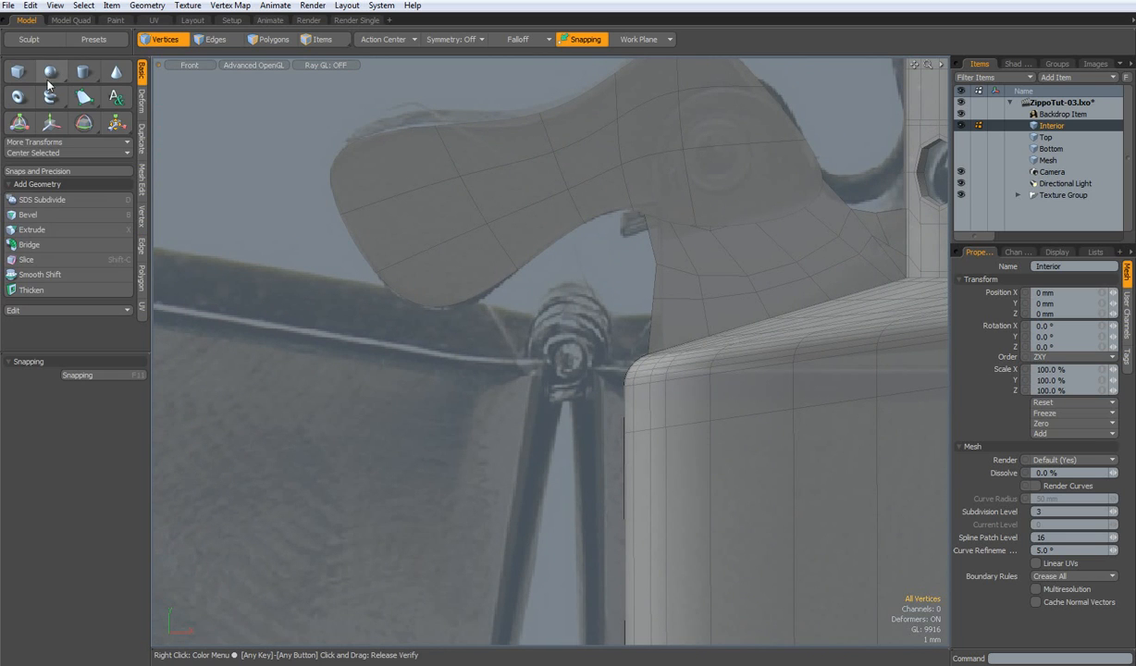
{"action": "mouse_move", "coordinate": [185, 52]}
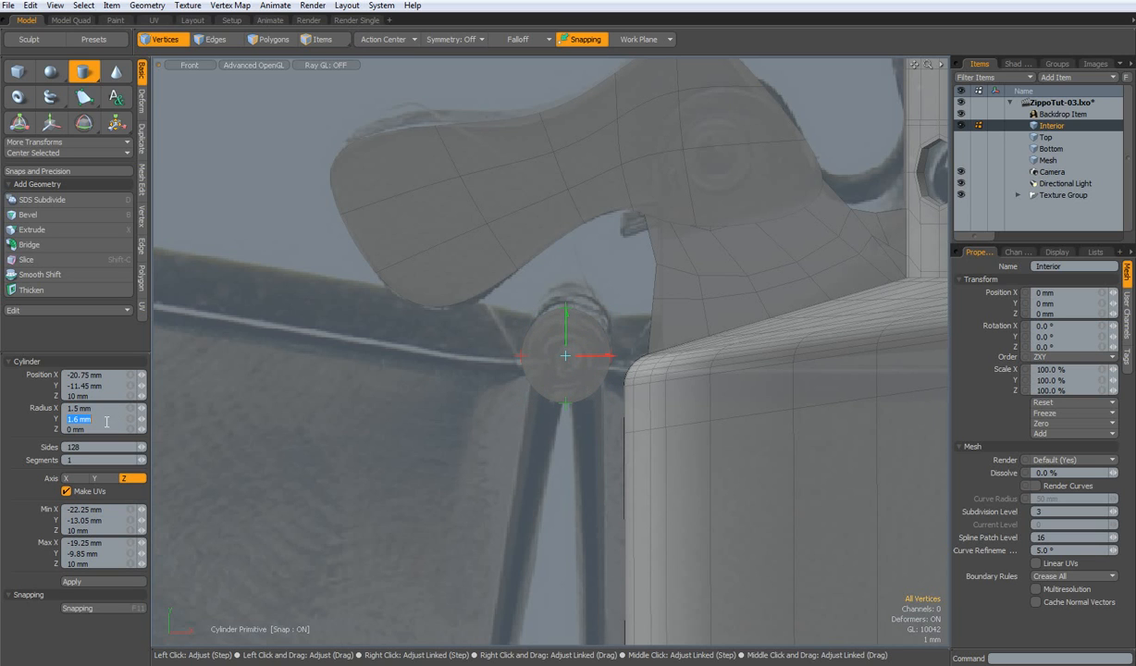
{"action": "type", "text": "1.5"}
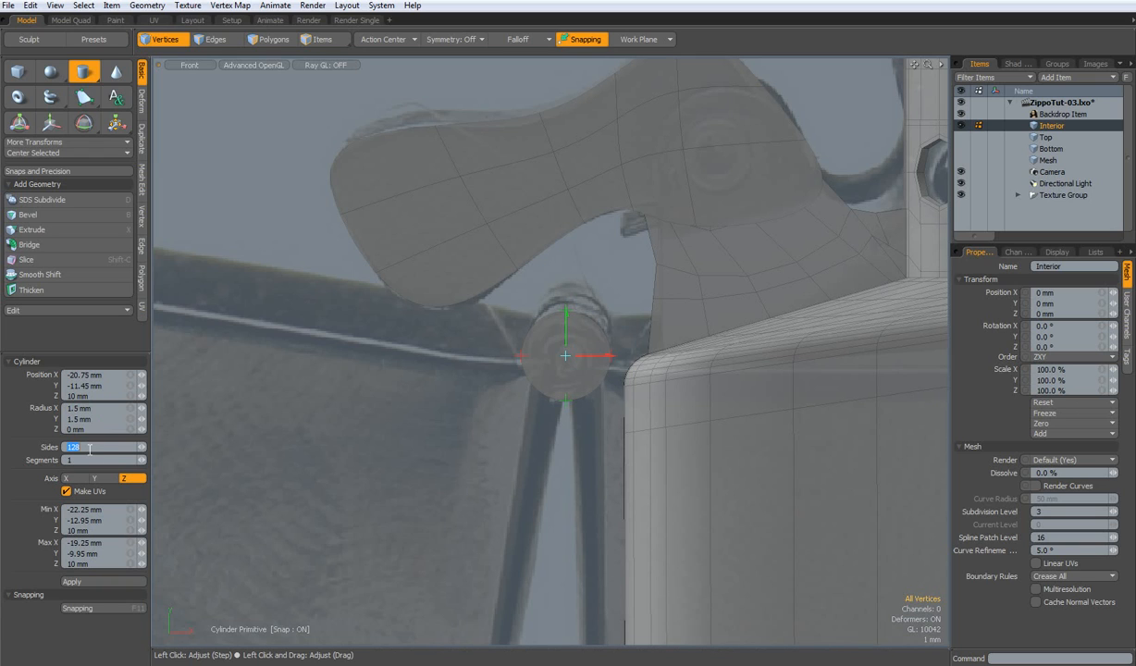
{"action": "type", "text": "12"}
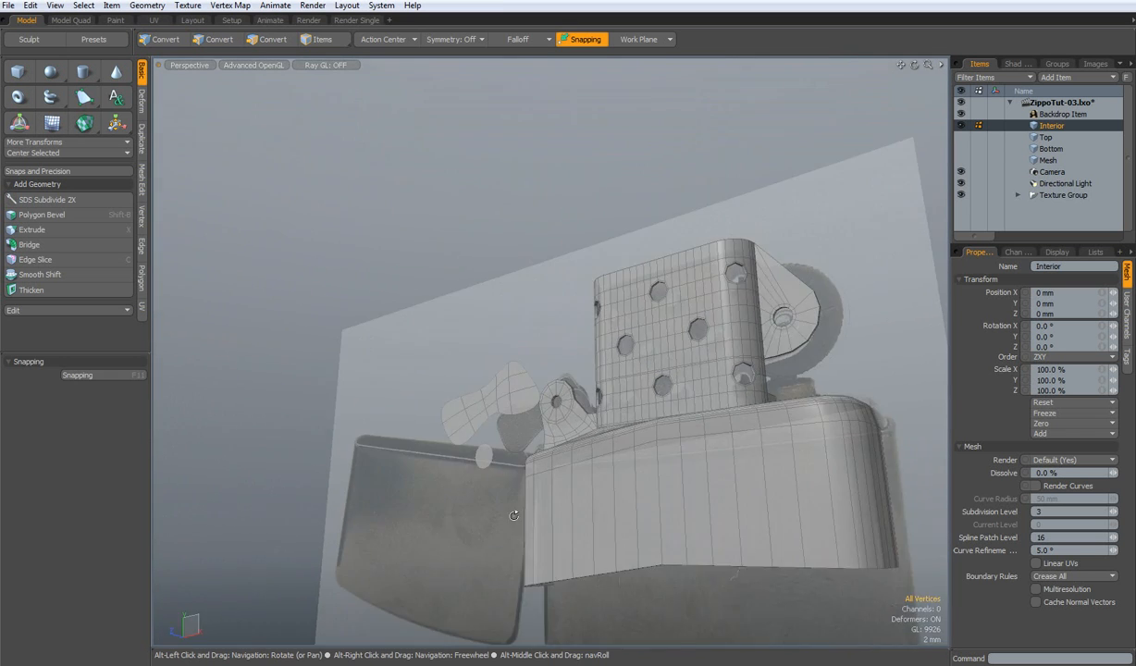
Step: Orbit around the lighter to inspect the hinge side, cam and interior frame
{"action": "left_click_drag", "start_coordinate": [515, 514], "coordinate": [453, 570]}
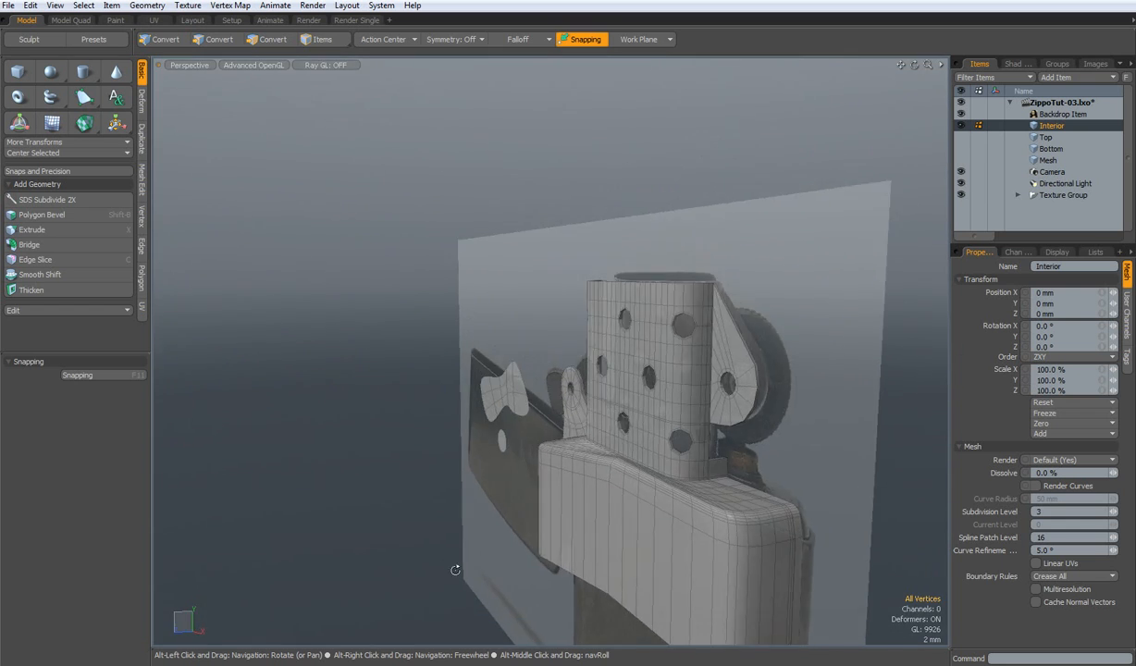
{"action": "left_click_drag", "start_coordinate": [456, 570], "coordinate": [504, 566]}
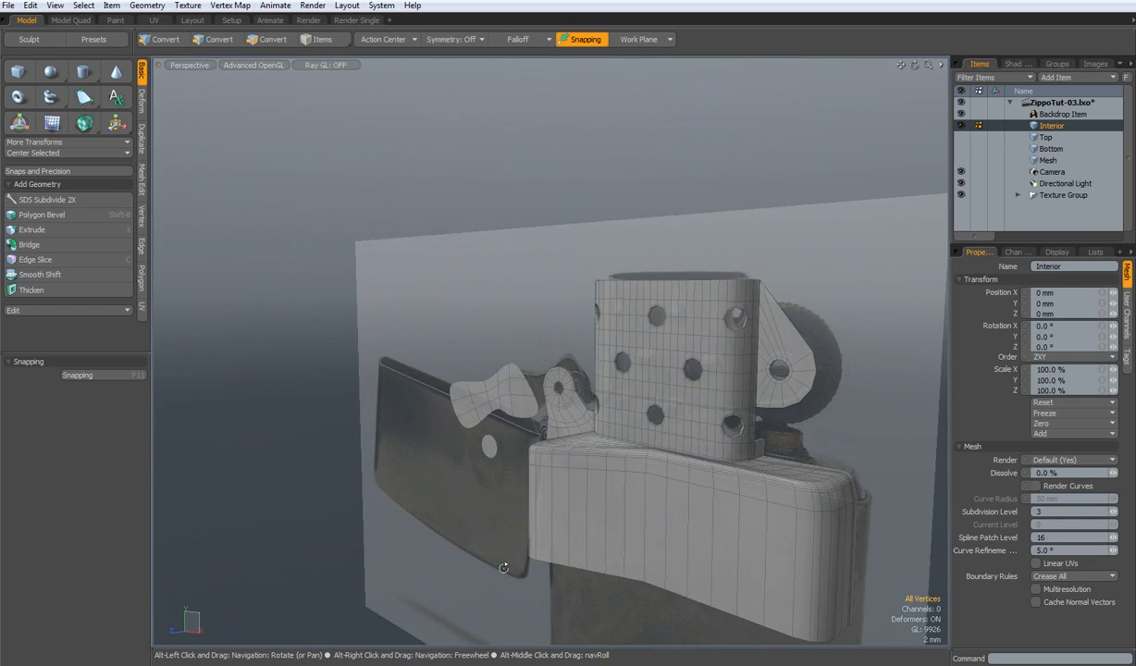
{"action": "left_click_drag", "start_coordinate": [503, 566], "coordinate": [559, 516]}
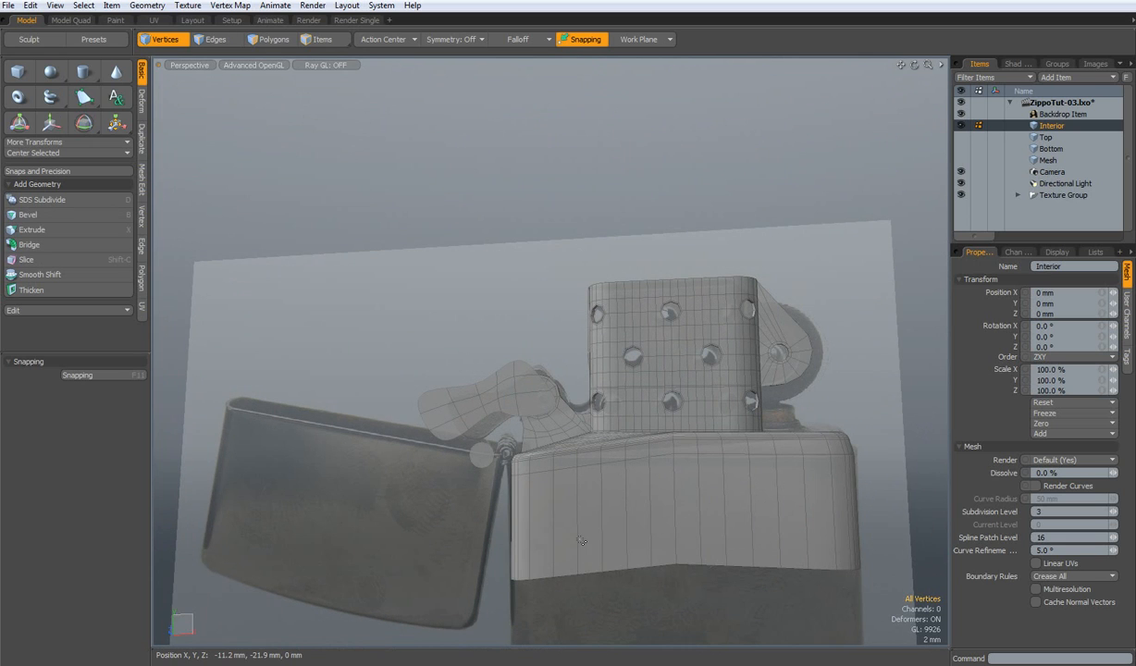
{"action": "mouse_move", "coordinate": [432, 400]}
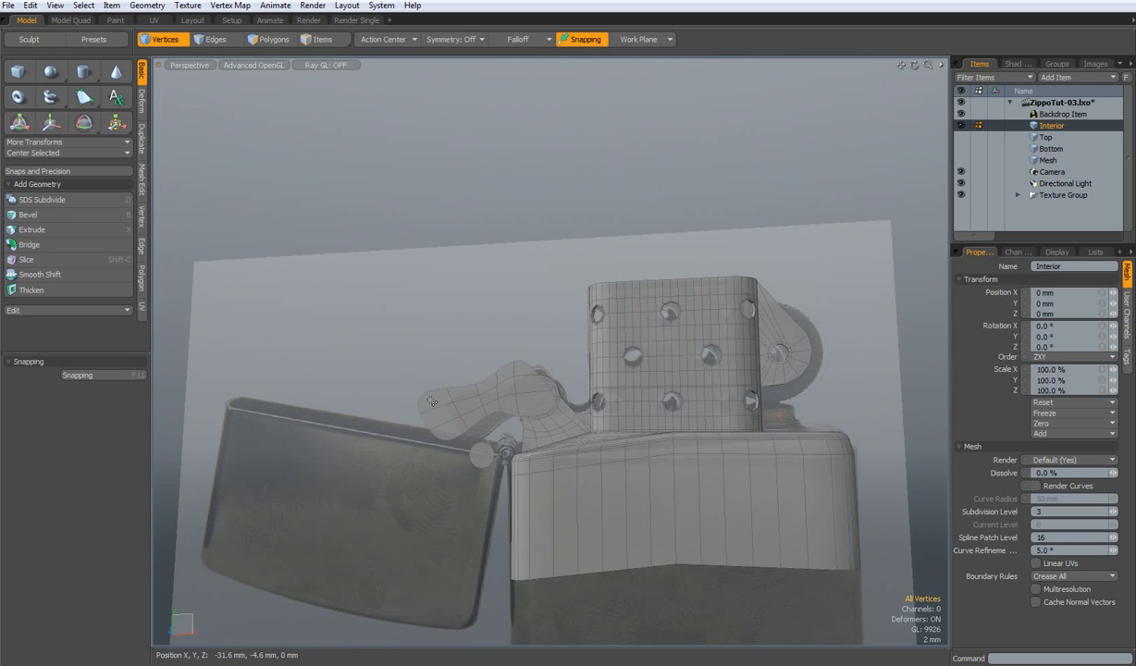
{"action": "left_click", "coordinate": [215, 39]}
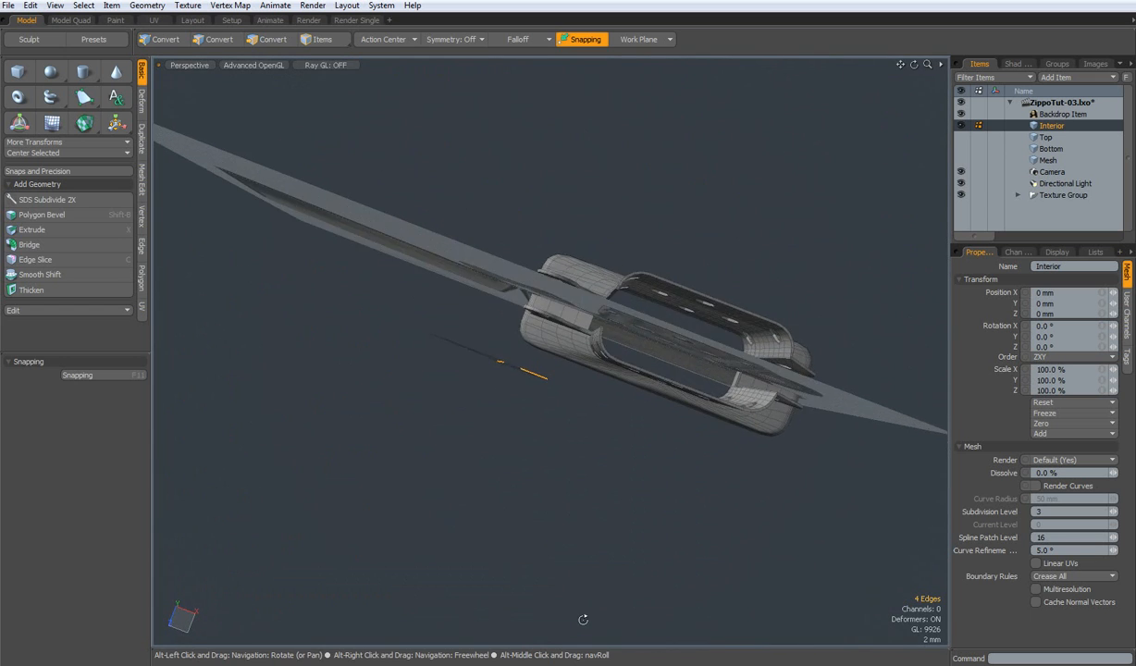
{"action": "left_click_drag", "start_coordinate": [555, 389], "coordinate": [629, 443]}
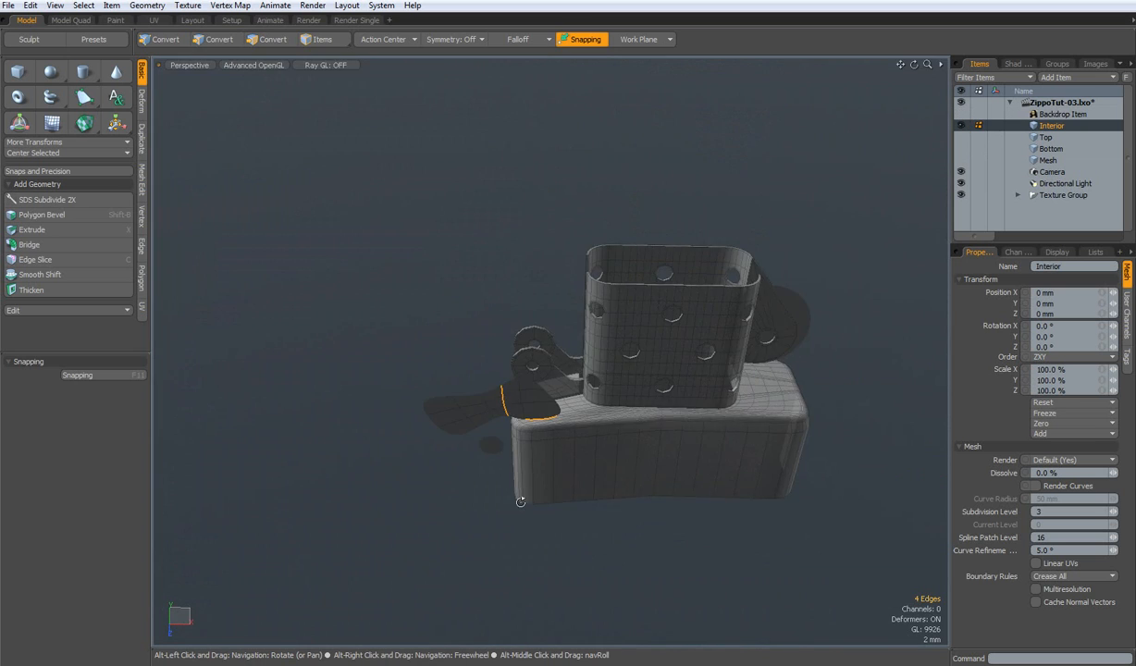
Step: In Polygons mode, switch the viewport to Top view over the hinge end
{"action": "left_click", "coordinate": [274, 39]}
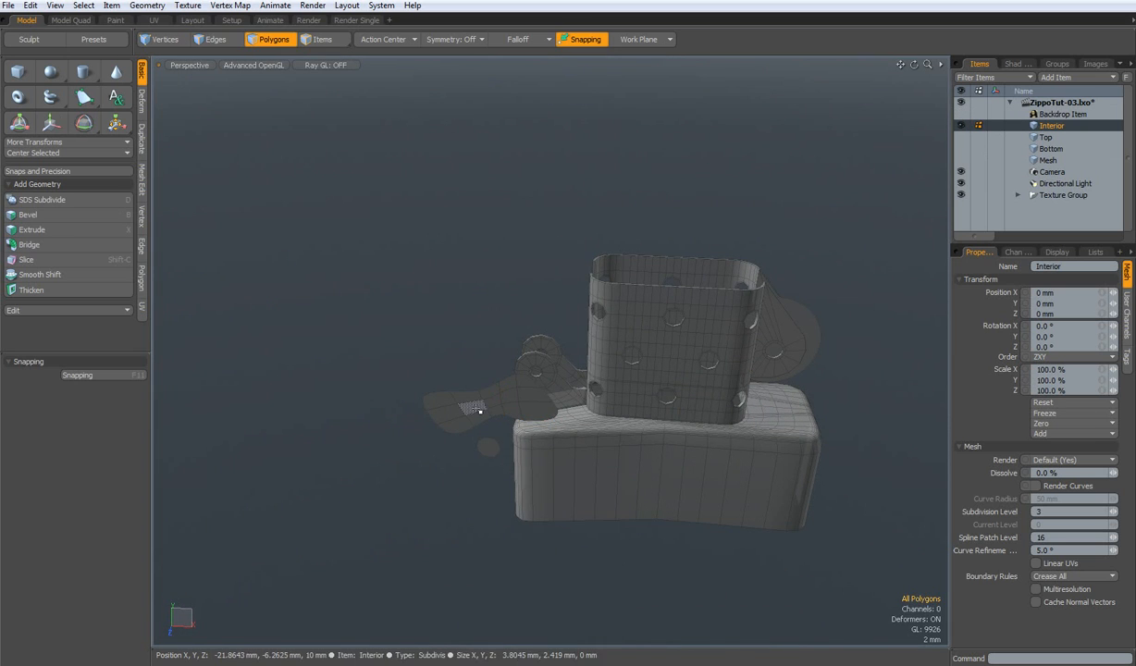
{"action": "left_click", "coordinate": [478, 409]}
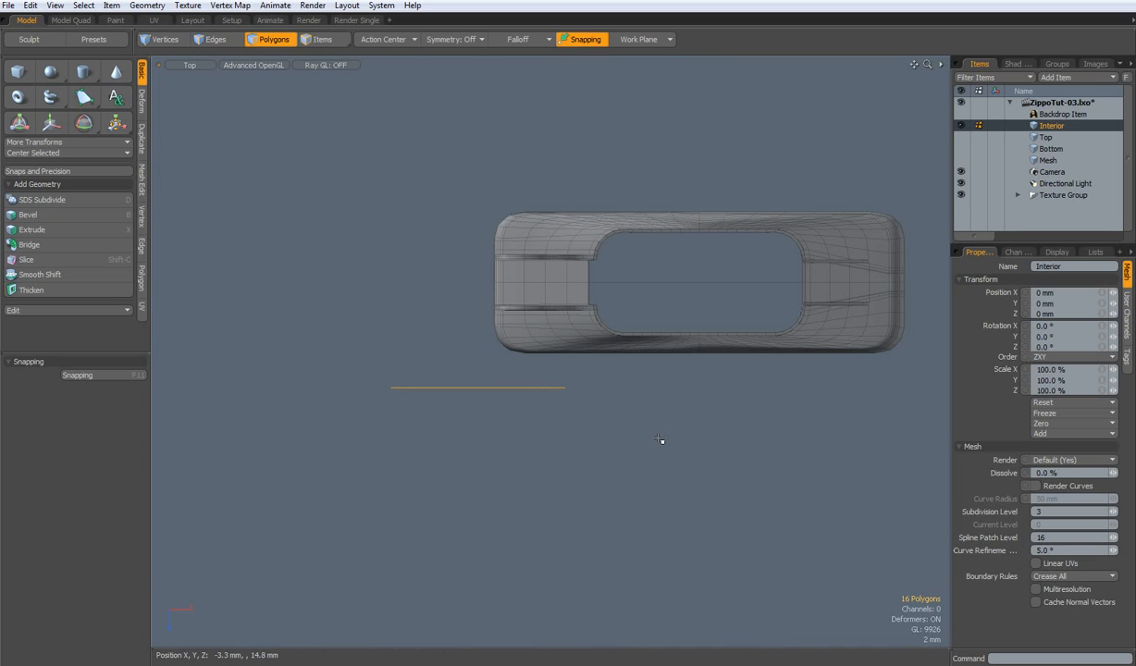
{"action": "mouse_move", "coordinate": [659, 438]}
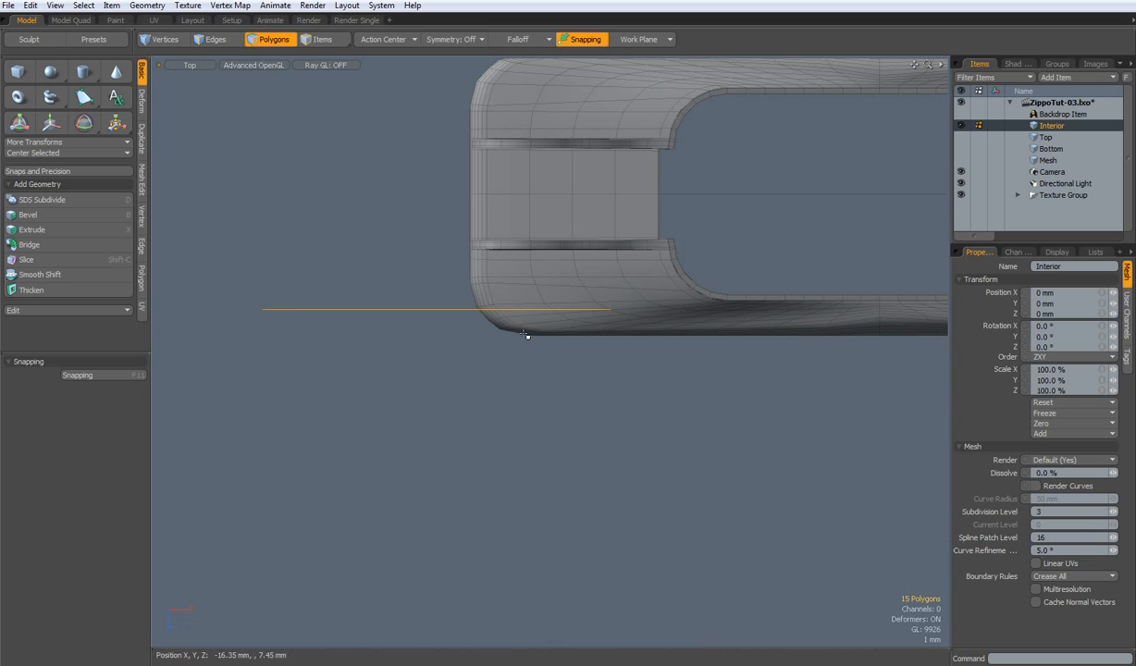
{"action": "left_click", "coordinate": [18, 122]}
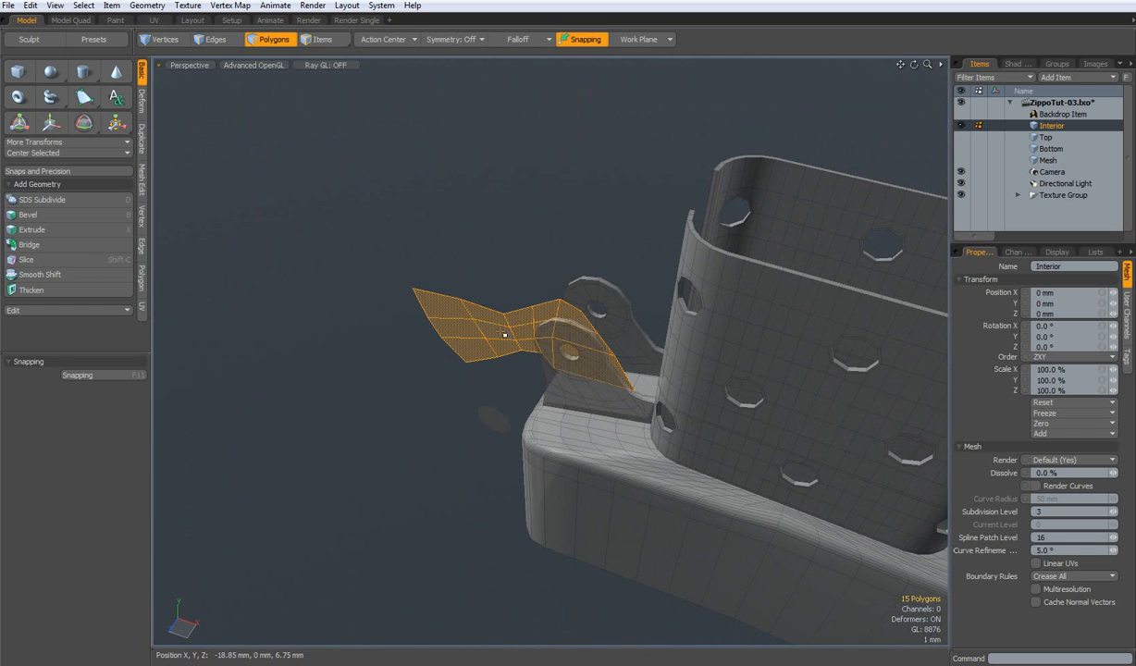
Step: Extrude the cam polygons outward into a solid block
{"action": "left_click", "coordinate": [32, 230]}
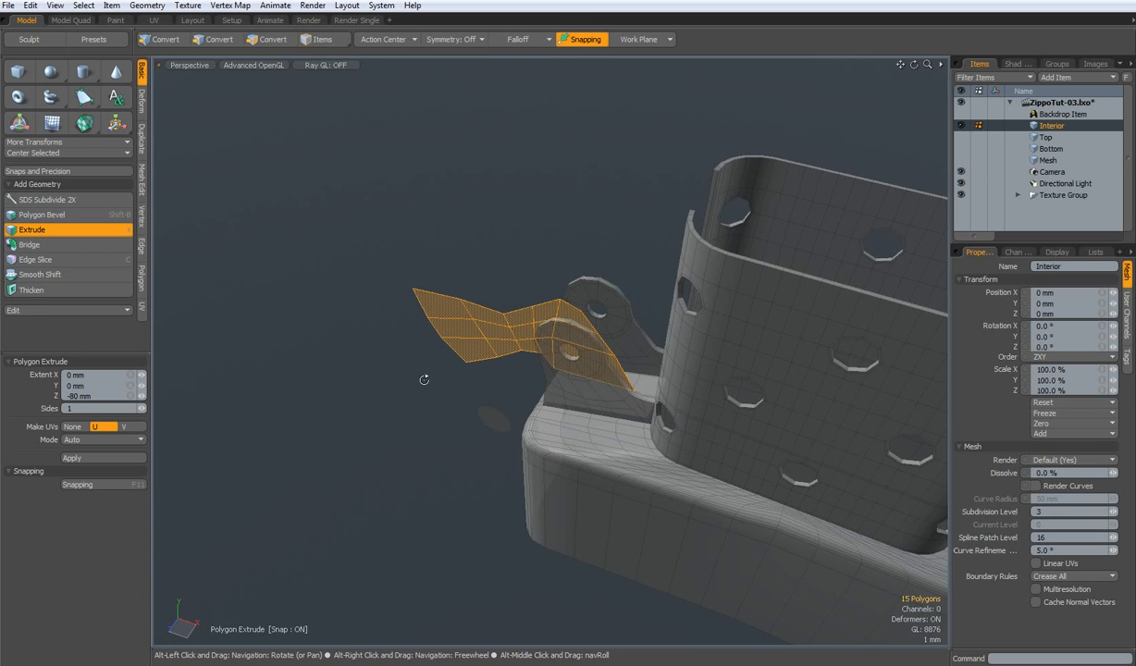
{"action": "left_click_drag", "start_coordinate": [424, 379], "coordinate": [288, 445]}
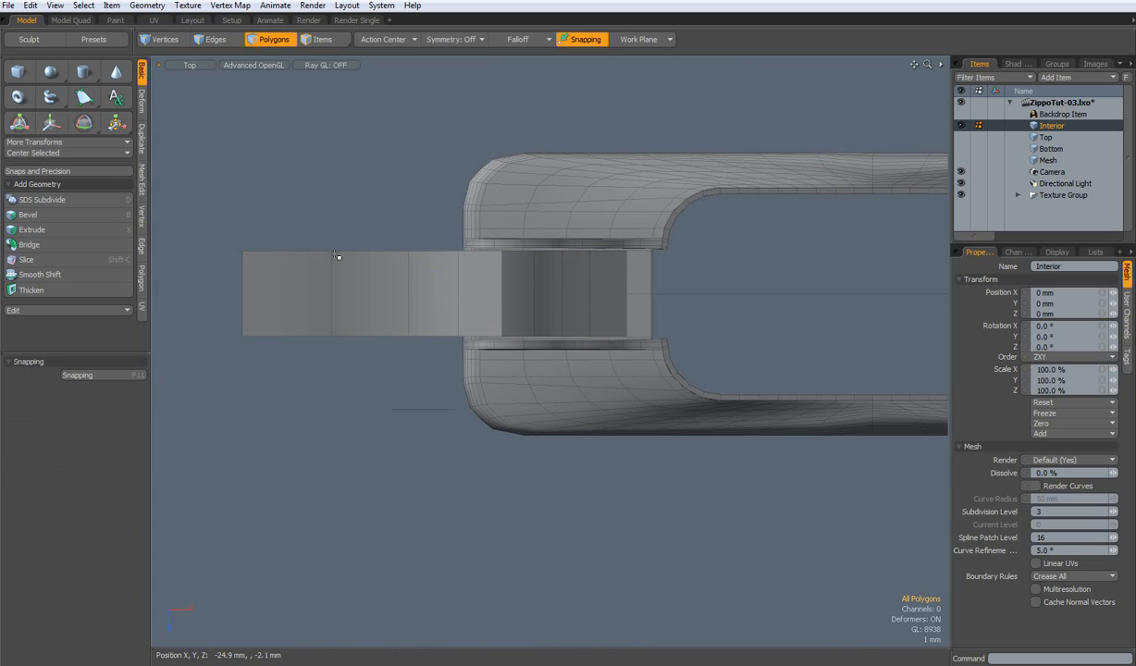
{"action": "left_click", "coordinate": [287, 295]}
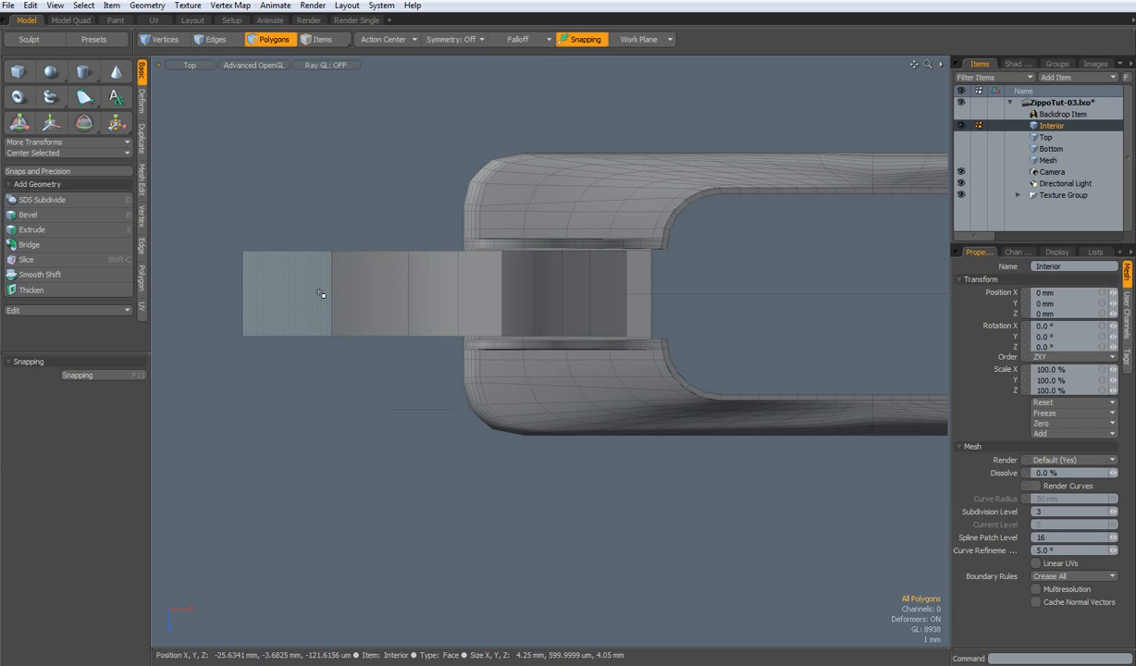
Step: Loop Slice edge loops along the cam block with Mode set to Symmetry
{"action": "left_click", "coordinate": [215, 39]}
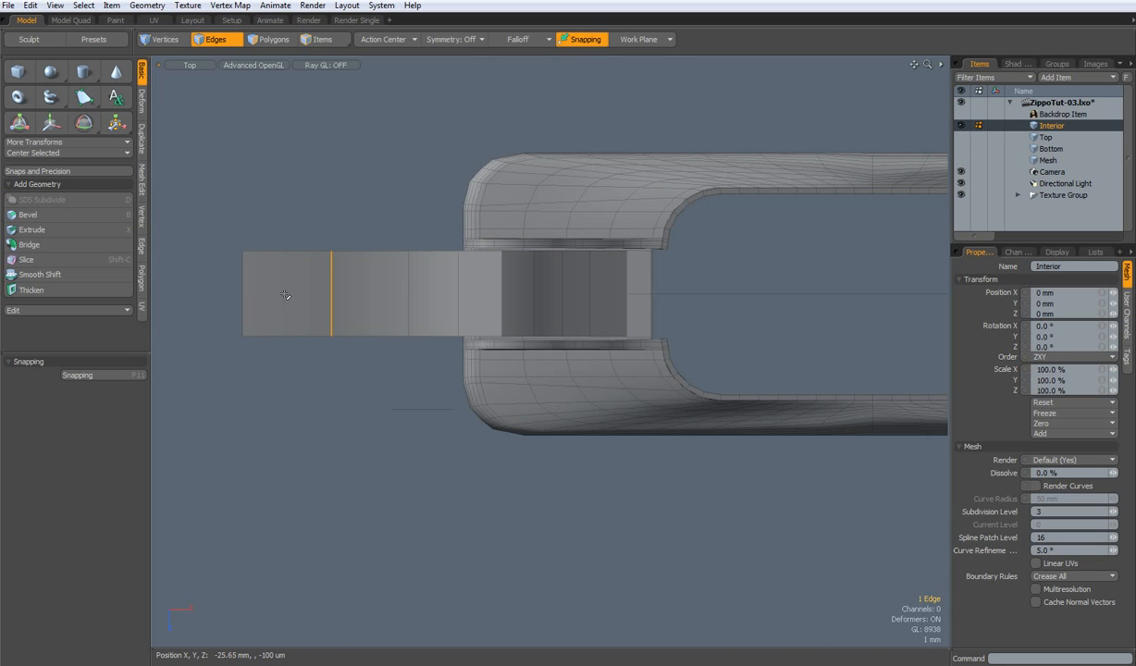
{"action": "left_click", "coordinate": [35, 259]}
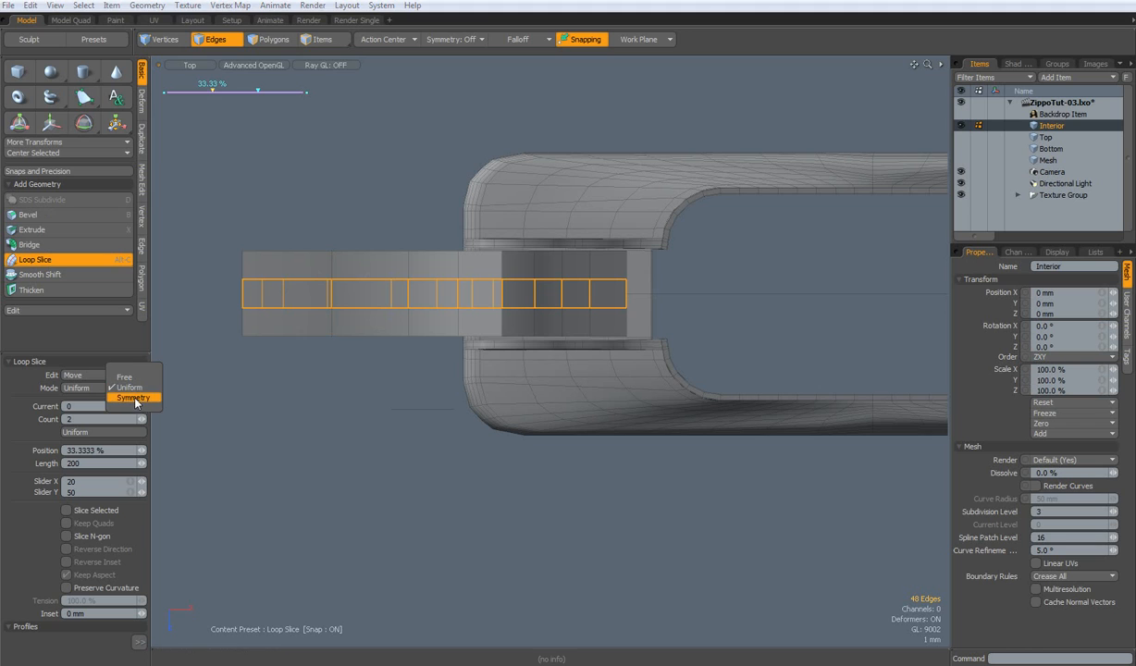
{"action": "left_click", "coordinate": [133, 396]}
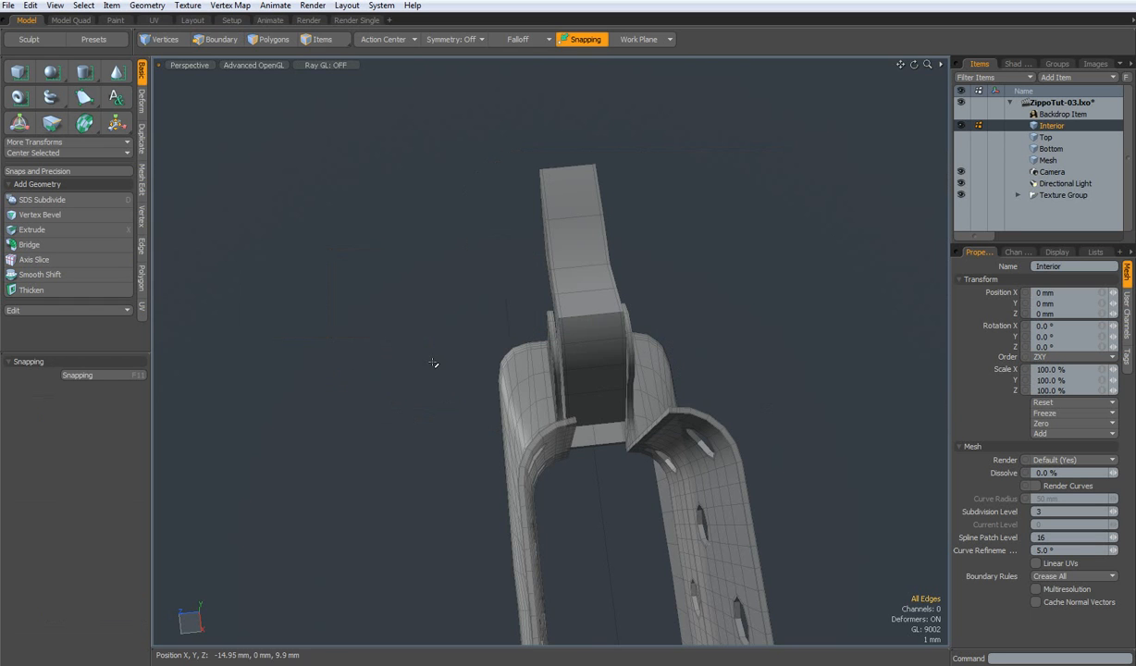
Step: Toggle Subdivision Surface on the cam block and orbit to inspect its rounded form
{"action": "left_click_drag", "start_coordinate": [433, 363], "coordinate": [581, 276]}
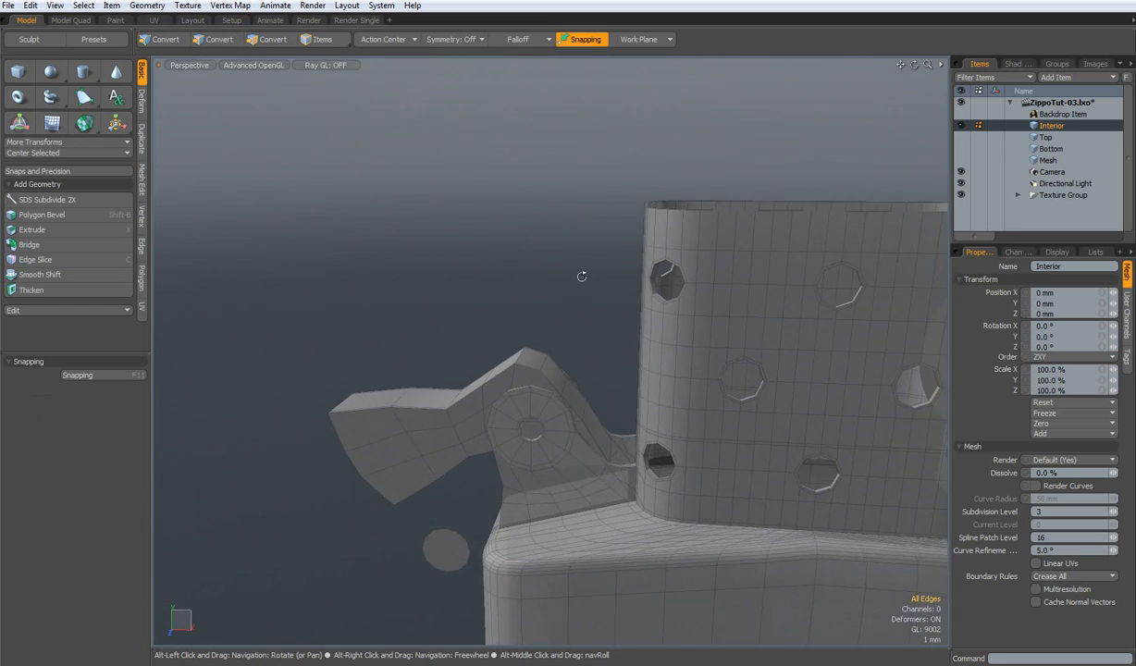
{"action": "left_click", "coordinate": [215, 39]}
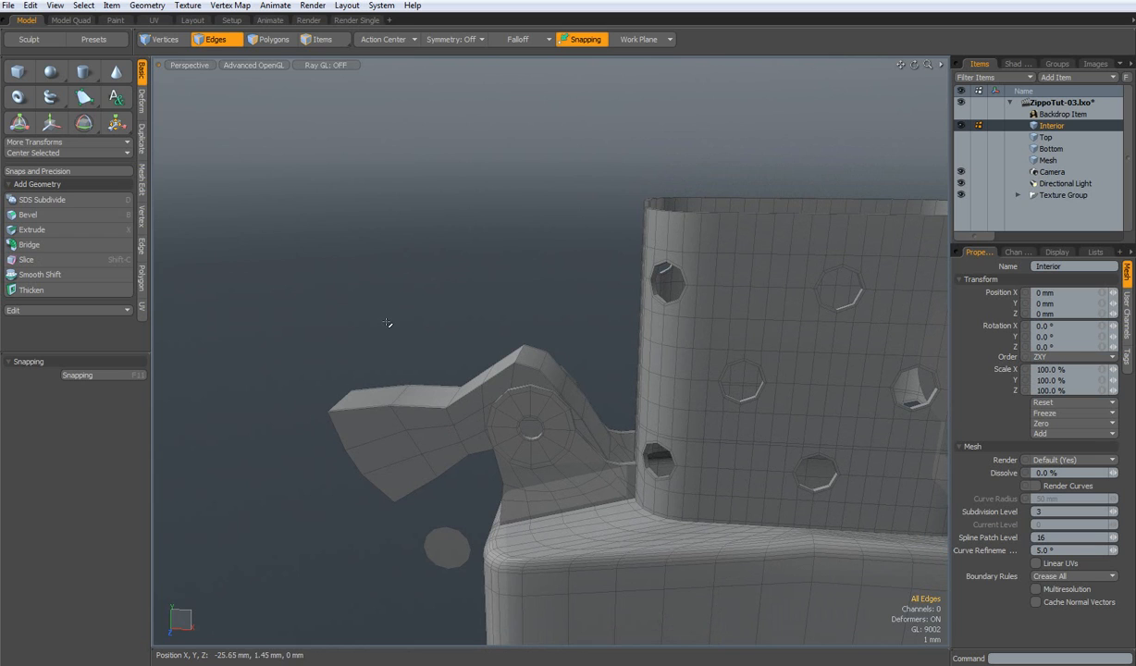
{"action": "left_click", "coordinate": [274, 39]}
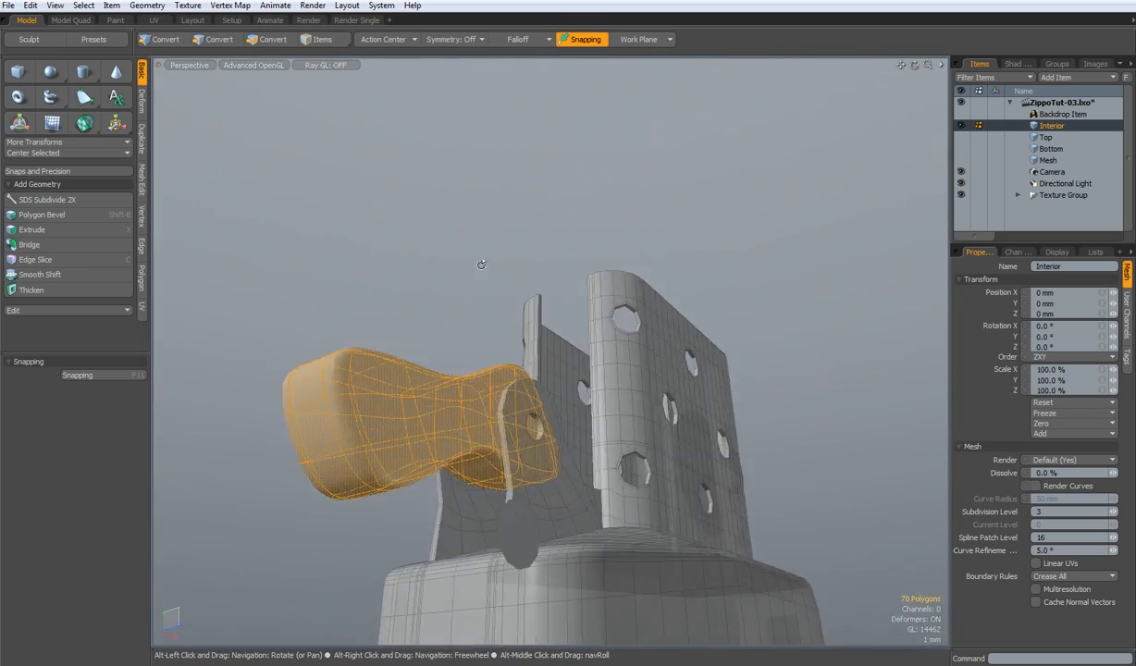
{"action": "left_click_drag", "start_coordinate": [481, 267], "coordinate": [365, 320]}
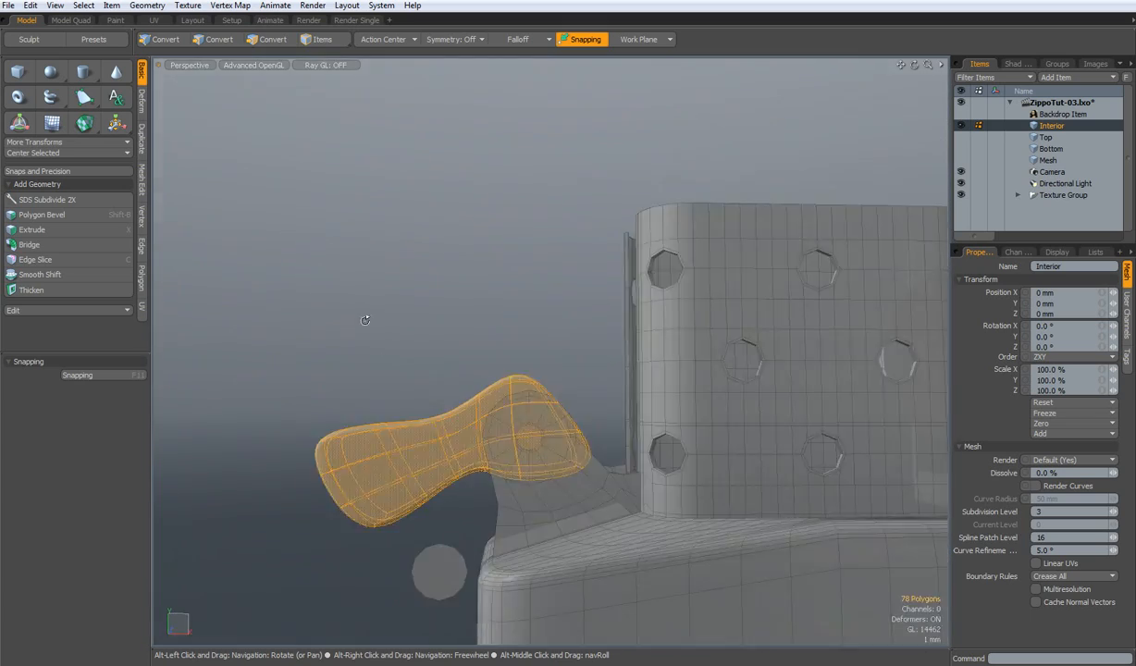
{"action": "left_click_drag", "start_coordinate": [365, 321], "coordinate": [356, 359]}
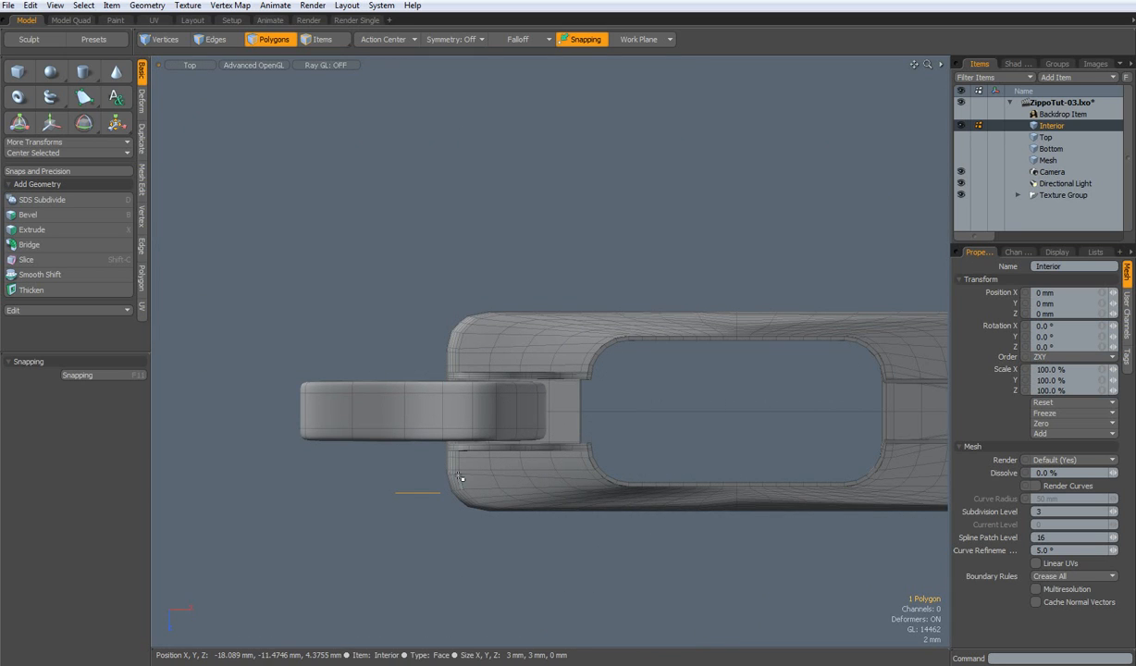
Step: Extrude the selected face outward and adjust its extrusion distance
{"action": "left_click", "coordinate": [31, 230]}
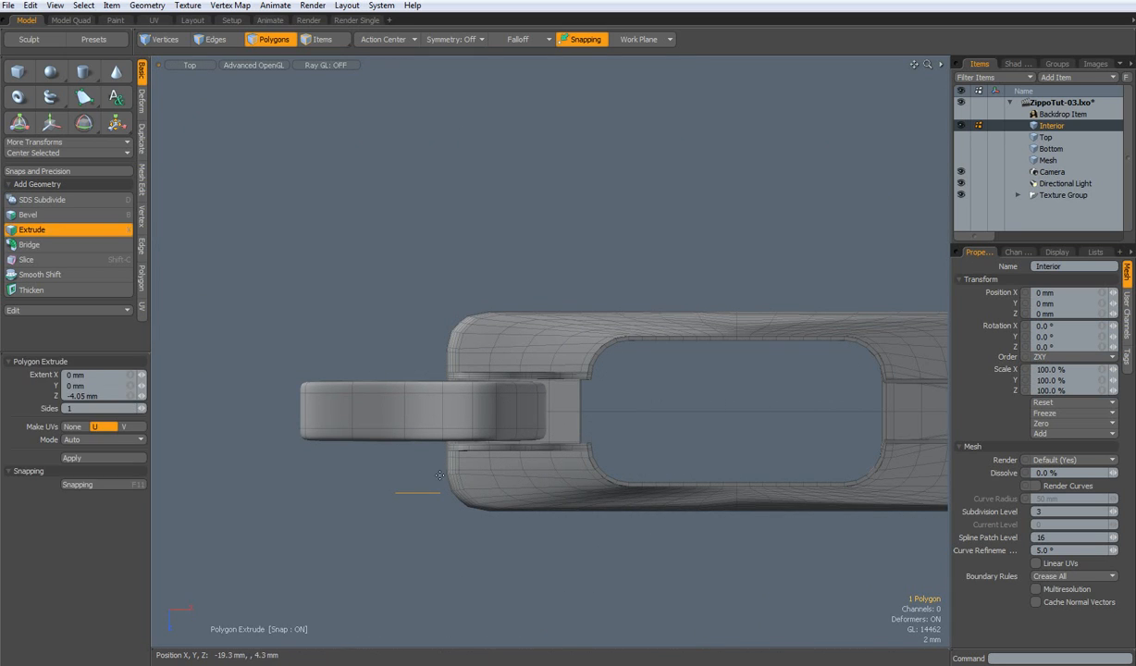
{"action": "left_click_drag", "start_coordinate": [441, 474], "coordinate": [421, 572]}
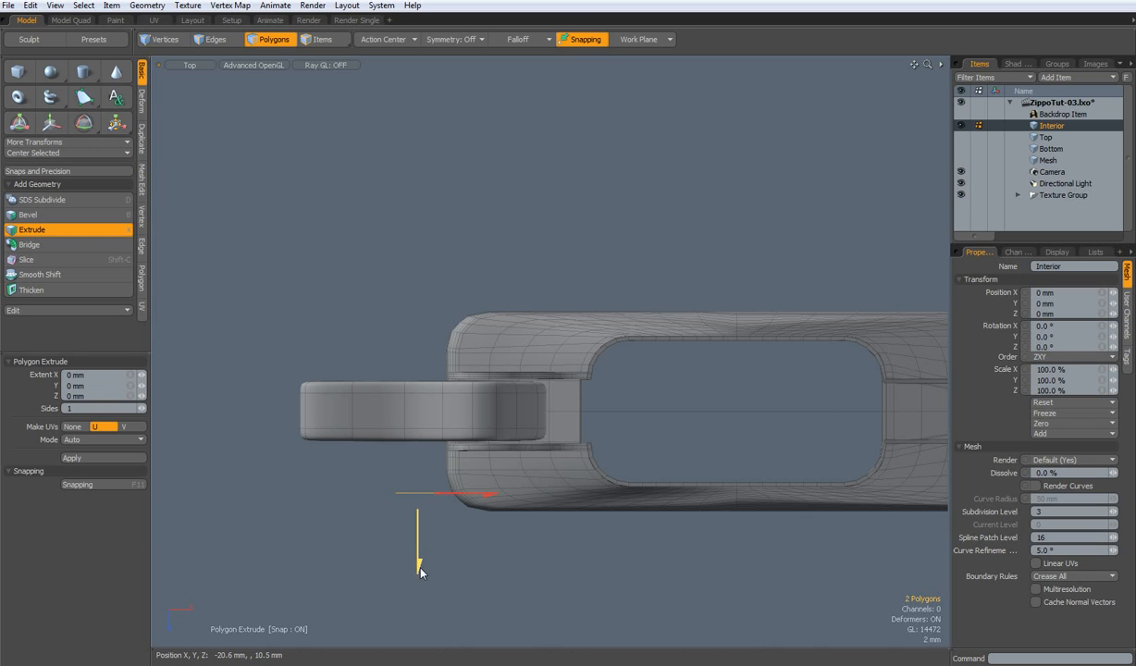
{"action": "left_click_drag", "start_coordinate": [418, 556], "coordinate": [419, 411]}
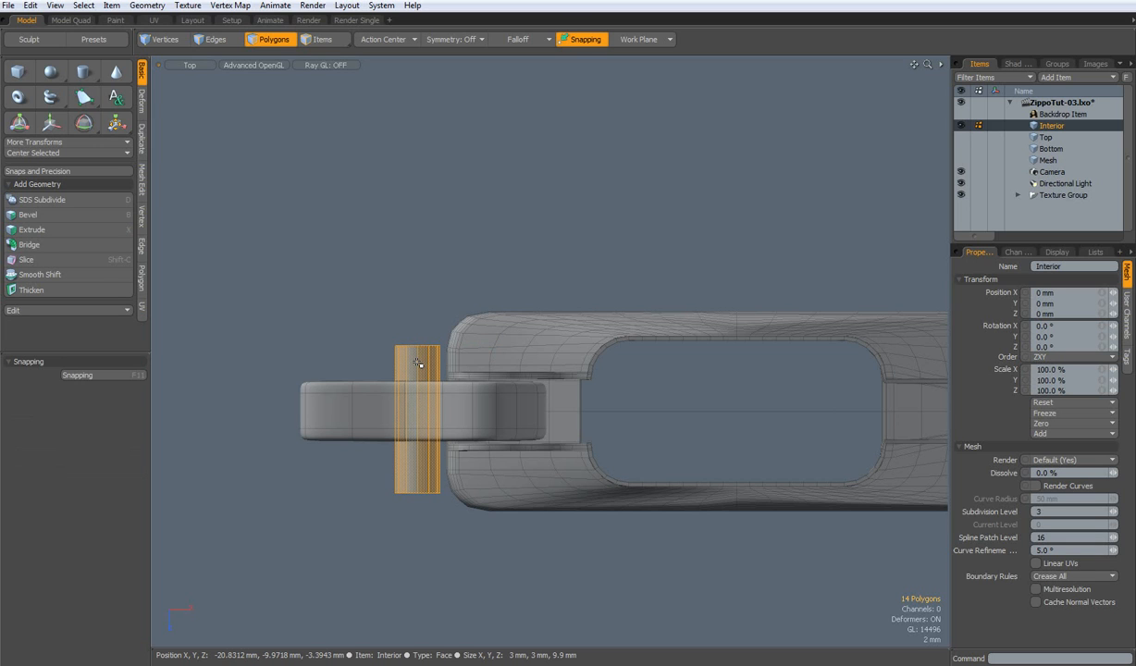
{"action": "mouse_move", "coordinate": [418, 361]}
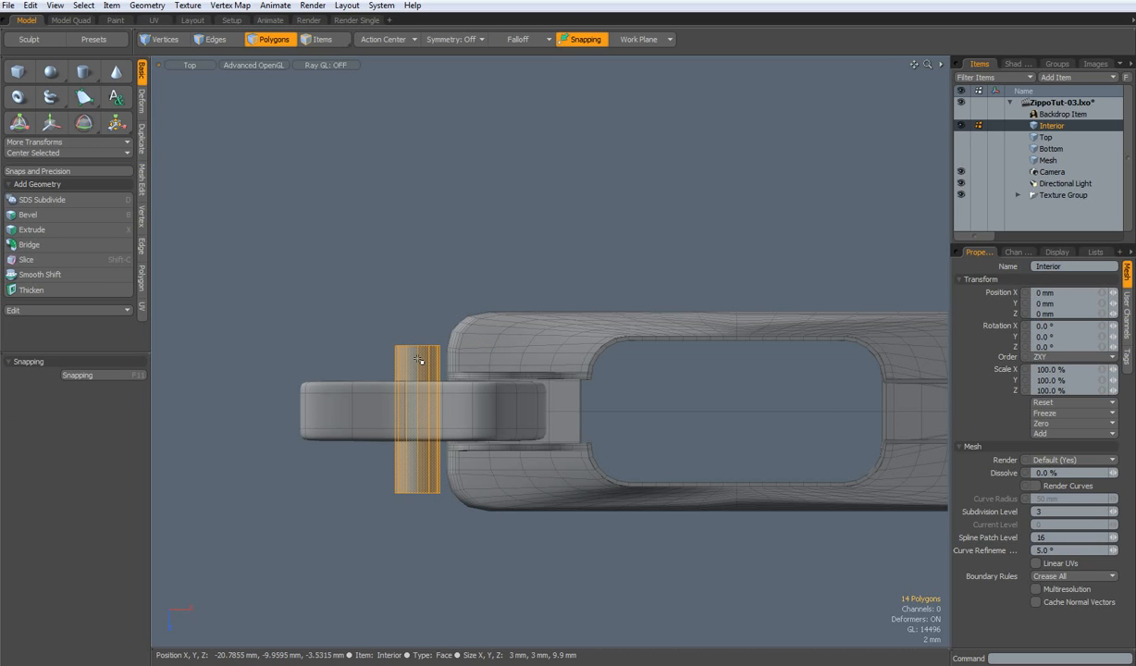
Step: Select the hinge cylinder geometry and Center Selected the thin disc along one axis
{"action": "left_click", "coordinate": [167, 39]}
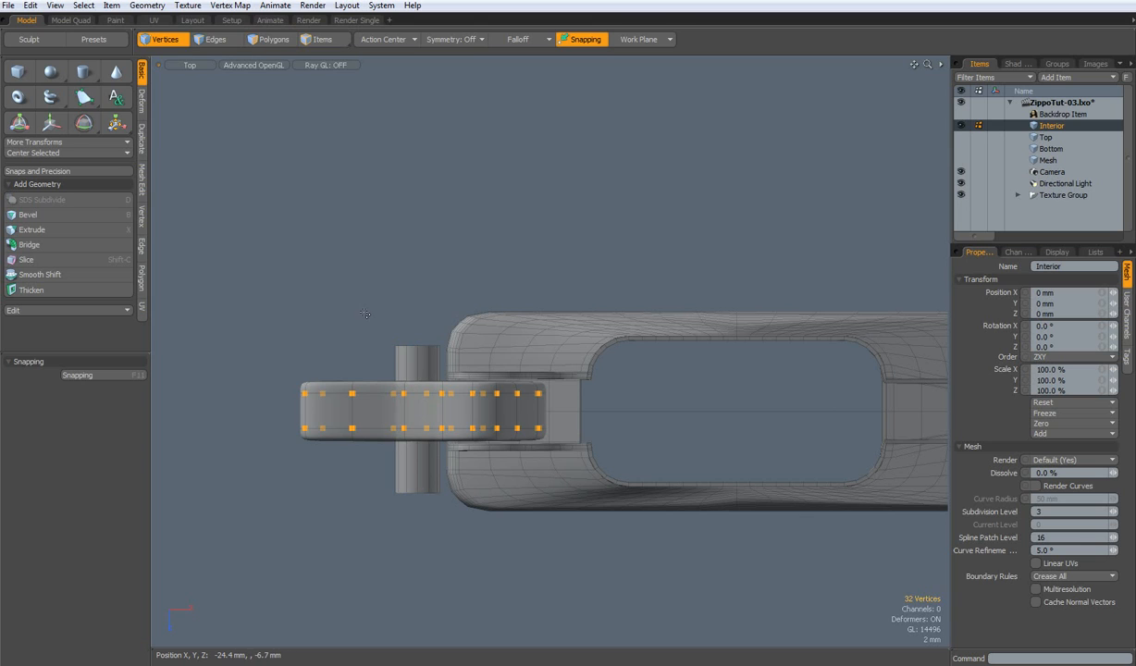
{"action": "left_click", "coordinate": [215, 39]}
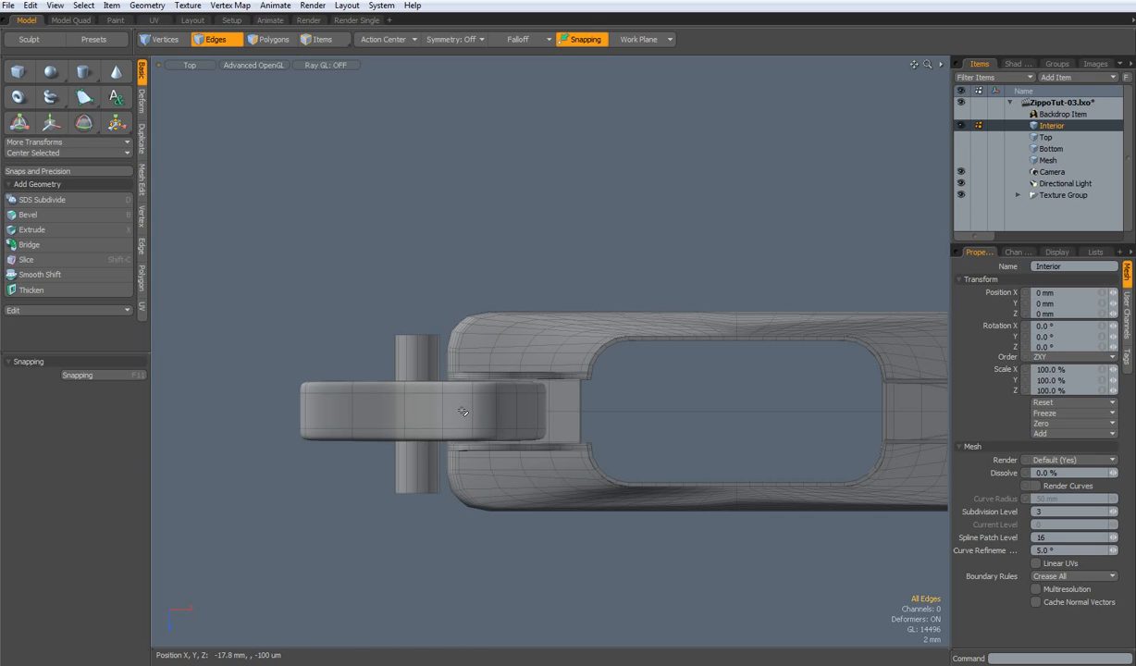
{"action": "left_click", "coordinate": [272, 39]}
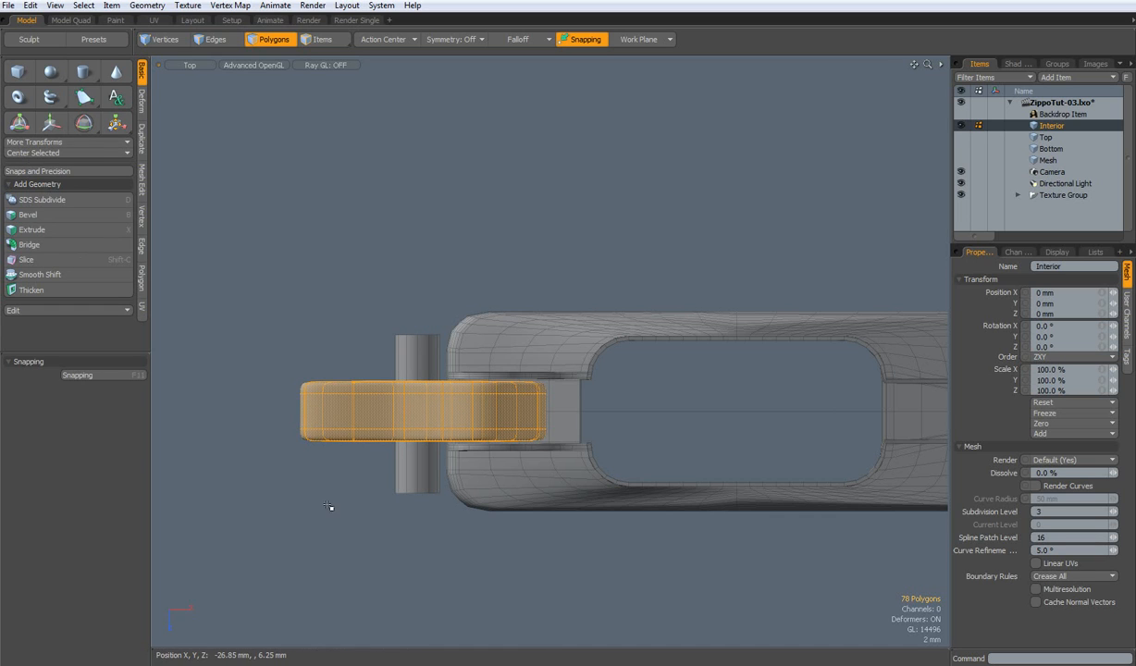
{"action": "mouse_move", "coordinate": [409, 466]}
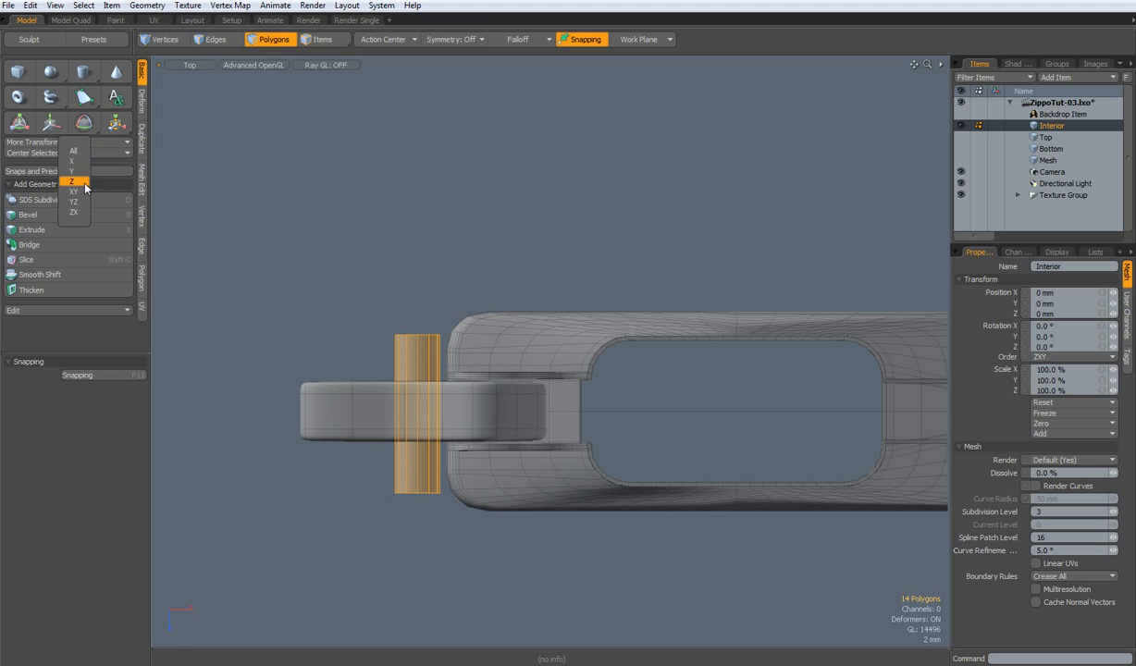
{"action": "left_click", "coordinate": [163, 39]}
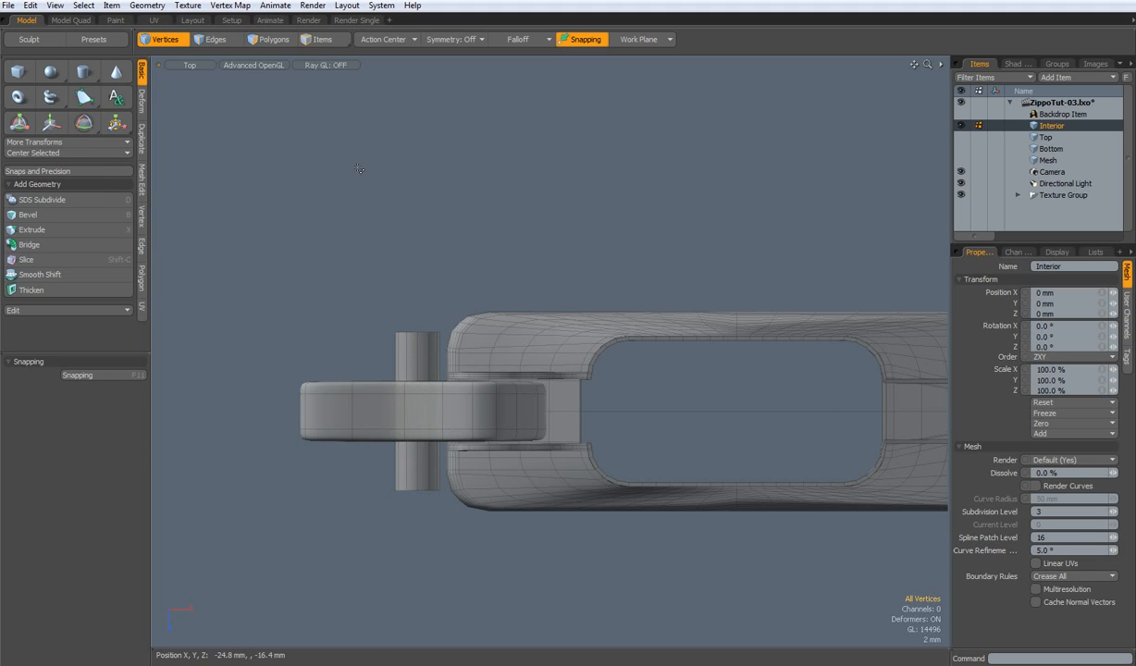
{"action": "left_click", "coordinate": [546, 187]}
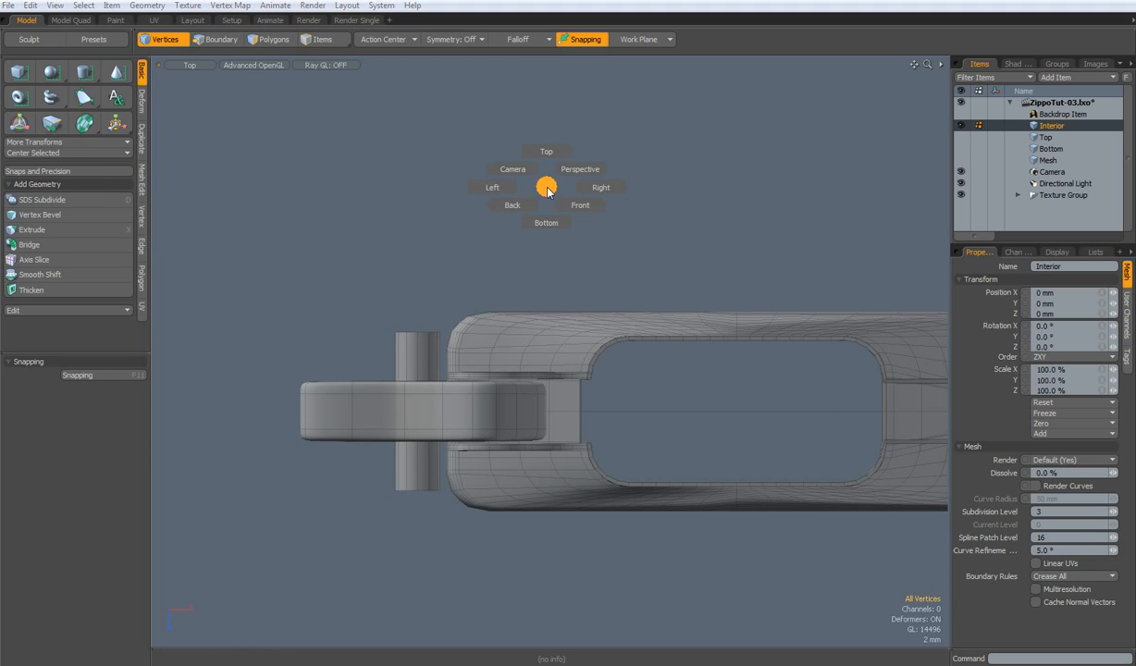
Step: In Perspective view, Edge Bevel the cylinder's edge loop in Insert mode into paired rings
{"action": "left_click", "coordinate": [579, 168]}
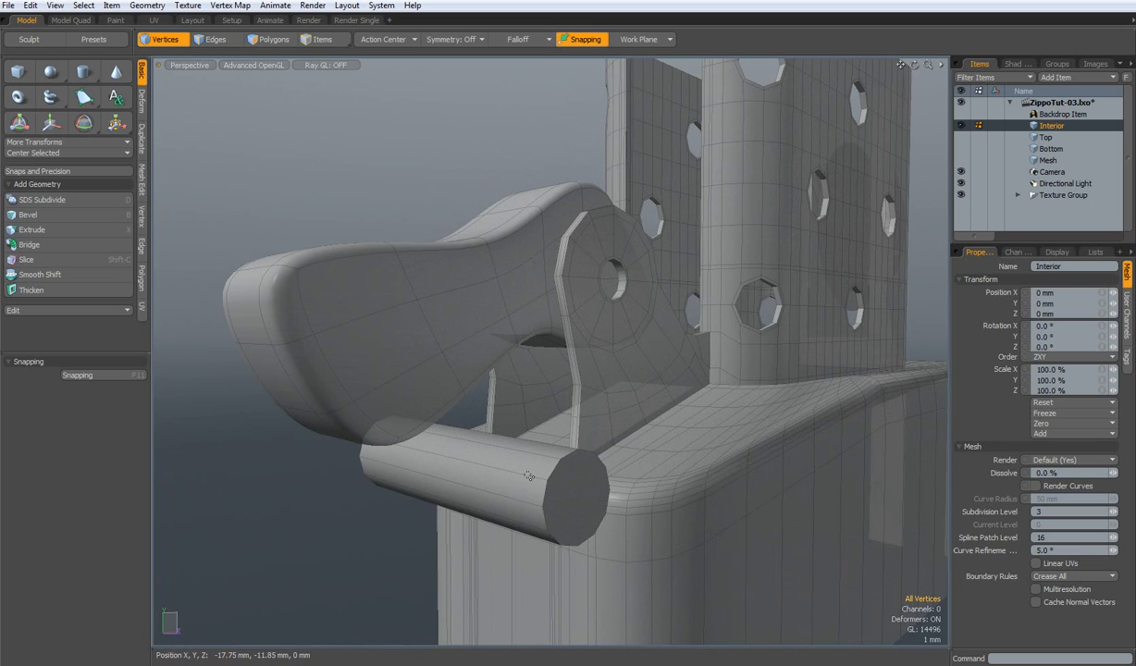
{"action": "mouse_move", "coordinate": [514, 470]}
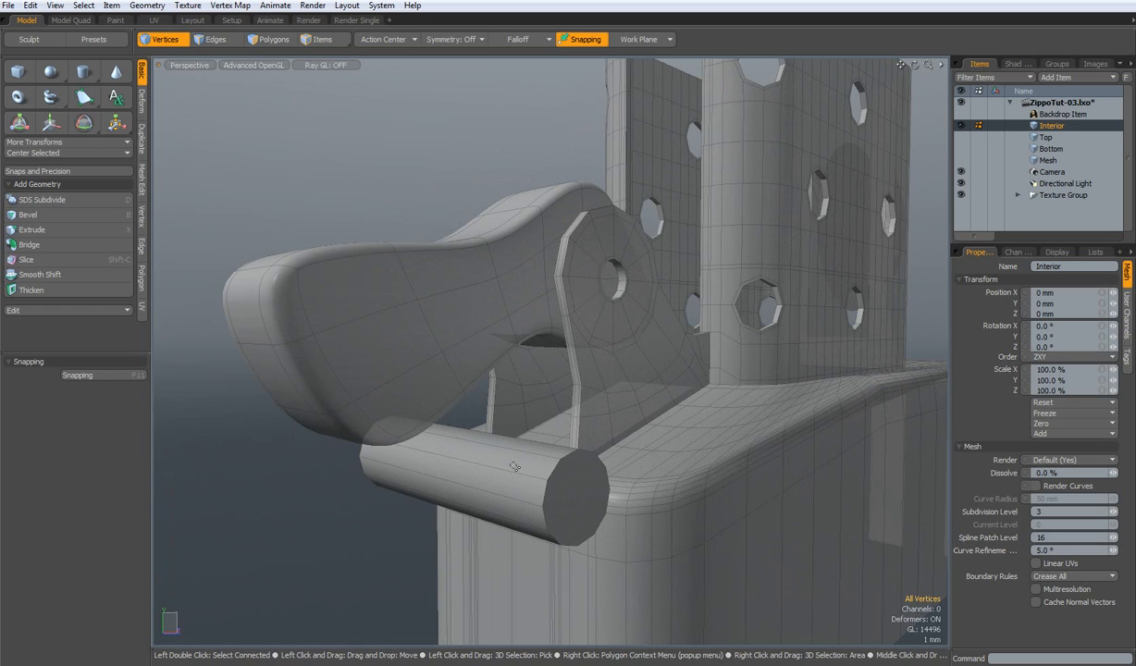
{"action": "left_click", "coordinate": [214, 39]}
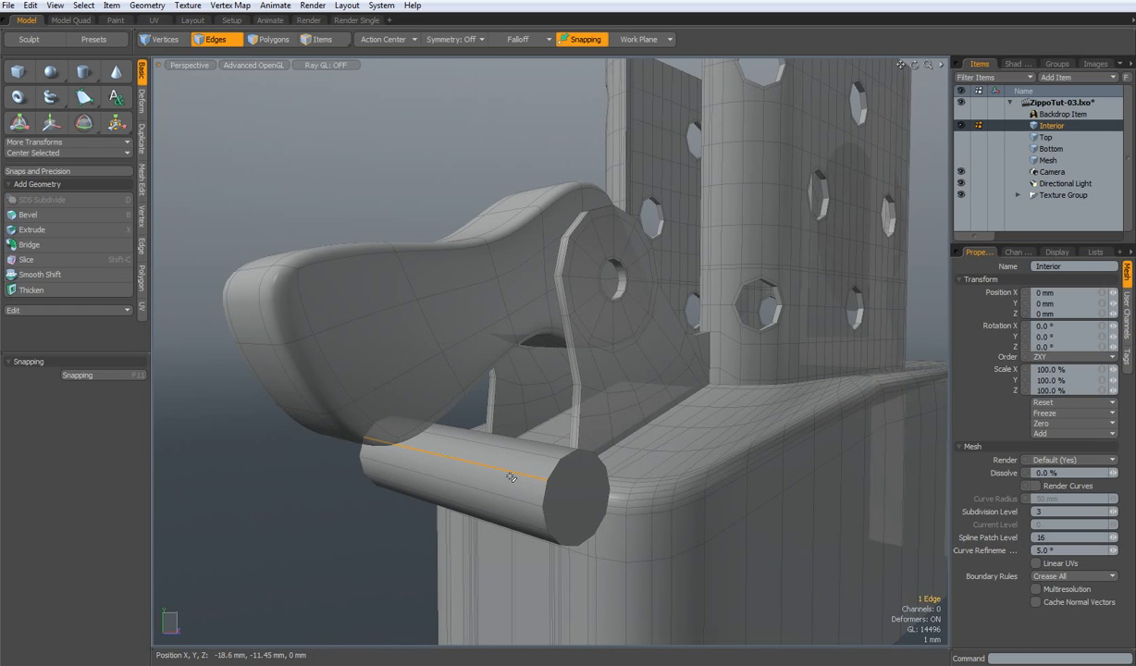
{"action": "left_click", "coordinate": [33, 260]}
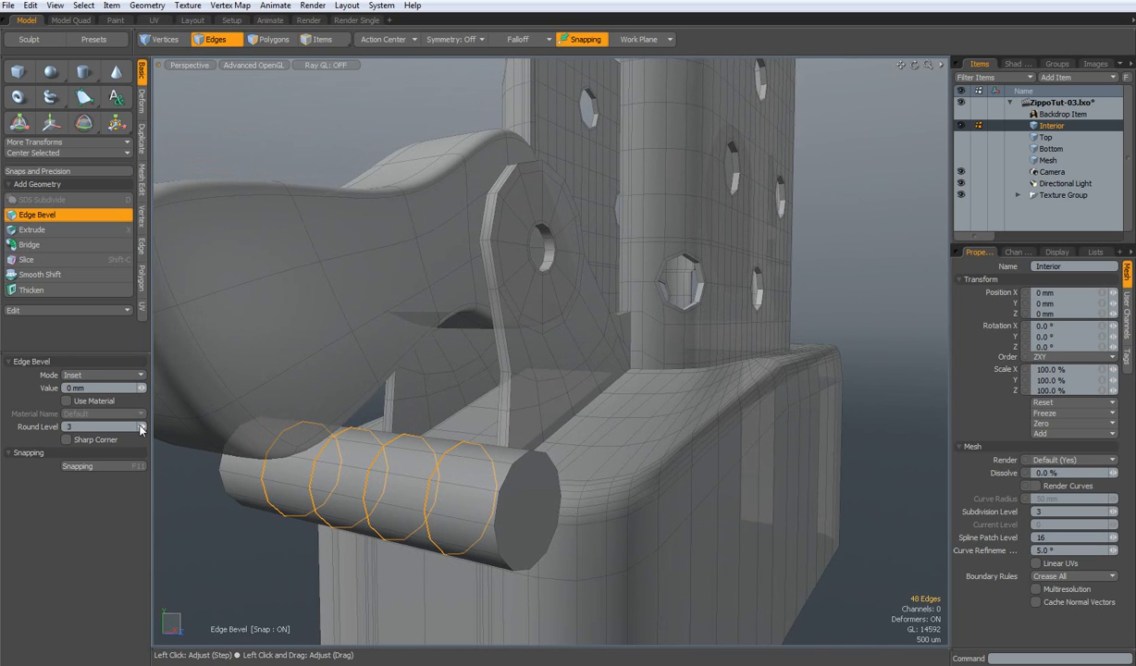
{"action": "left_click", "coordinate": [140, 425]}
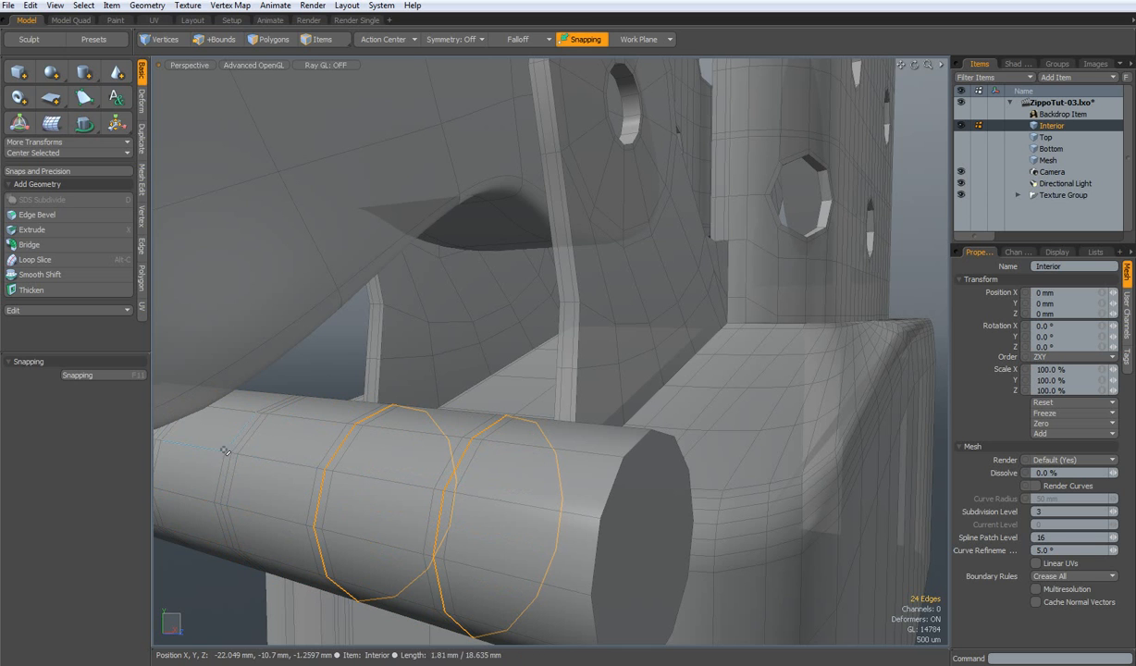
Step: Scale the selected ring pair down to about 91% in Front view, forming a shallow groove
{"action": "left_click", "coordinate": [215, 39]}
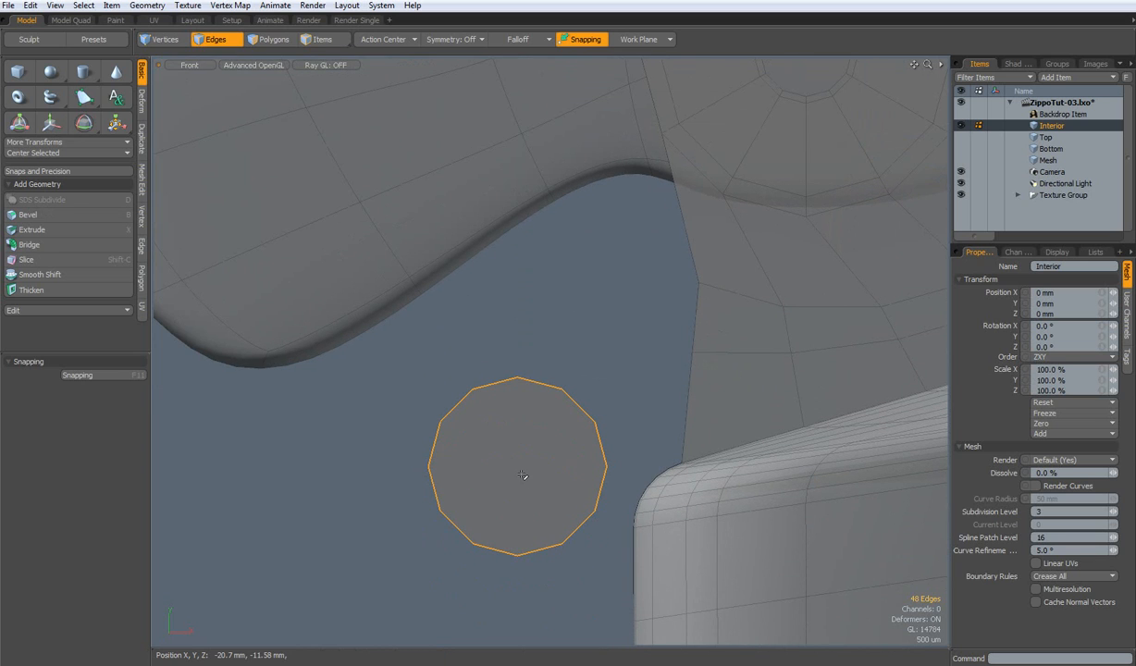
{"action": "left_click", "coordinate": [114, 122]}
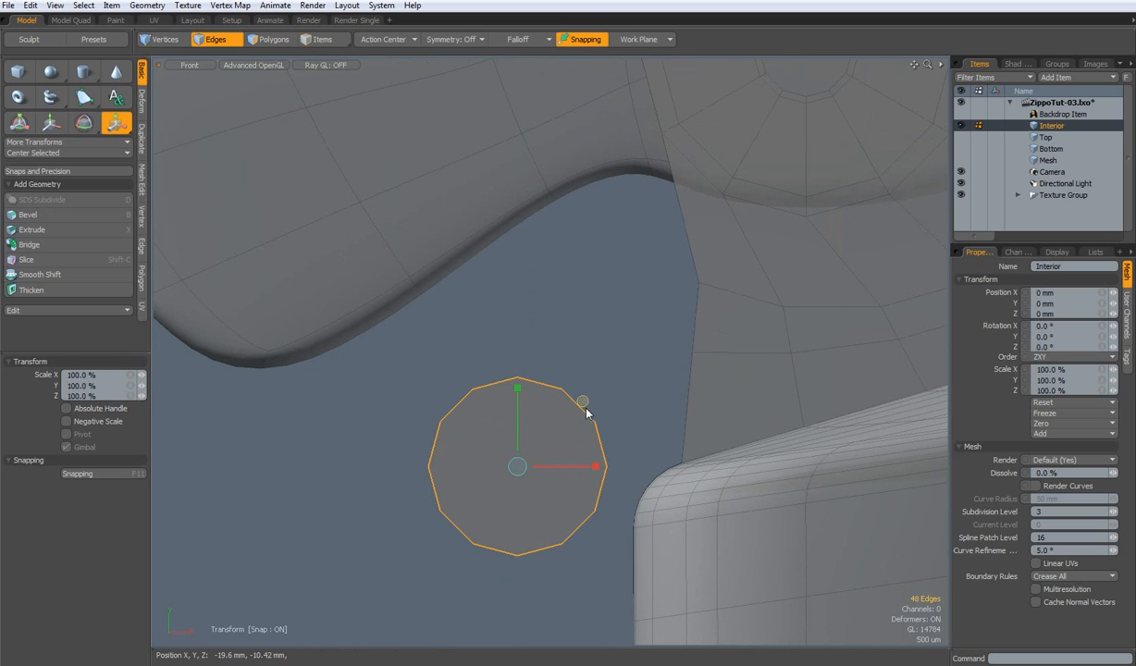
{"action": "left_click_drag", "start_coordinate": [583, 402], "coordinate": [583, 401]}
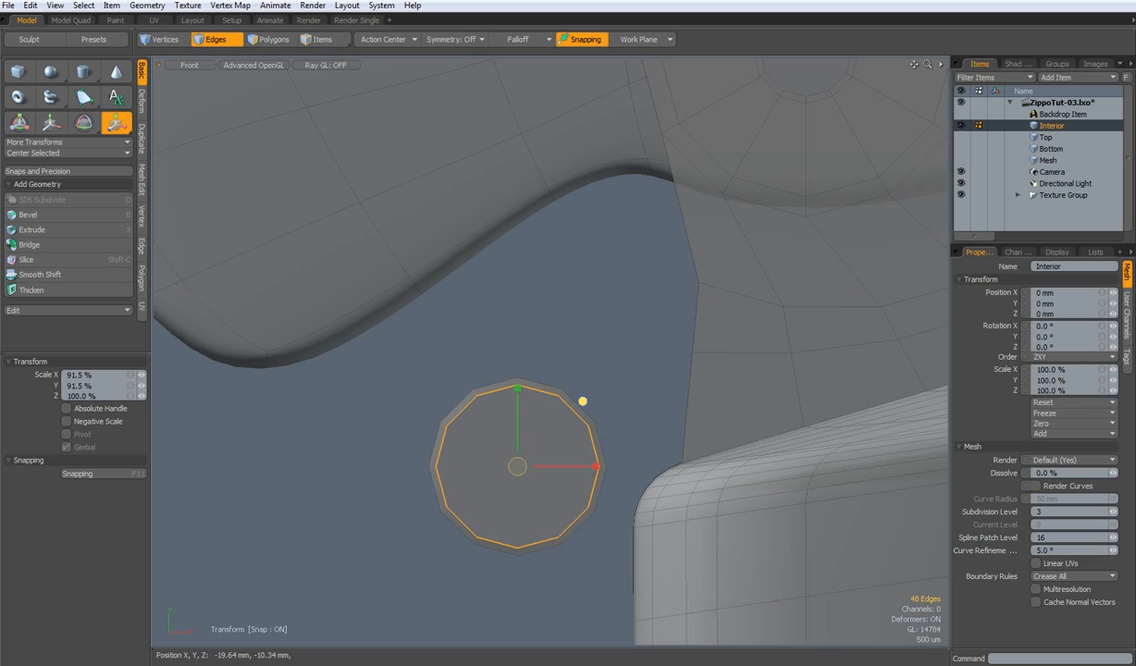
{"action": "left_click_drag", "start_coordinate": [596, 467], "coordinate": [592, 466]}
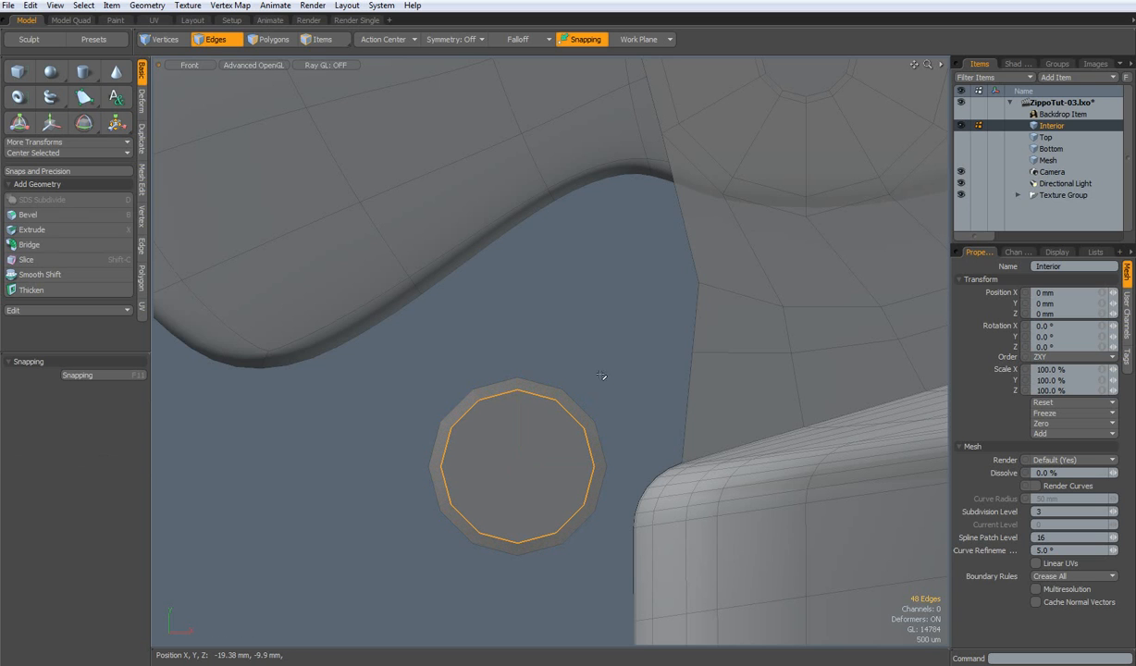
{"action": "left_click_drag", "start_coordinate": [602, 376], "coordinate": [485, 442]}
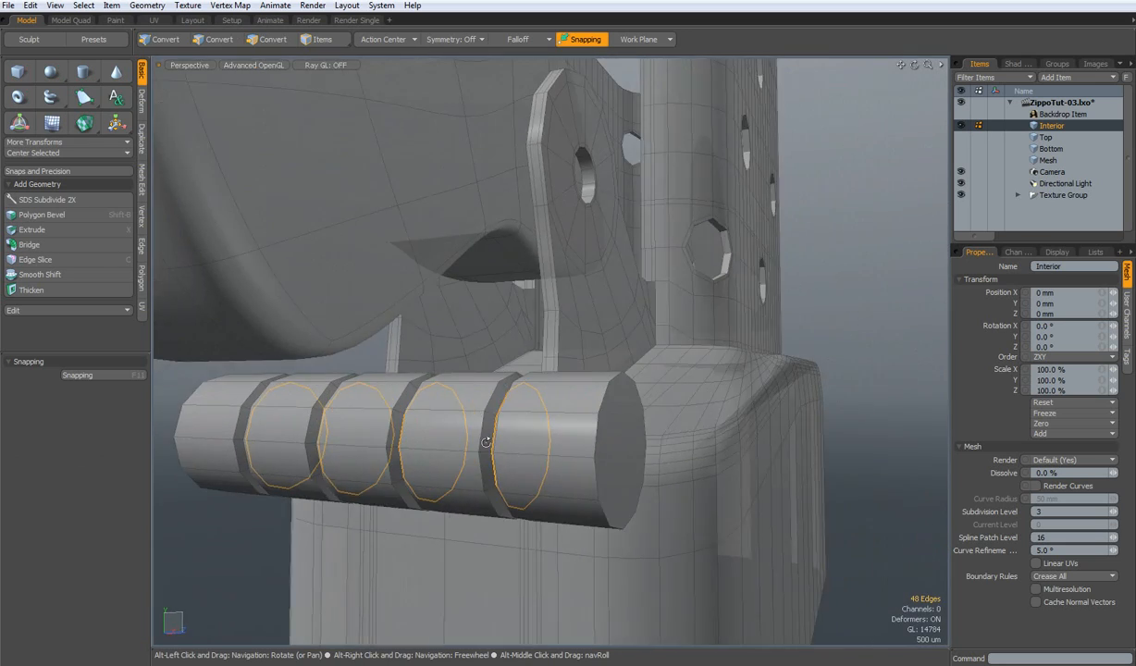
Step: Orbit to the cylinder end and try out selections of the cap face and rim edges
{"action": "left_click_drag", "start_coordinate": [484, 442], "coordinate": [454, 463]}
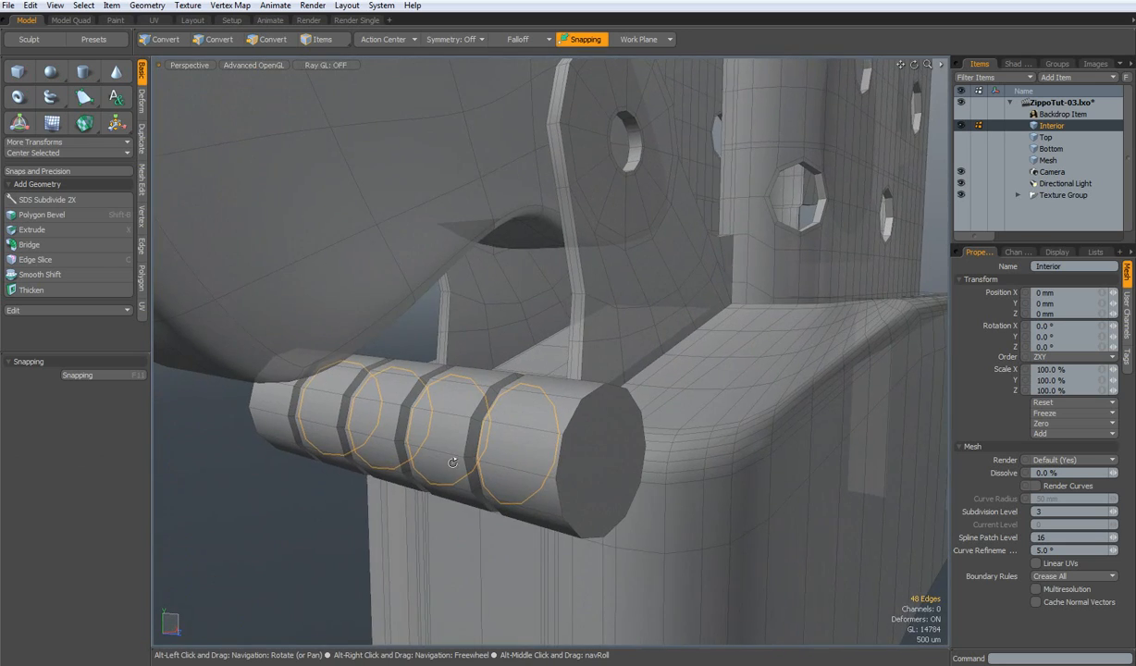
{"action": "left_click_drag", "start_coordinate": [454, 463], "coordinate": [422, 492]}
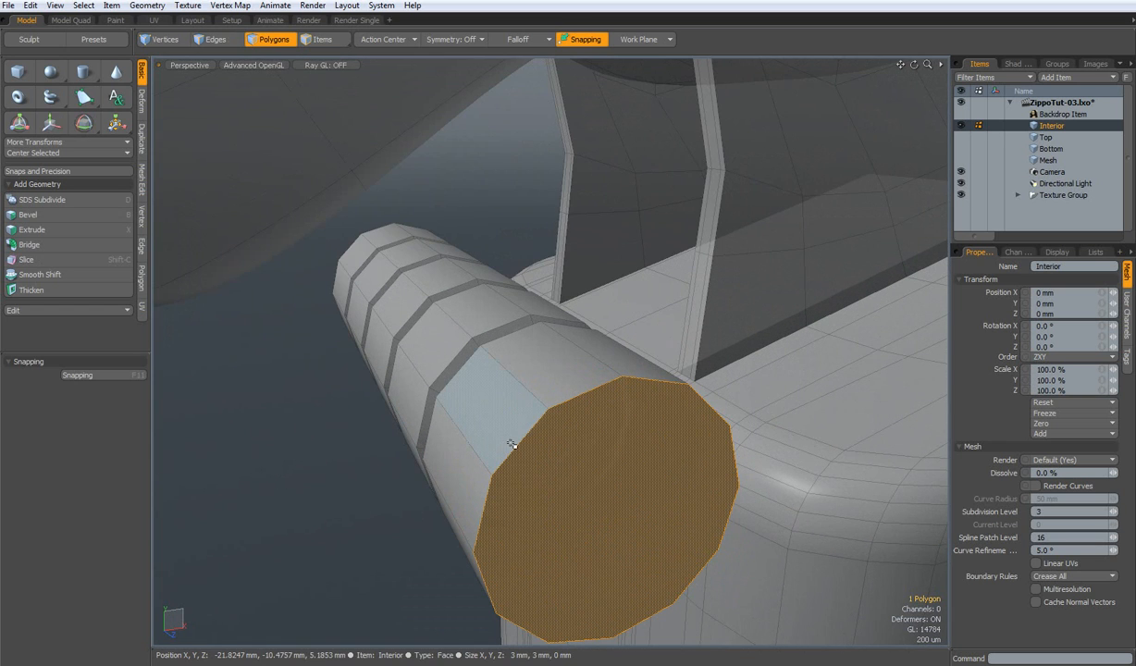
{"action": "left_click", "coordinate": [214, 39]}
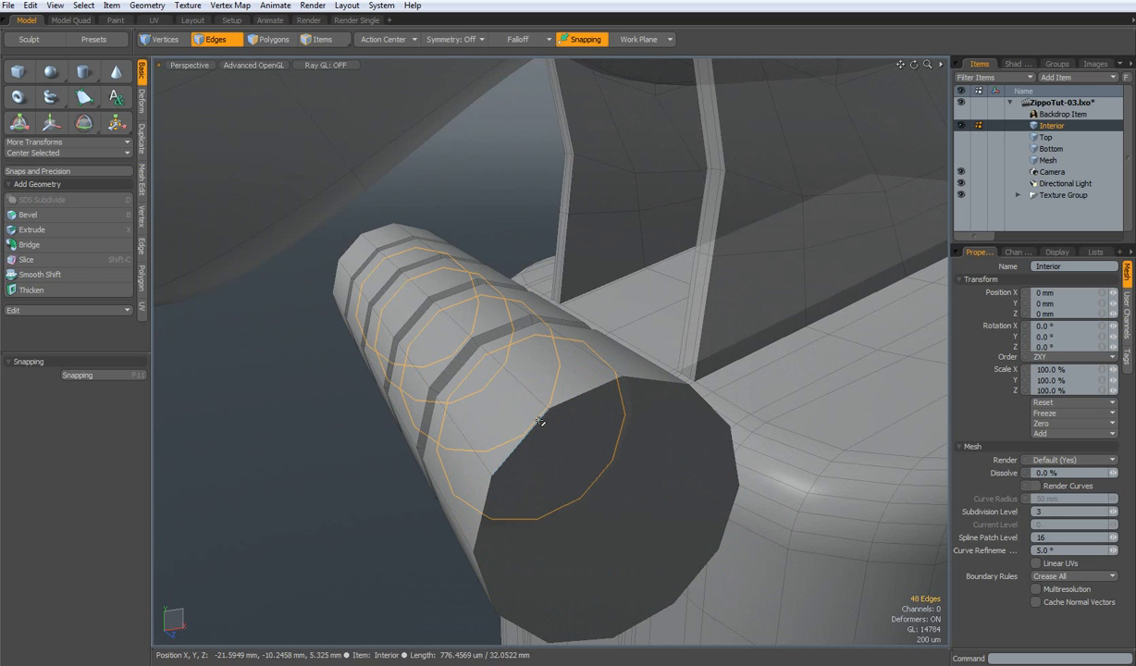
{"action": "left_click_drag", "start_coordinate": [540, 416], "coordinate": [370, 403]}
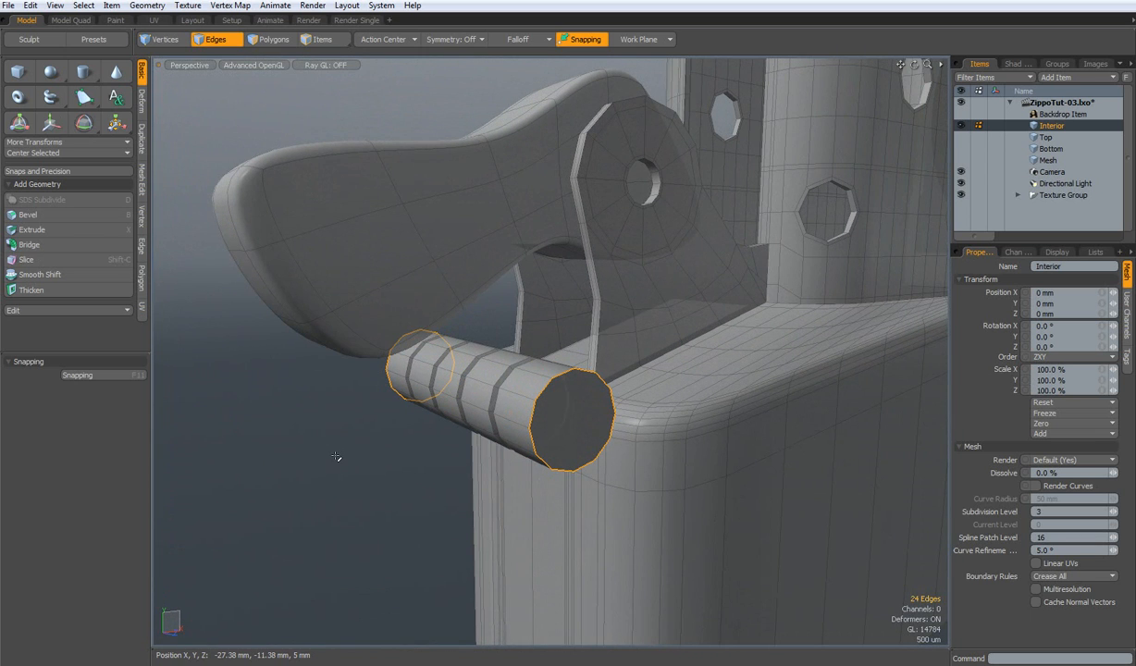
{"action": "left_click", "coordinate": [30, 214]}
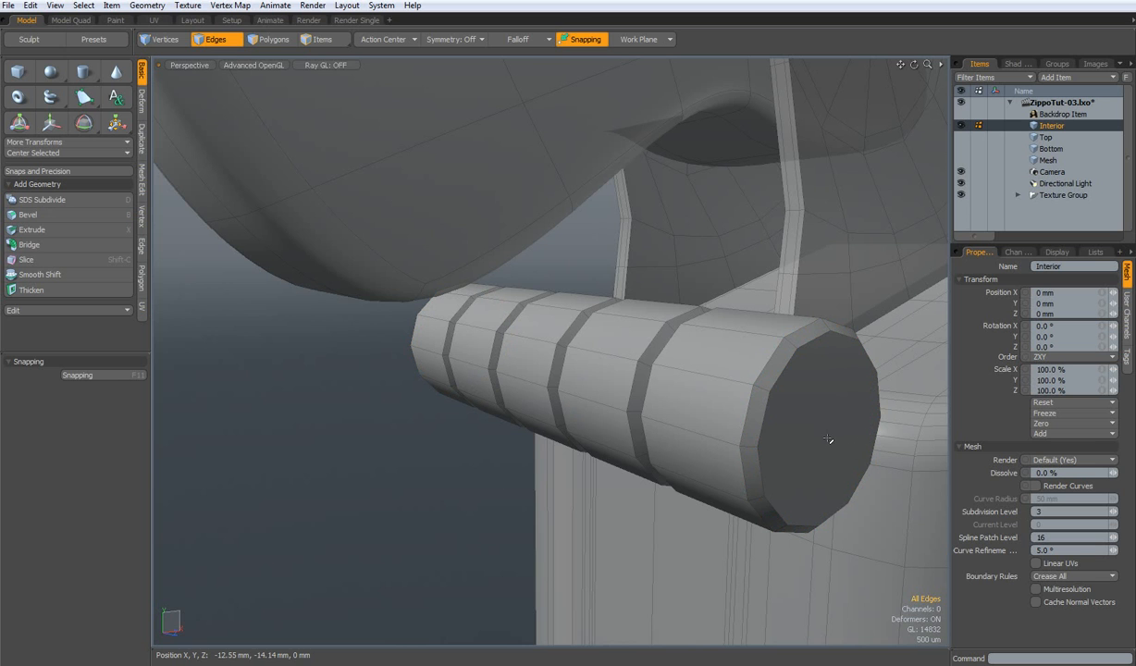
Step: Polygon Bevel the end cap faces with an Inset to create smaller inner faces
{"action": "left_click", "coordinate": [268, 39]}
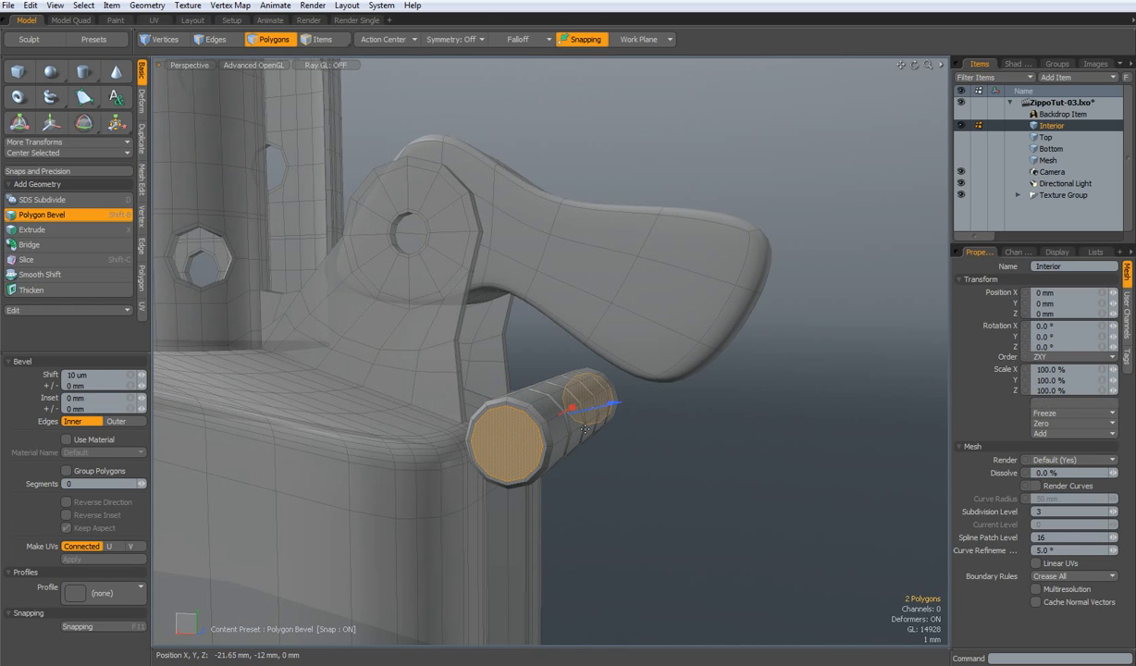
{"action": "left_click_drag", "start_coordinate": [574, 409], "coordinate": [570, 407]}
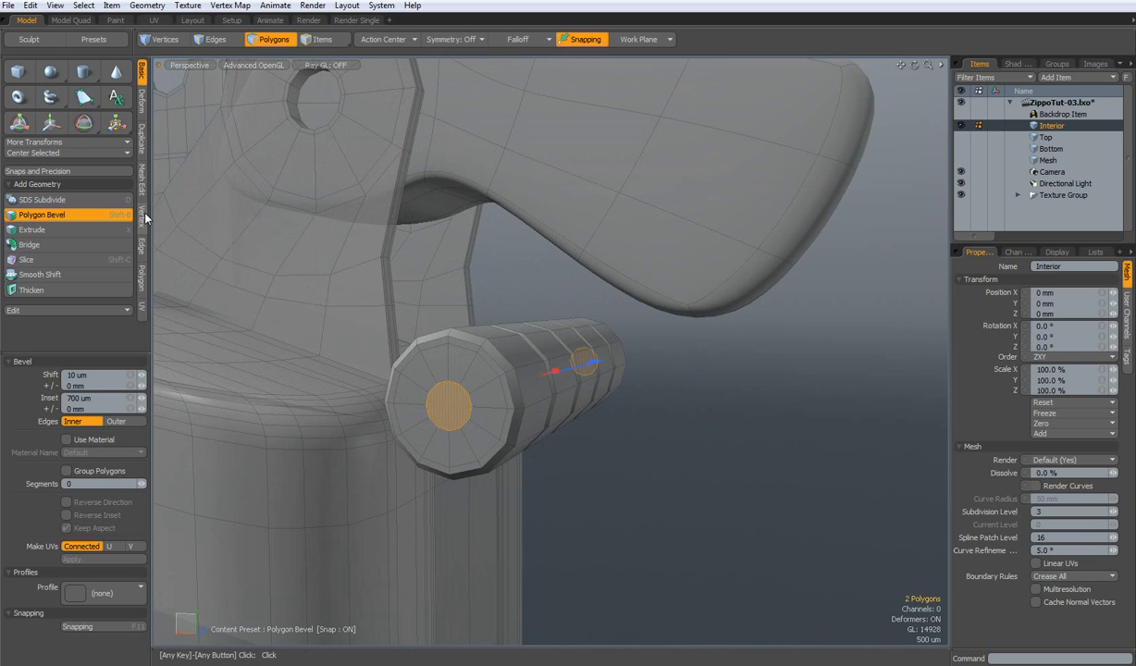
{"action": "left_click", "coordinate": [140, 218]}
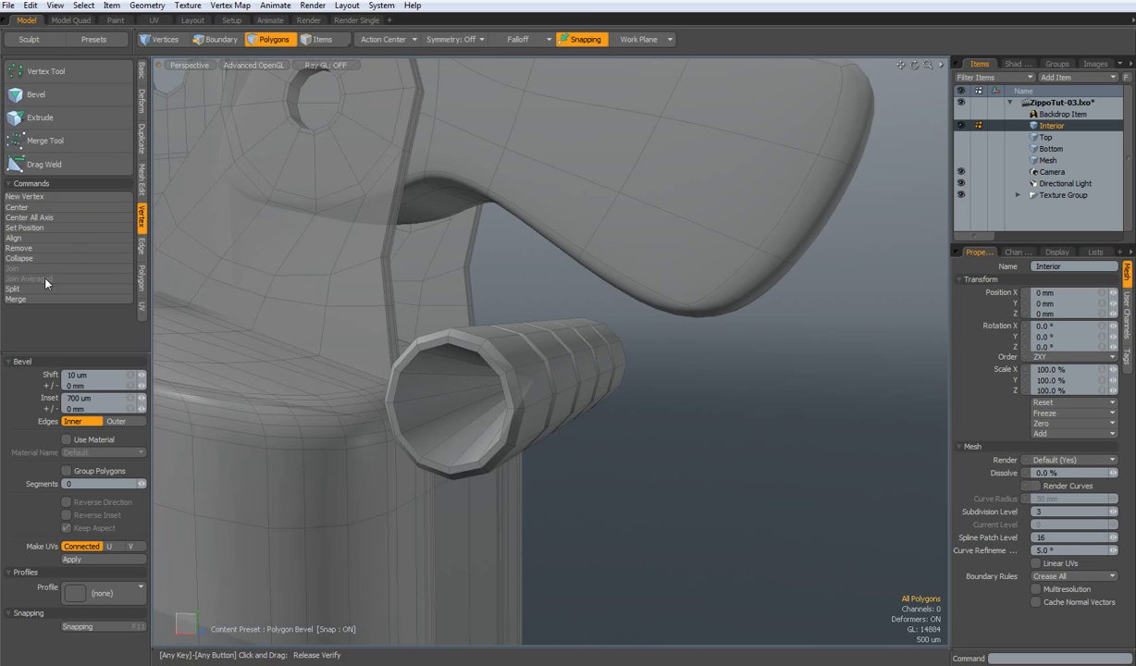
Step: Collapse the inner cap to a centre vertex and remove alternate spoke edges, leaving quads
{"action": "left_click", "coordinate": [448, 405]}
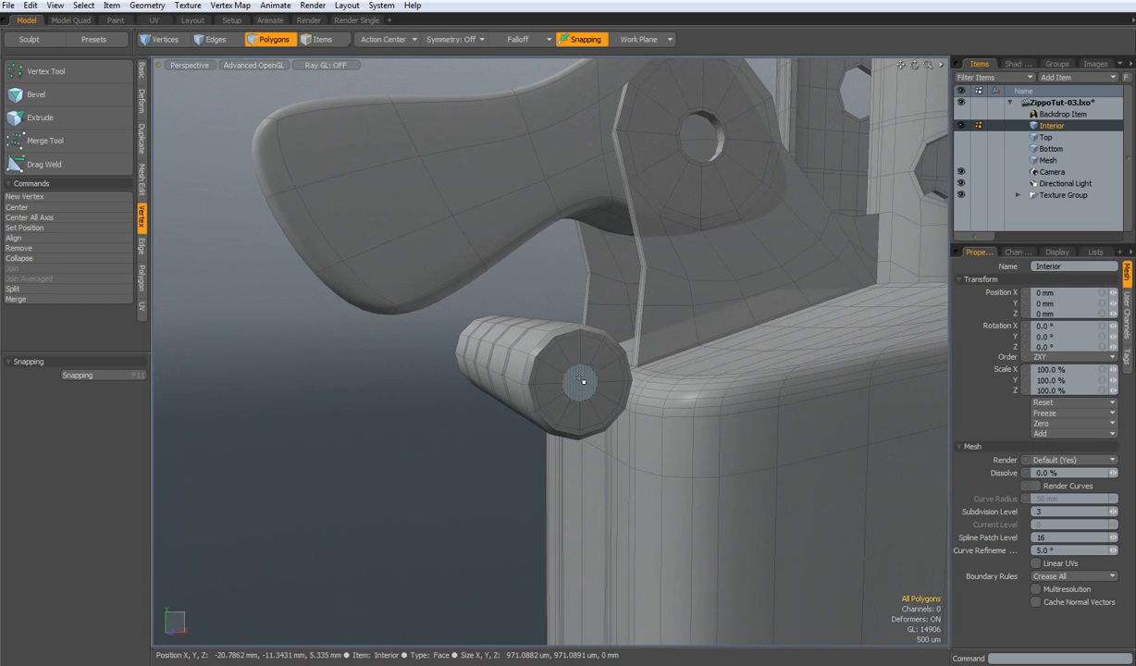
{"action": "left_click", "coordinate": [581, 381]}
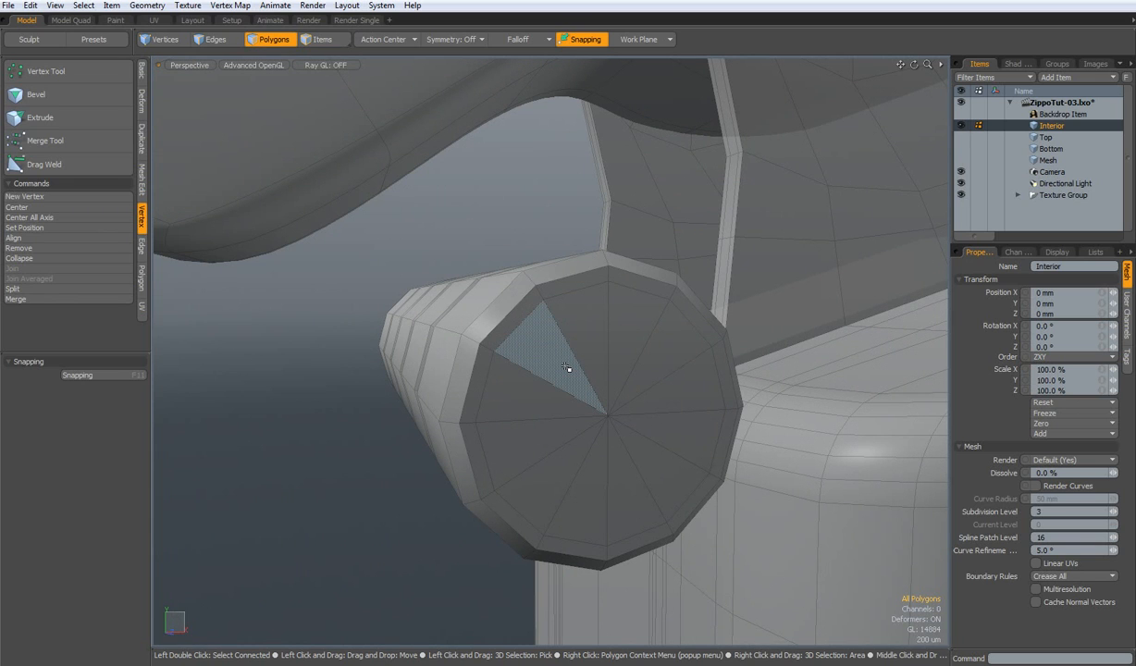
{"action": "left_click", "coordinate": [212, 39]}
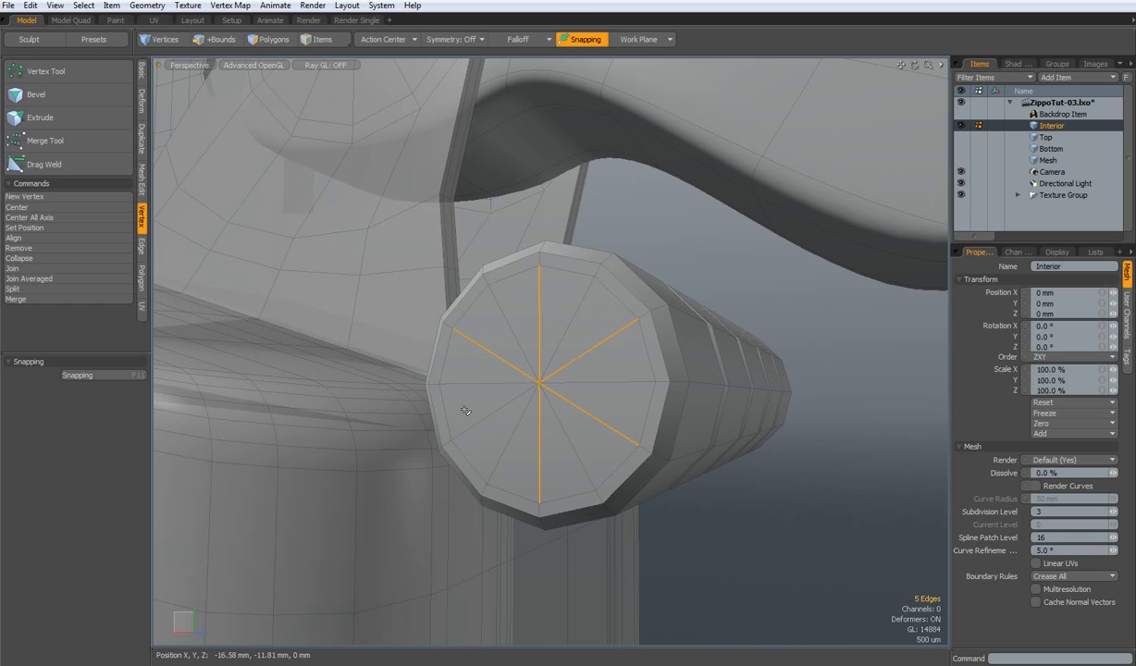
{"action": "left_click", "coordinate": [214, 39]}
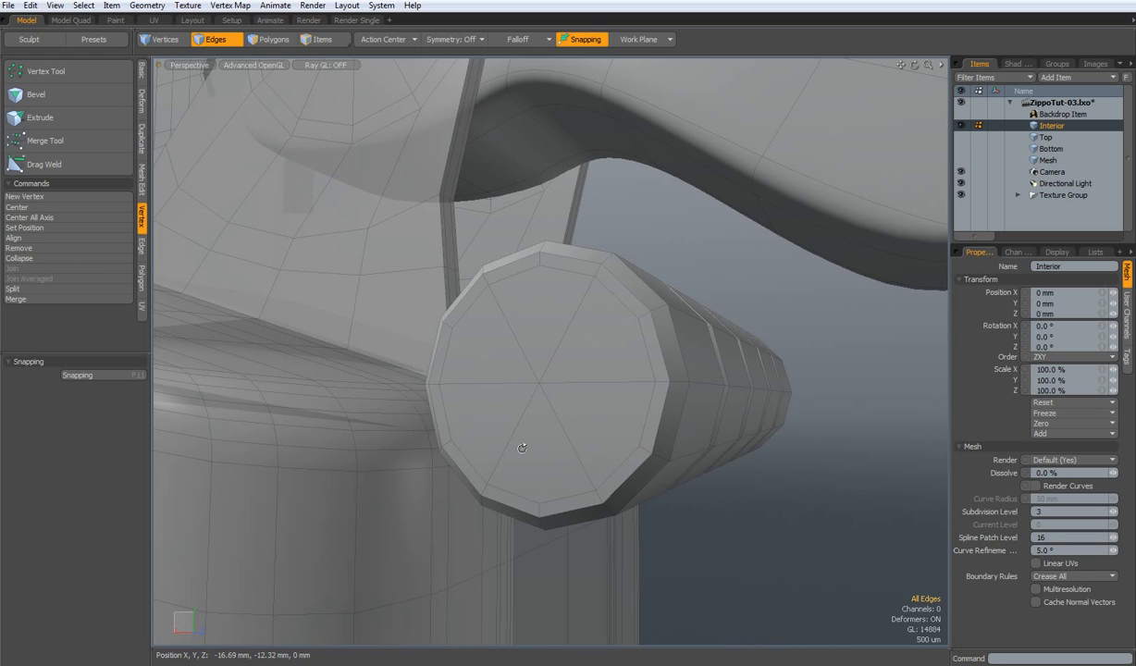
{"action": "left_click_drag", "start_coordinate": [521, 448], "coordinate": [507, 429]}
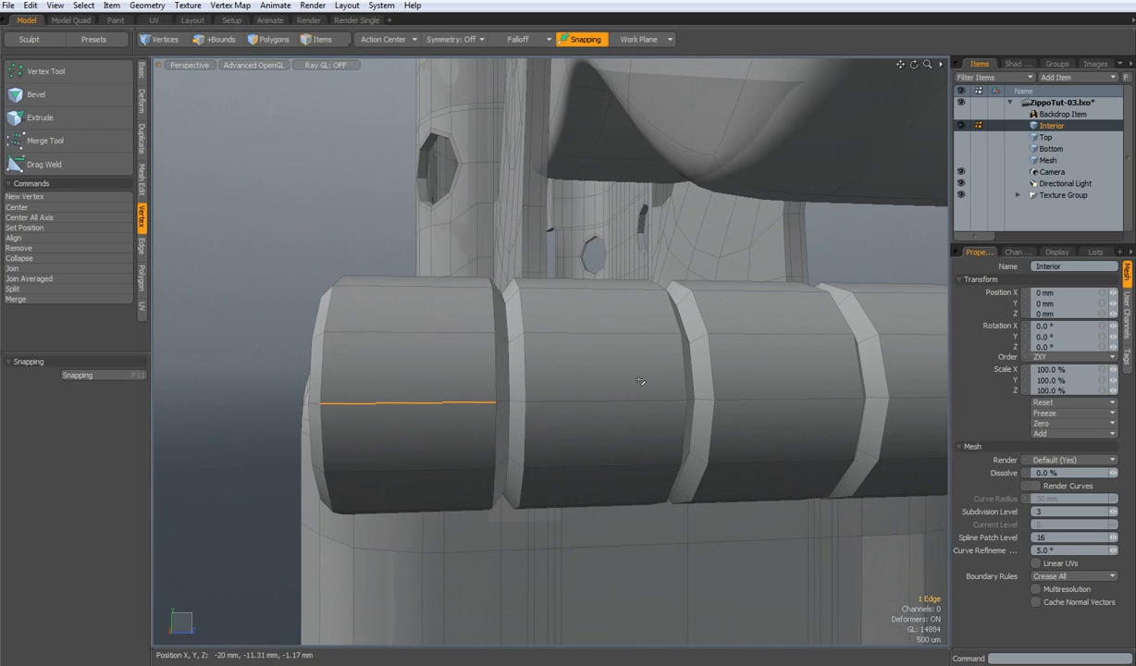
Step: Slice new edge loops across the hinge cylinder and position them along its length
{"action": "left_click", "coordinate": [214, 39]}
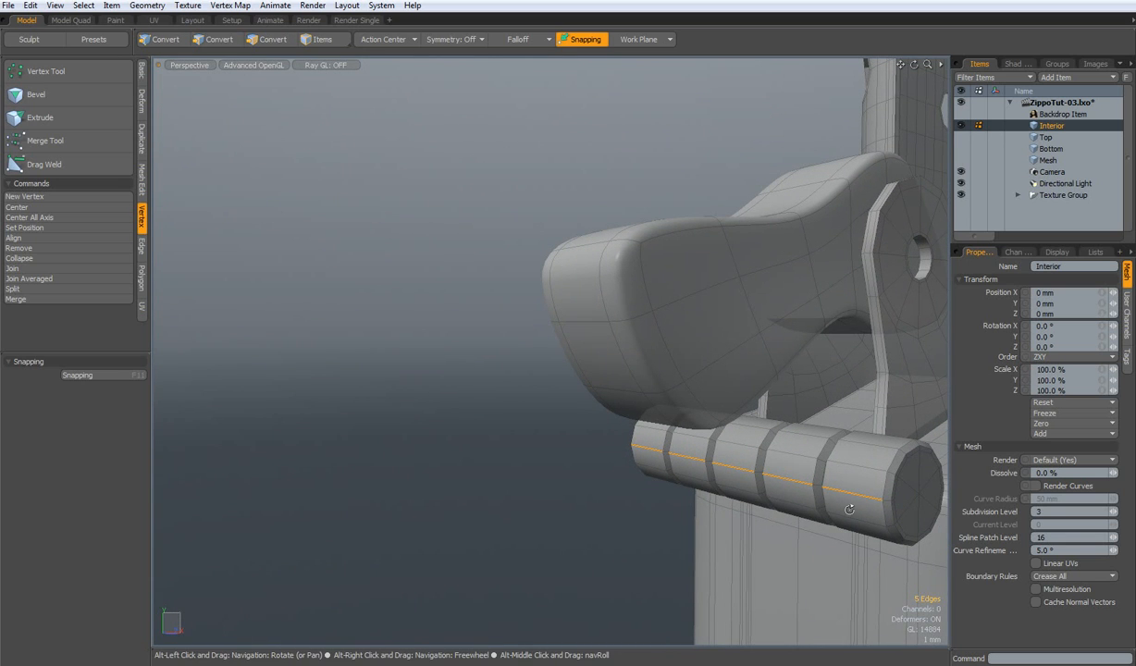
{"action": "left_click", "coordinate": [216, 39]}
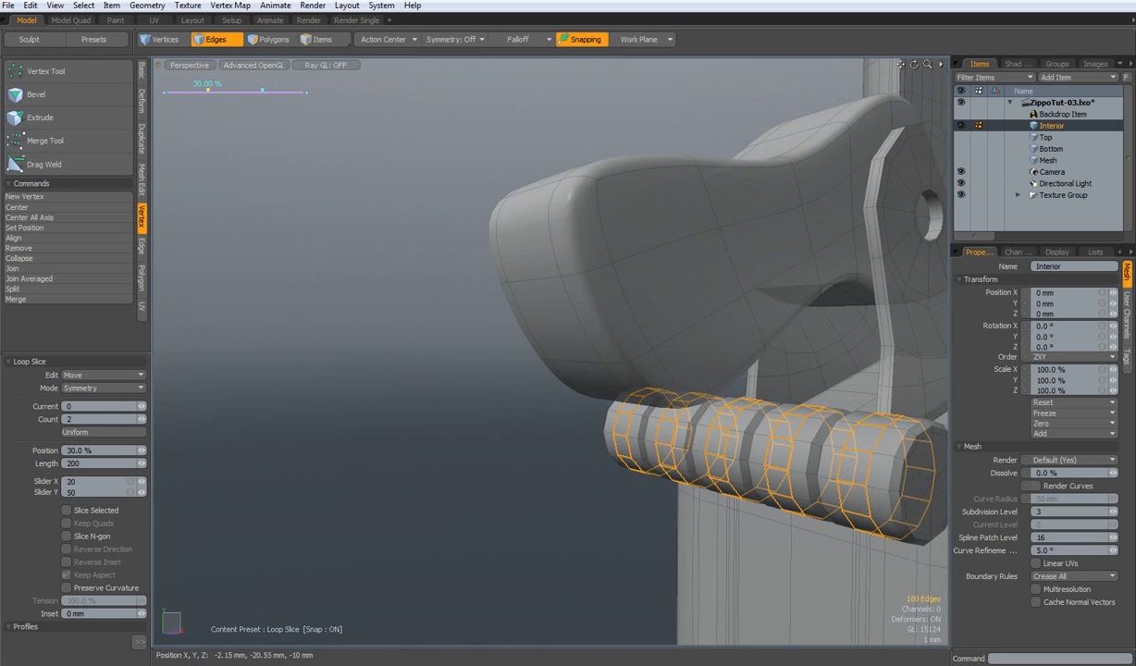
{"action": "left_click_drag", "start_coordinate": [263, 90], "coordinate": [172, 91]}
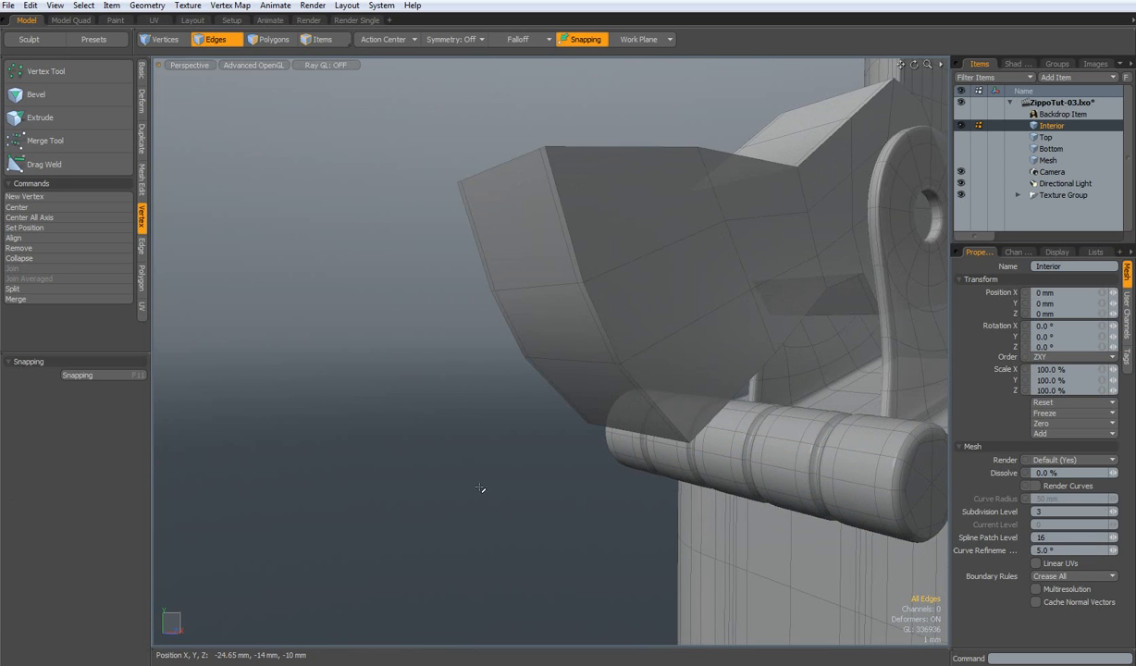
{"action": "left_click_drag", "start_coordinate": [479, 489], "coordinate": [633, 514]}
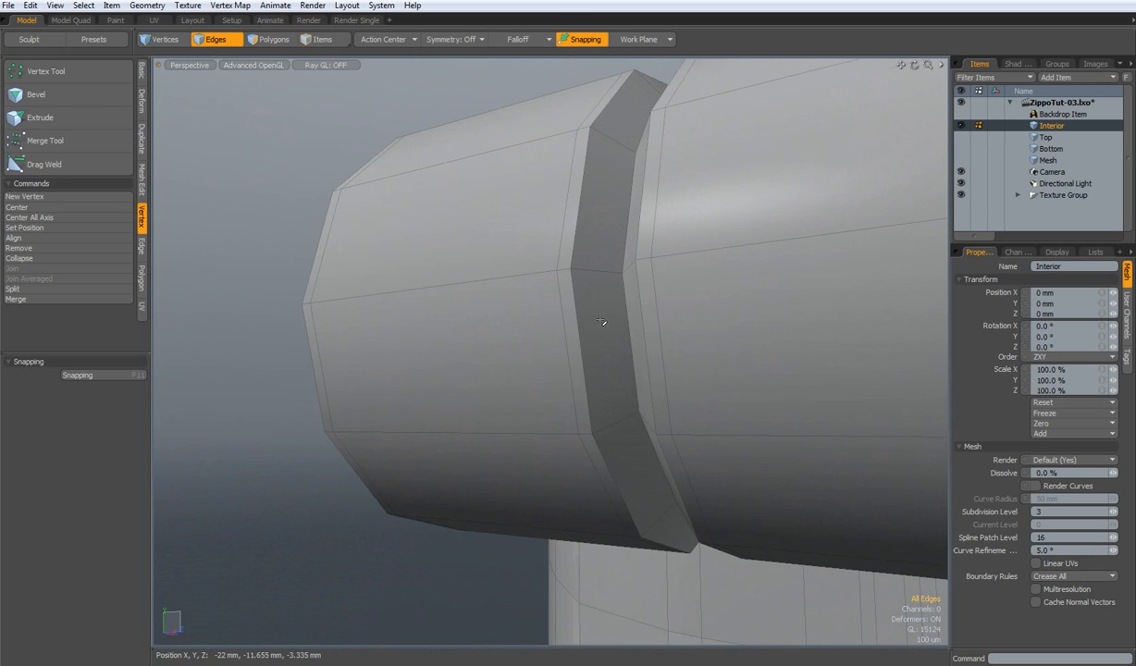
Step: Bevel the added loops into grooves dividing the cylinder into segments
{"action": "left_click", "coordinate": [592, 270]}
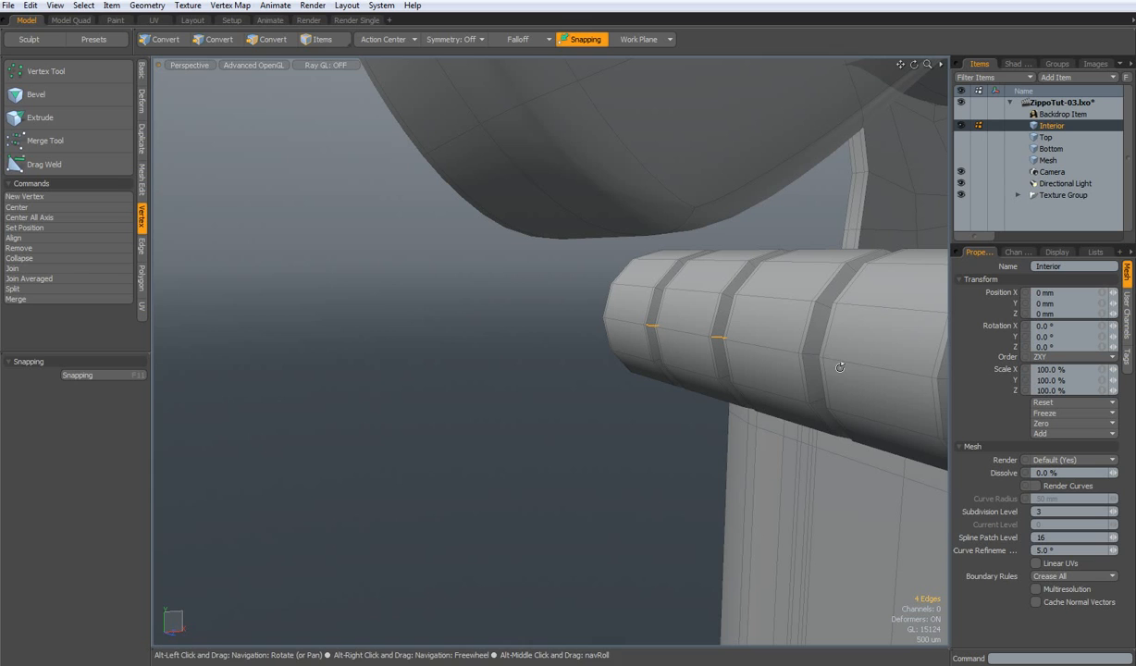
{"action": "left_click", "coordinate": [215, 38]}
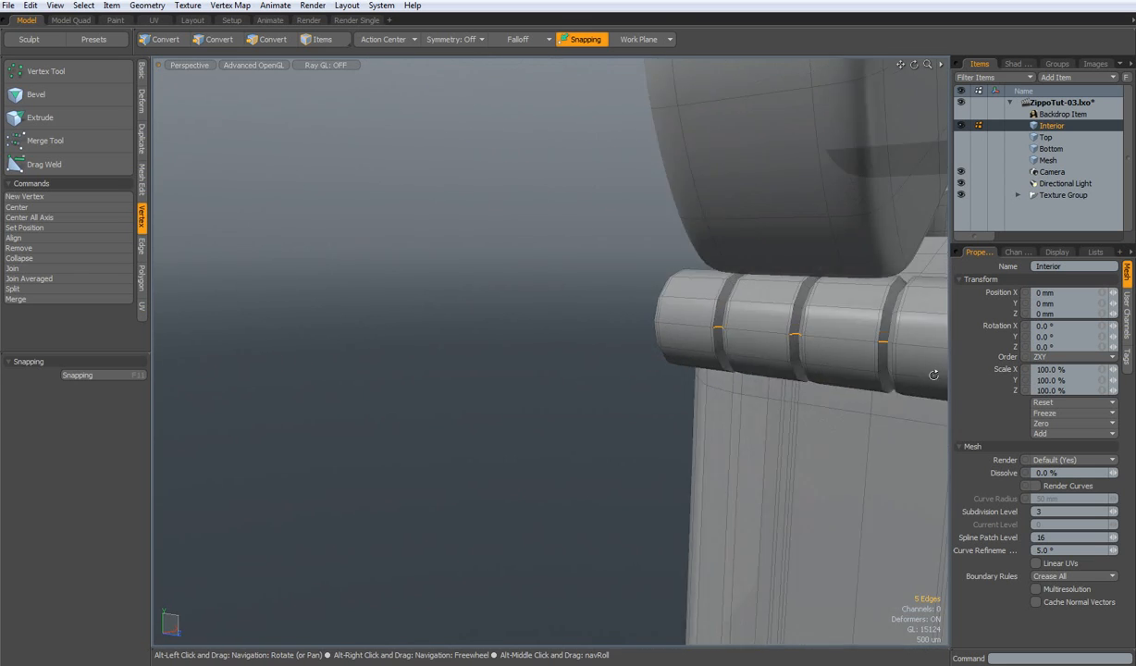
{"action": "left_click", "coordinate": [215, 38]}
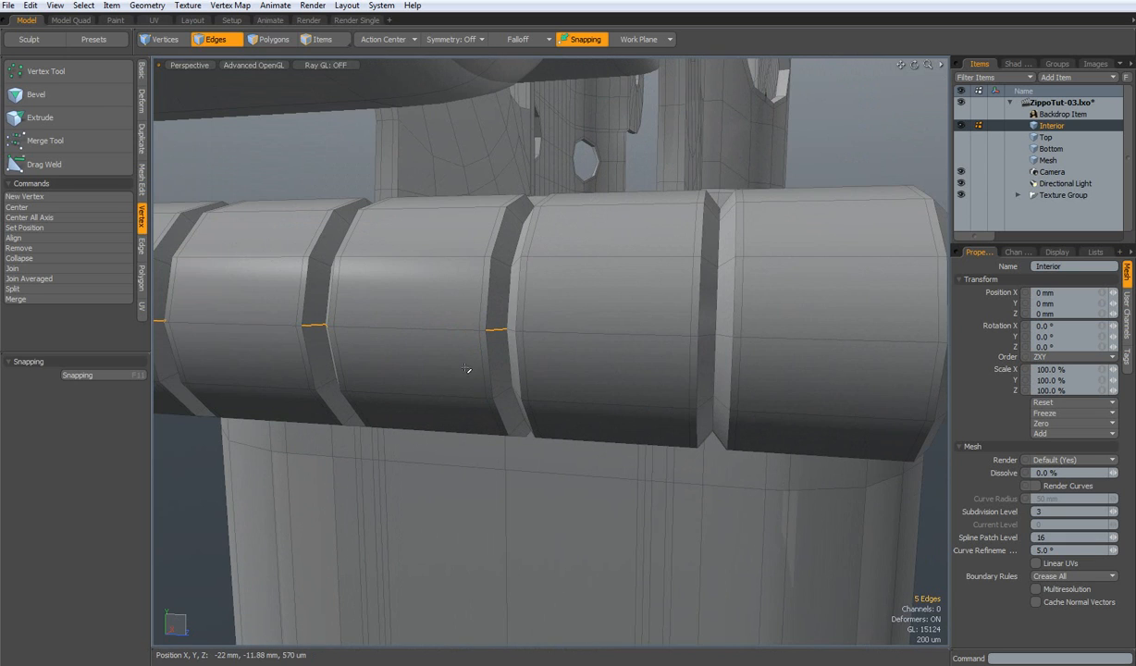
Step: Bevel the end edge loop into a tight rim, then frame the whole lighter
{"action": "left_click", "coordinate": [722, 337]}
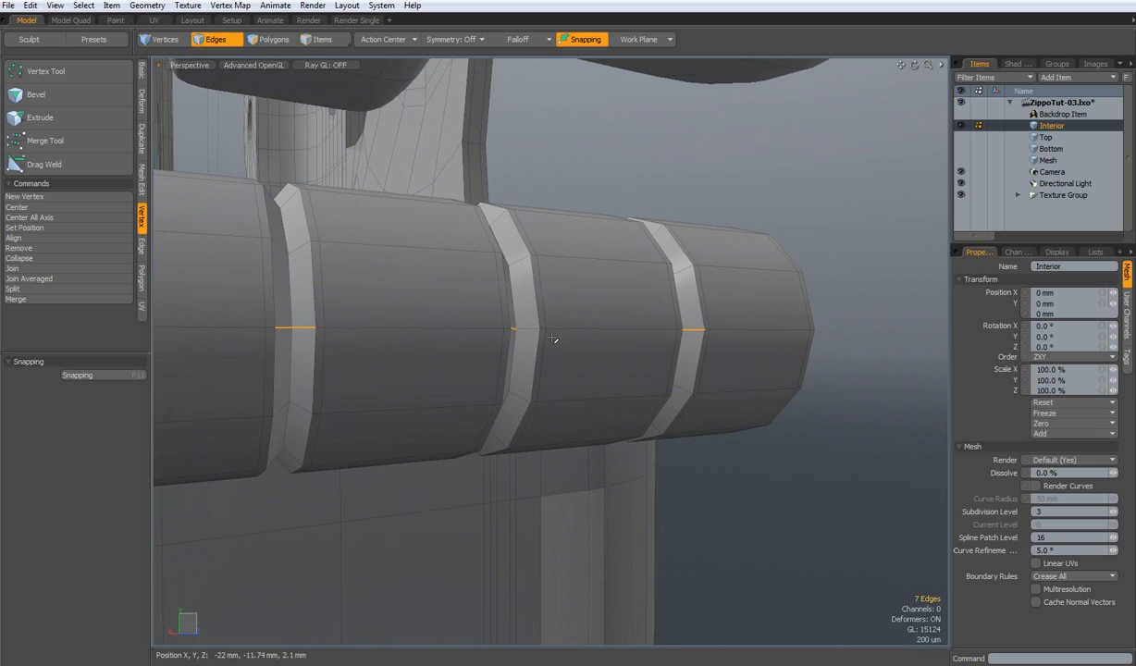
{"action": "left_click", "coordinate": [528, 331]}
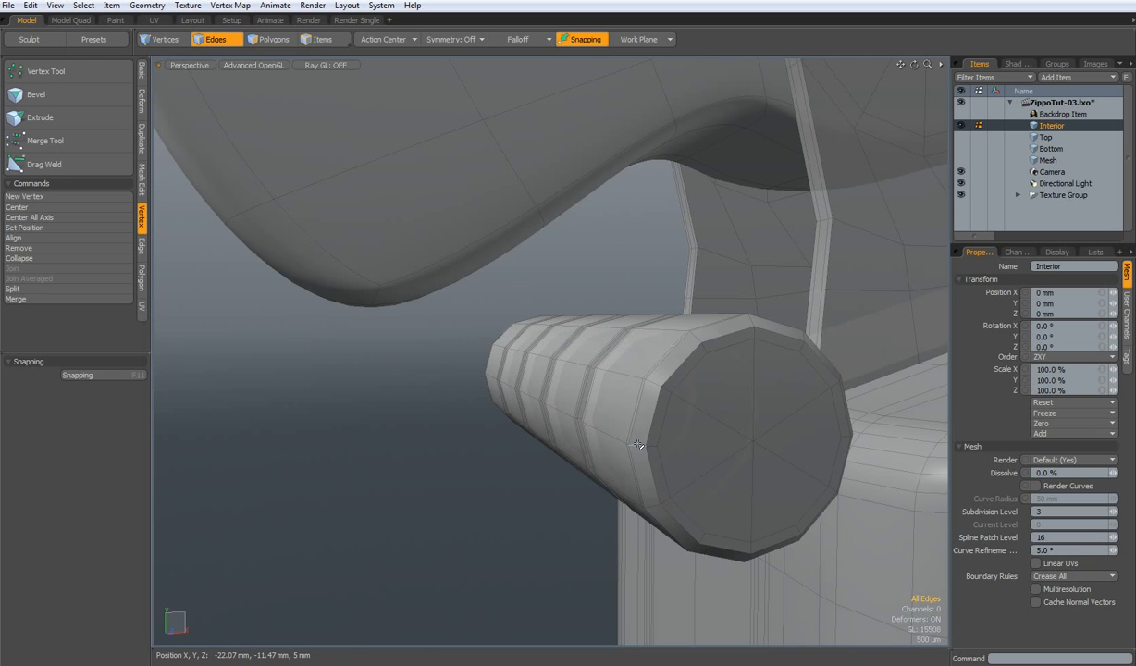
{"action": "left_click", "coordinate": [637, 444]}
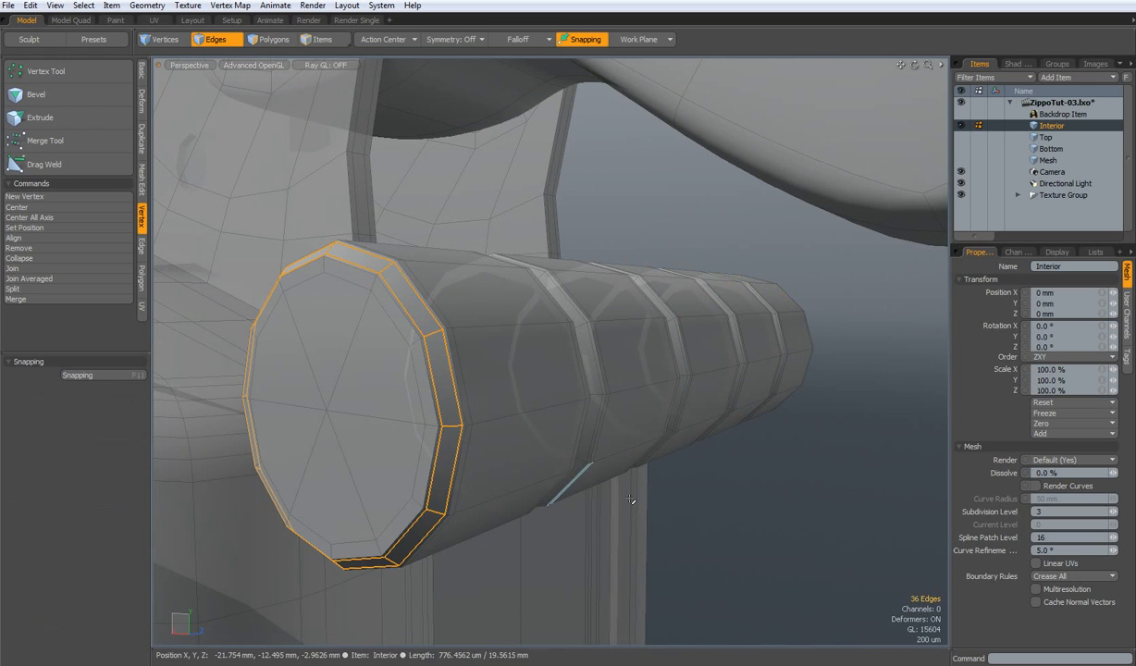
{"action": "left_click_drag", "start_coordinate": [629, 500], "coordinate": [803, 470]}
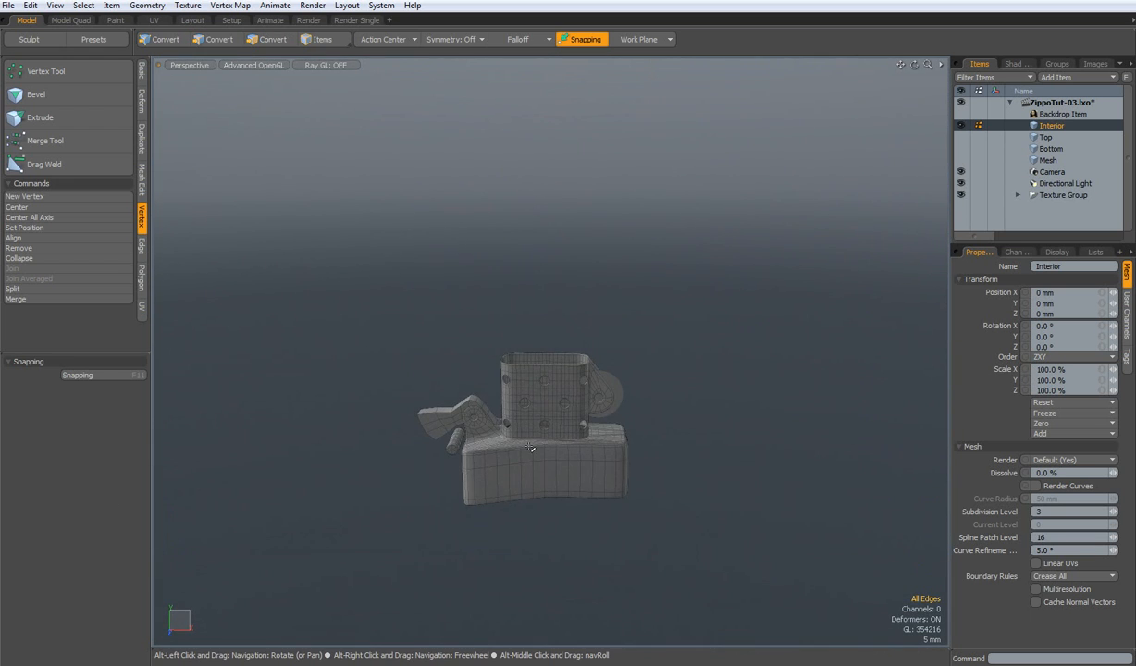
Step: Inset the flint wheel's flat face with Polygon Bevel to add a concentric inner ring
{"action": "left_click_drag", "start_coordinate": [533, 450], "coordinate": [648, 428]}
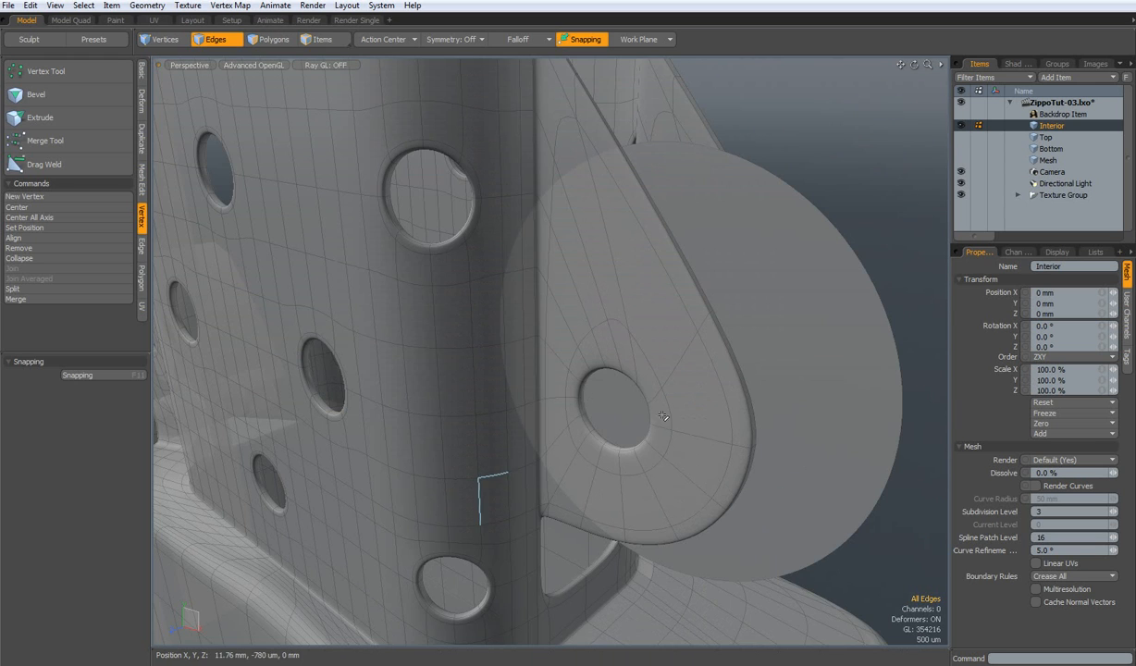
{"action": "left_click", "coordinate": [271, 39]}
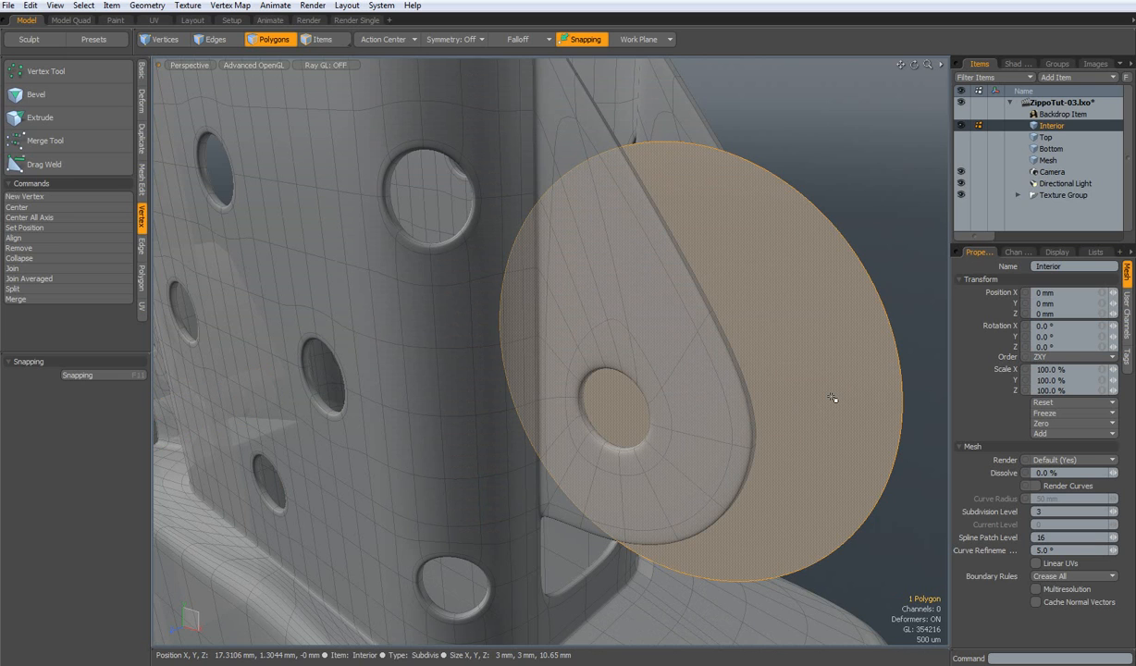
{"action": "left_click", "coordinate": [37, 93]}
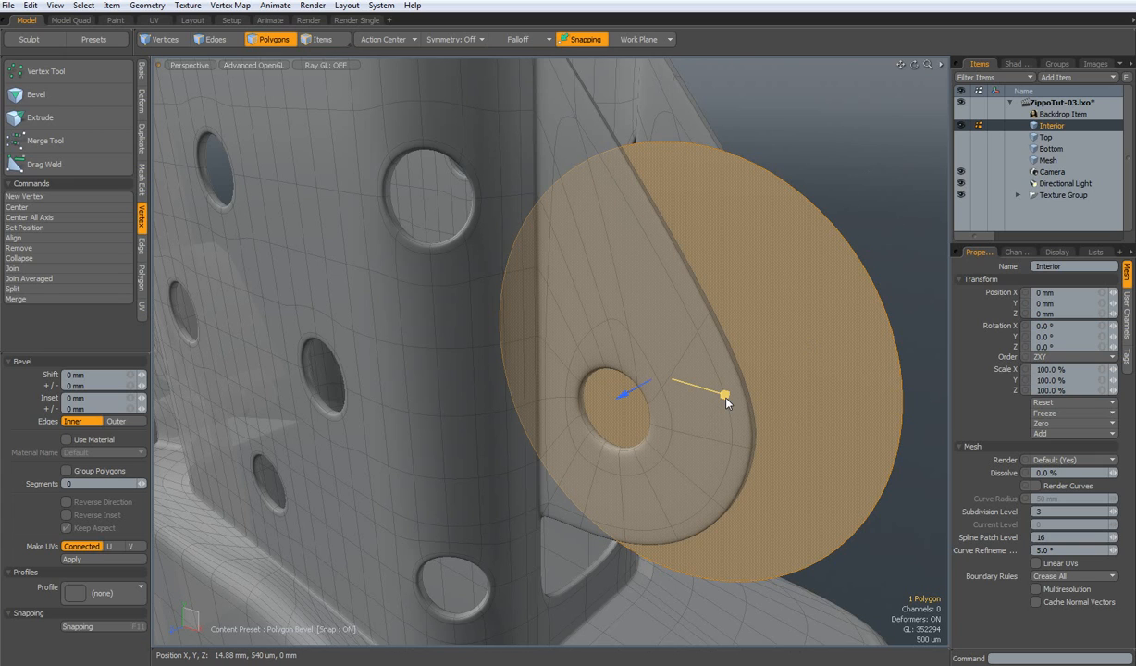
{"action": "left_click_drag", "start_coordinate": [725, 396], "coordinate": [724, 396]}
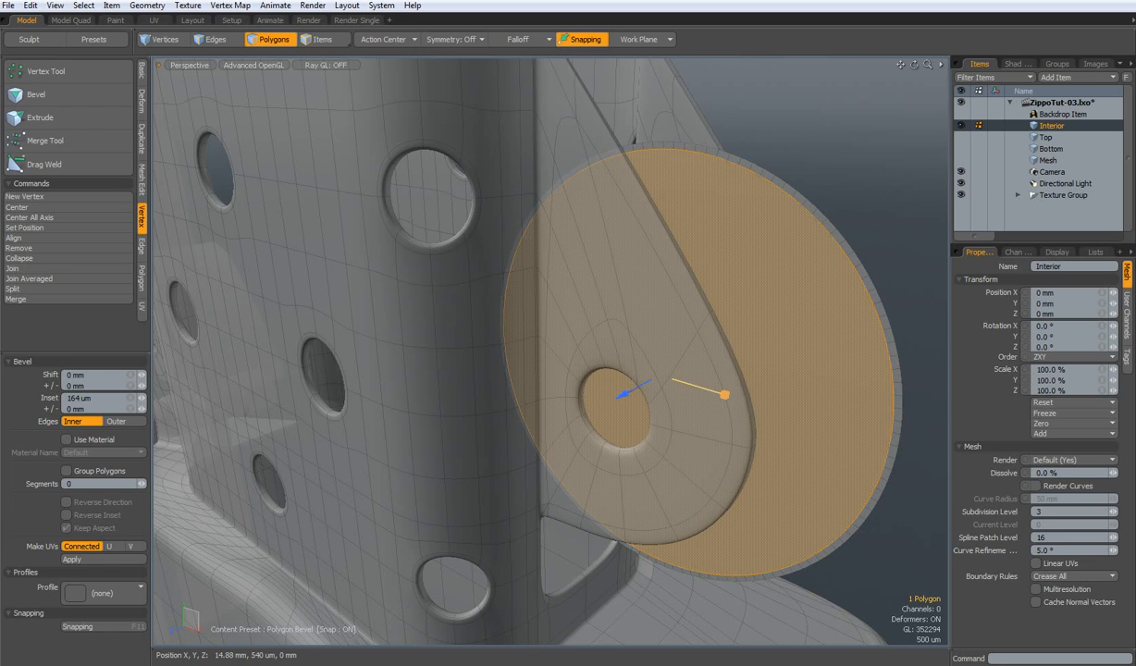
{"action": "left_click_drag", "start_coordinate": [724, 396], "coordinate": [726, 396]}
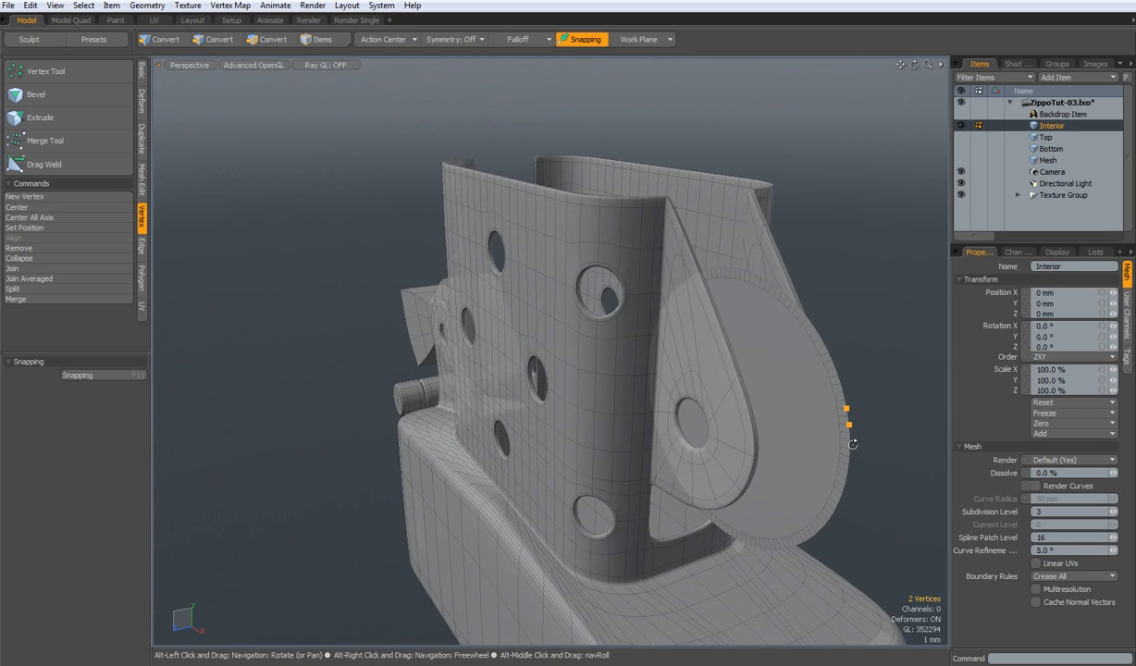
Step: Select the wheel's rim points, return to perspective view and begin transforming the rim polygons
{"action": "left_click", "coordinate": [163, 39]}
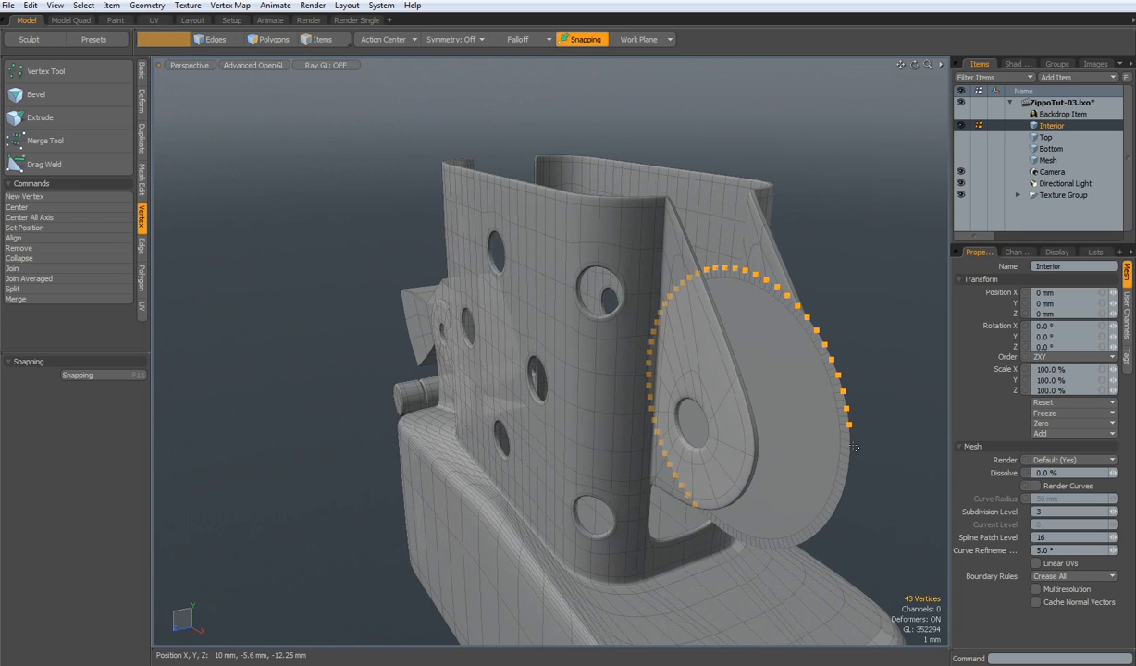
{"action": "left_click", "coordinate": [163, 39]}
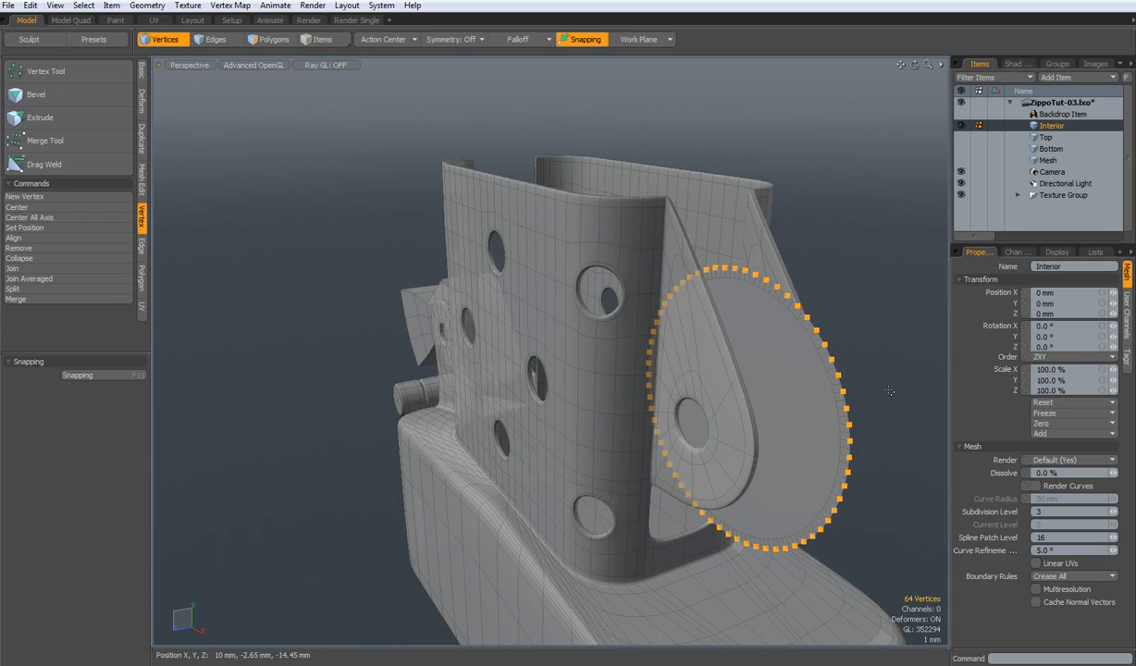
{"action": "mouse_move", "coordinate": [833, 455]}
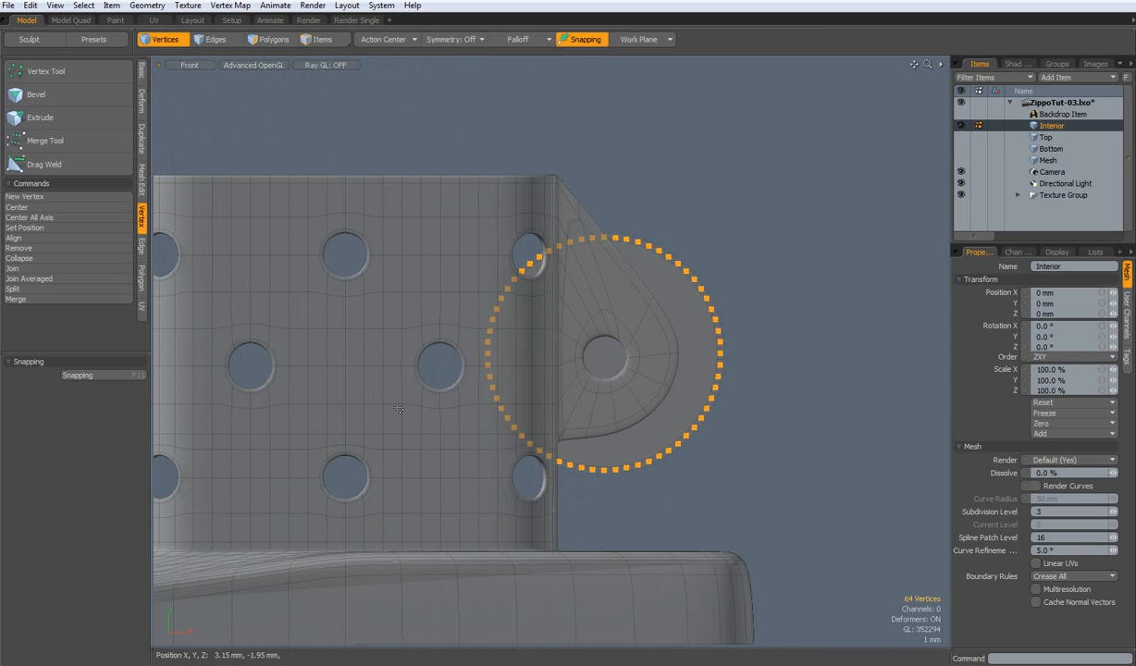
{"action": "left_click", "coordinate": [397, 411]}
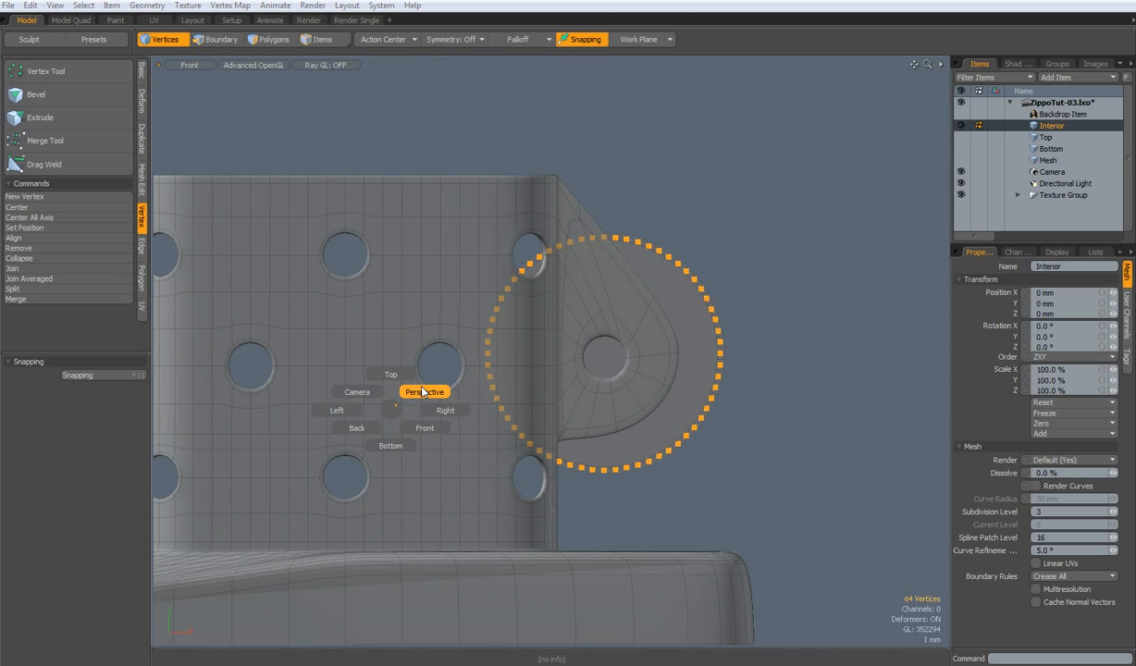
{"action": "left_click", "coordinate": [425, 392]}
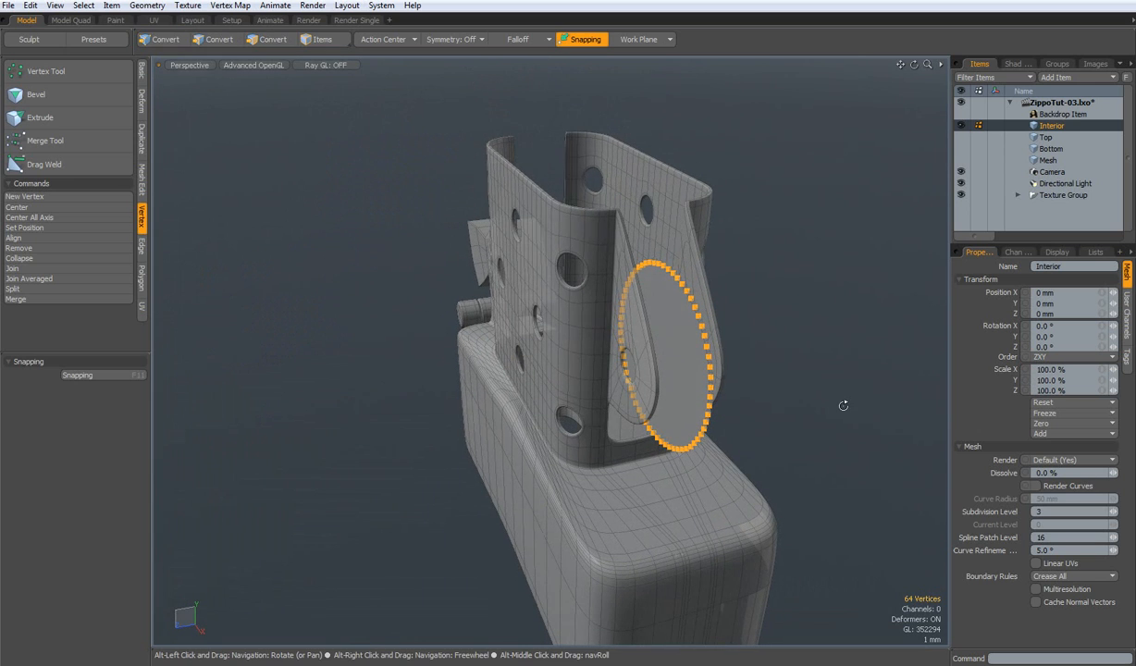
{"action": "left_click", "coordinate": [272, 38]}
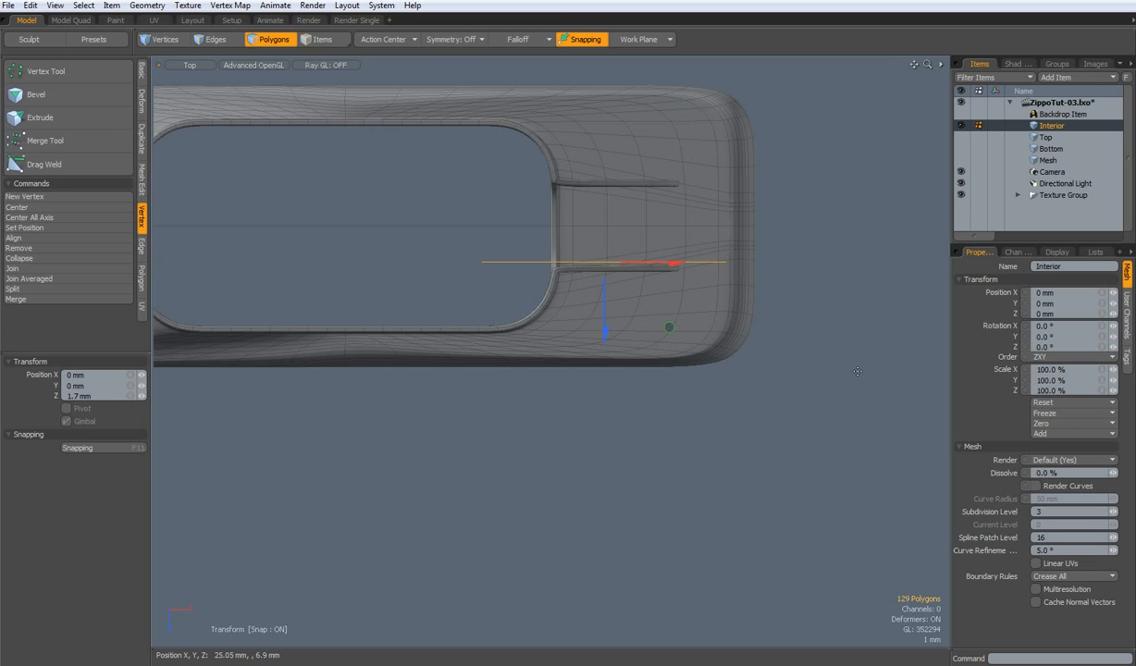
Step: Extrude the full ring of teeth around the wheel rim and check the subdivided result
{"action": "left_click", "coordinate": [41, 119]}
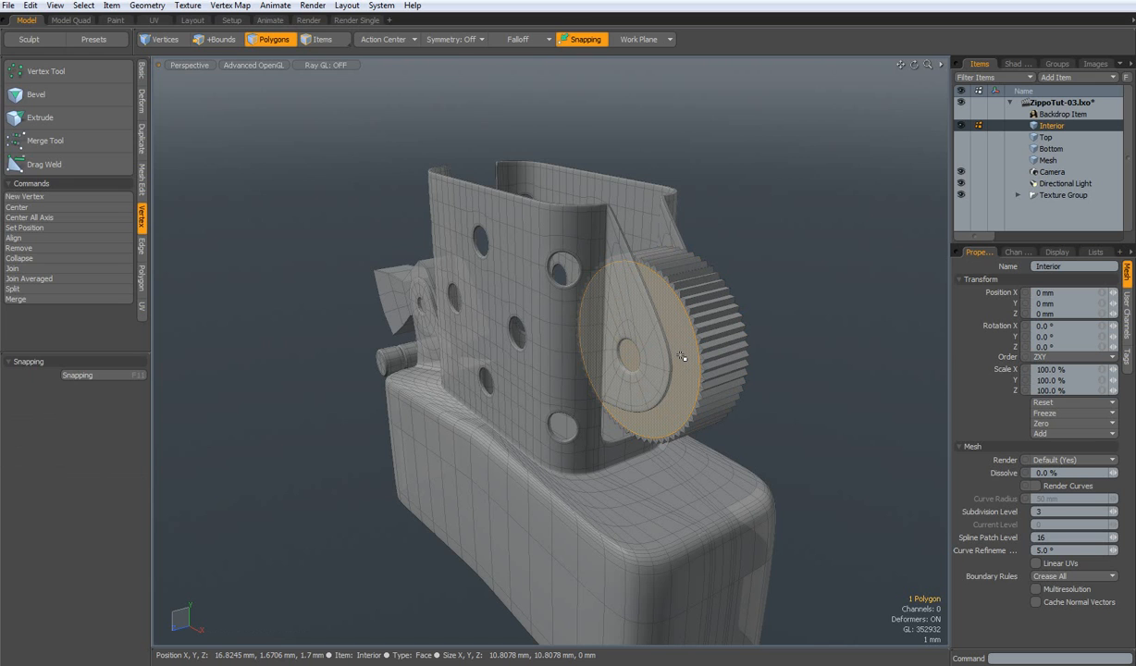
{"action": "left_click", "coordinate": [681, 359]}
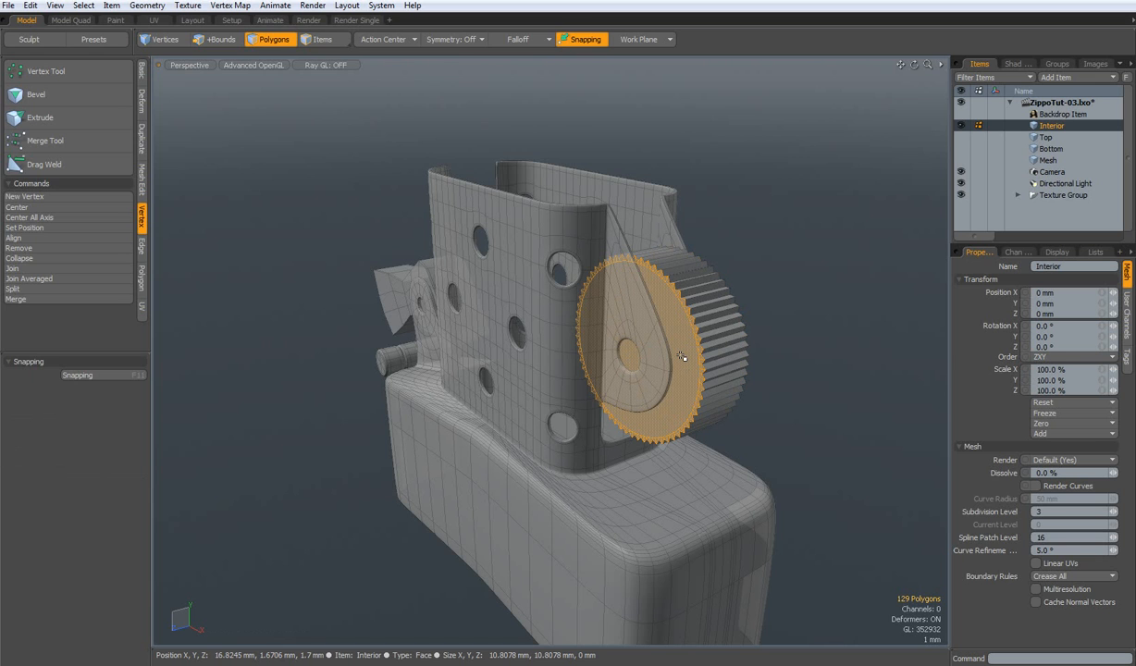
{"action": "left_click", "coordinate": [211, 39]}
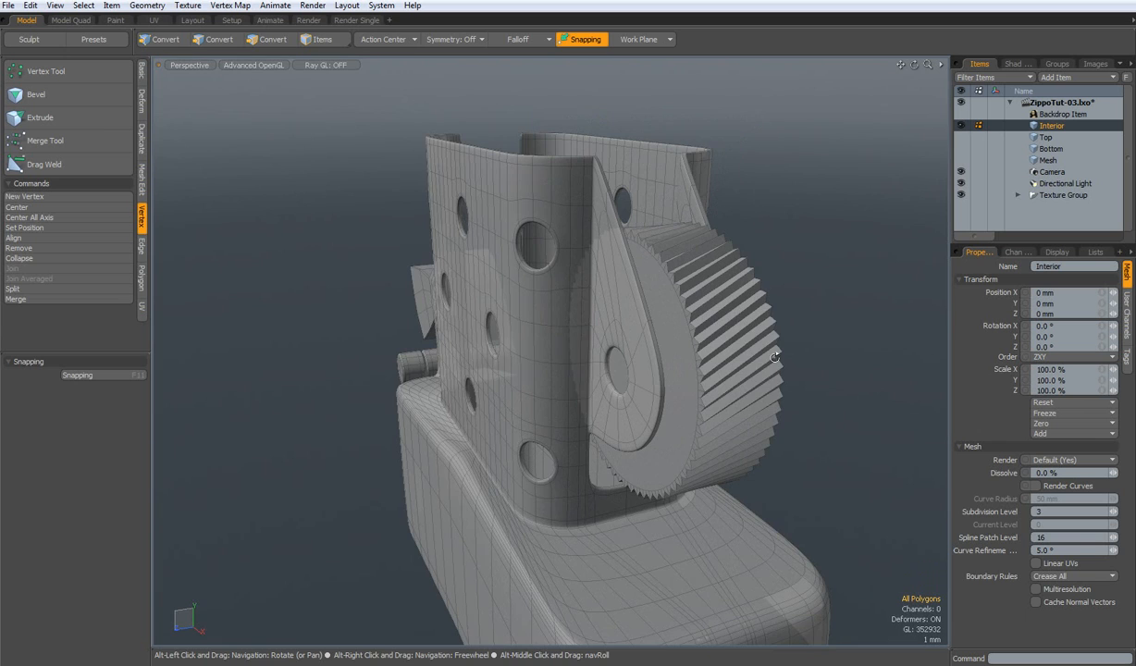
{"action": "left_click_drag", "start_coordinate": [774, 356], "coordinate": [825, 500]}
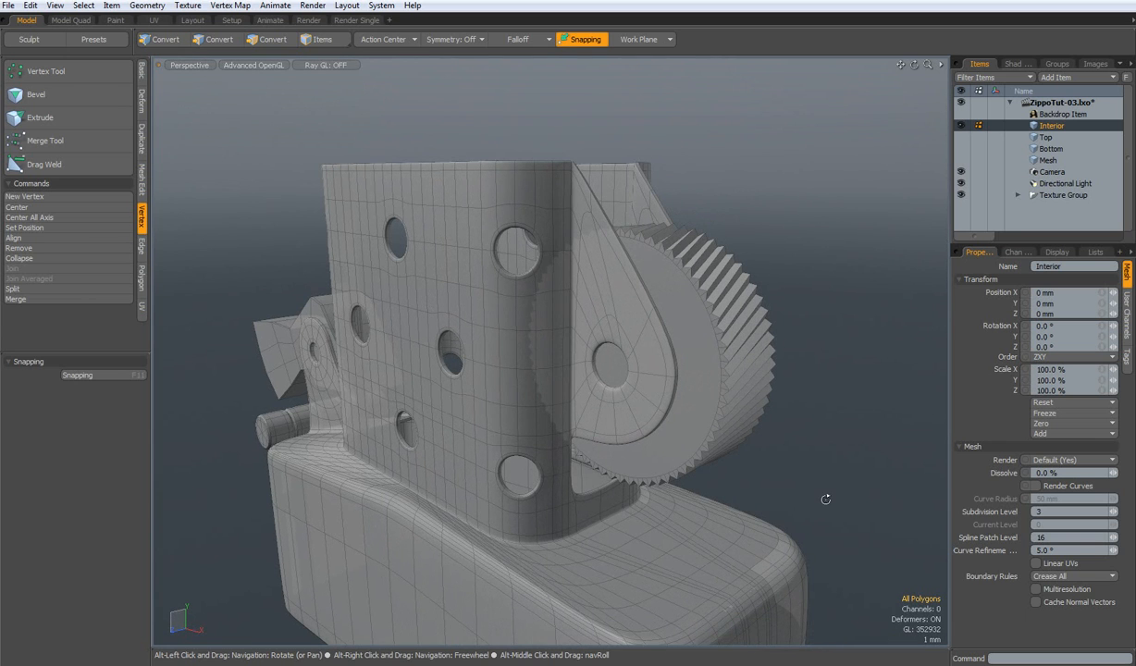
{"action": "left_click", "coordinate": [270, 39]}
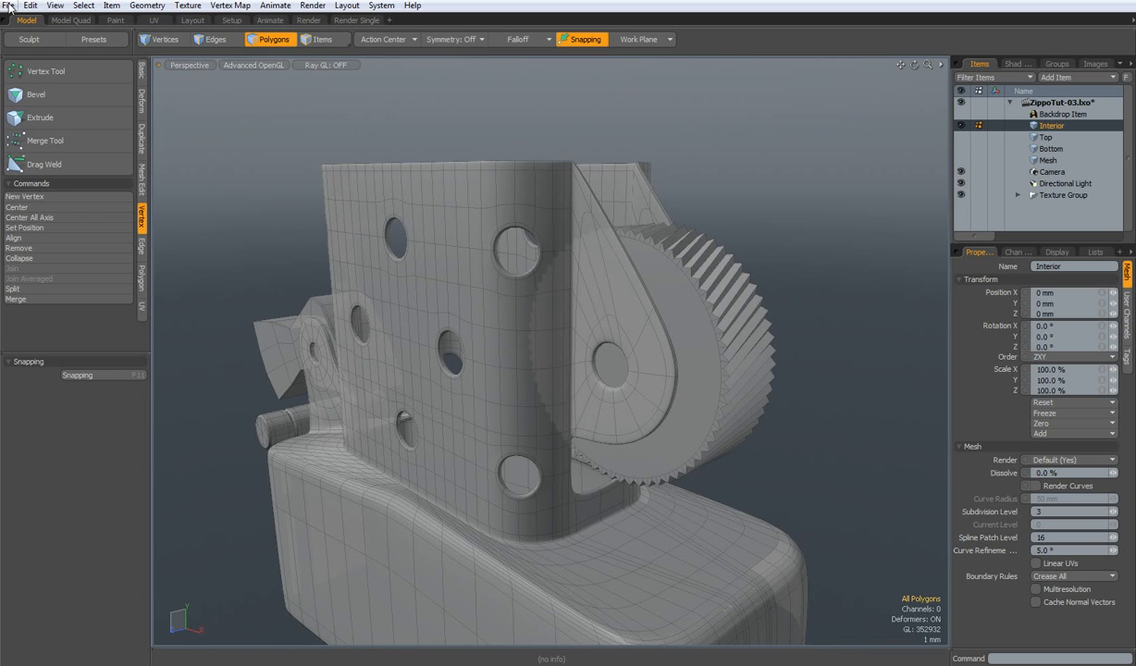
Step: Save the scene as a new file, ZippoTut-04.lxo
{"action": "left_click", "coordinate": [8, 6]}
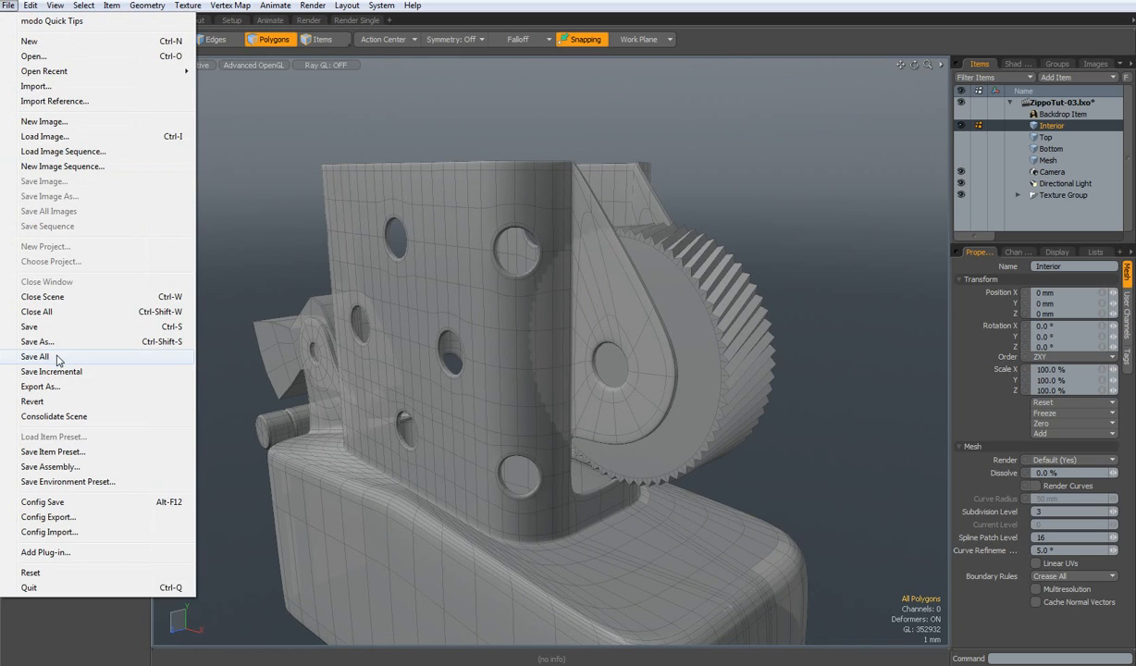
{"action": "left_click", "coordinate": [37, 340]}
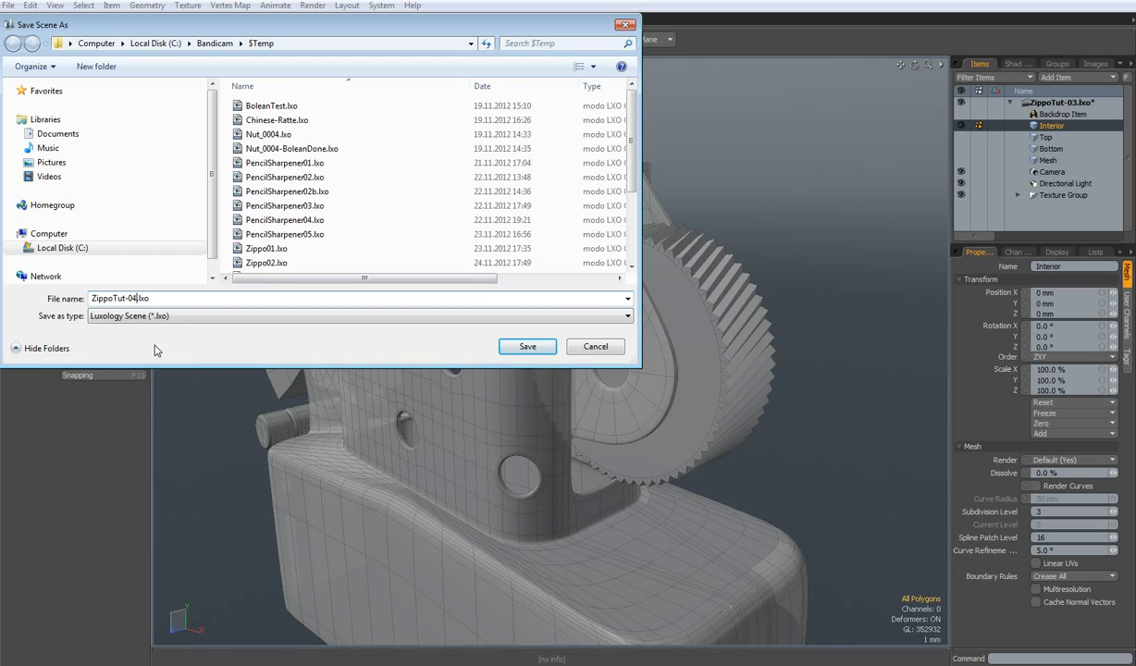
{"action": "left_click", "coordinate": [528, 346]}
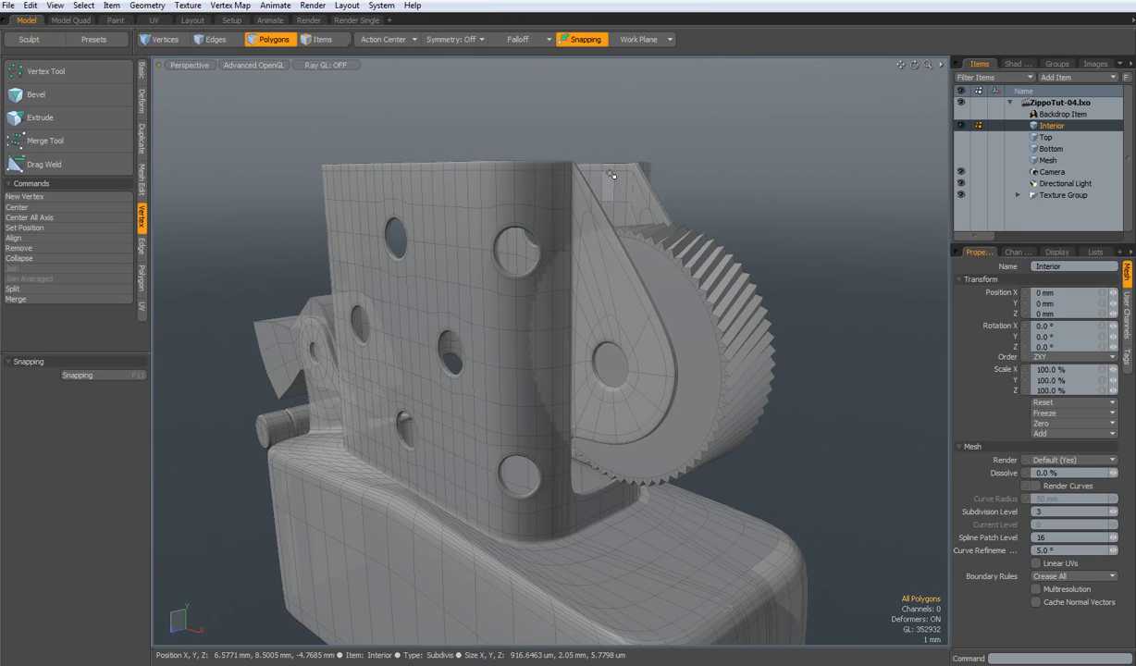